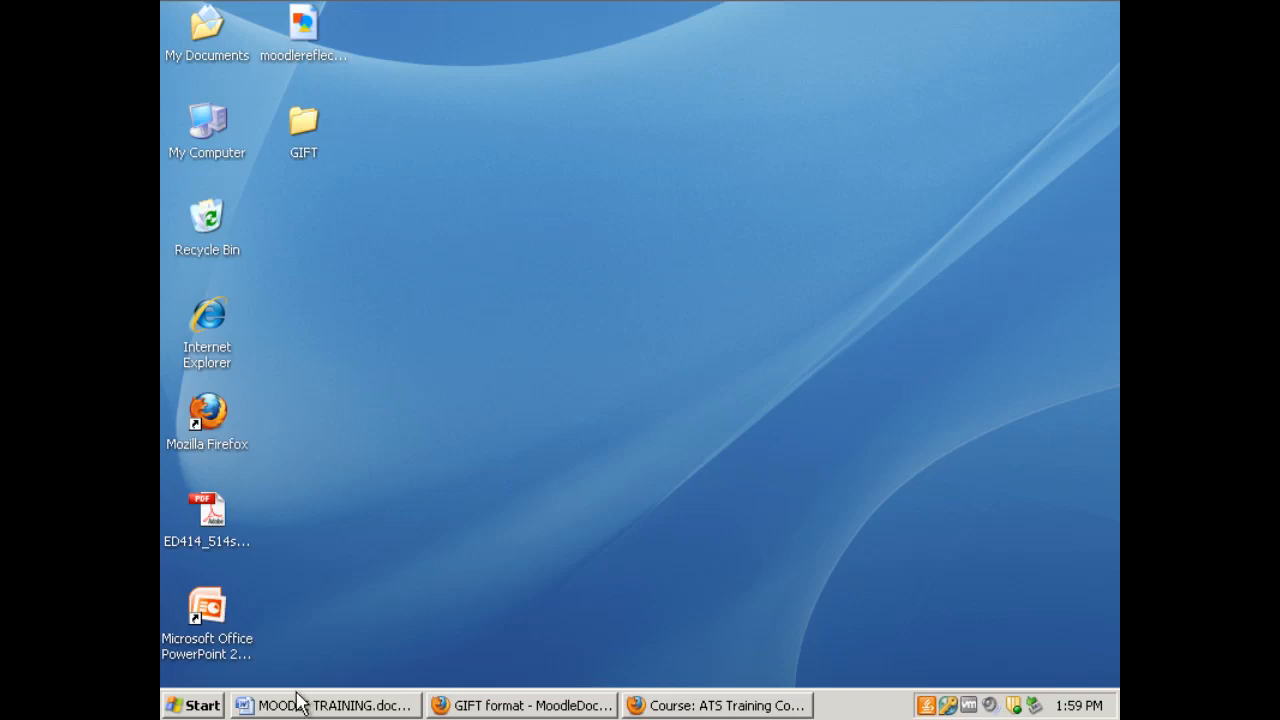
Bring up the MOODLE TRAINING document in Word and select all its quiz text for copying
click(325, 705)
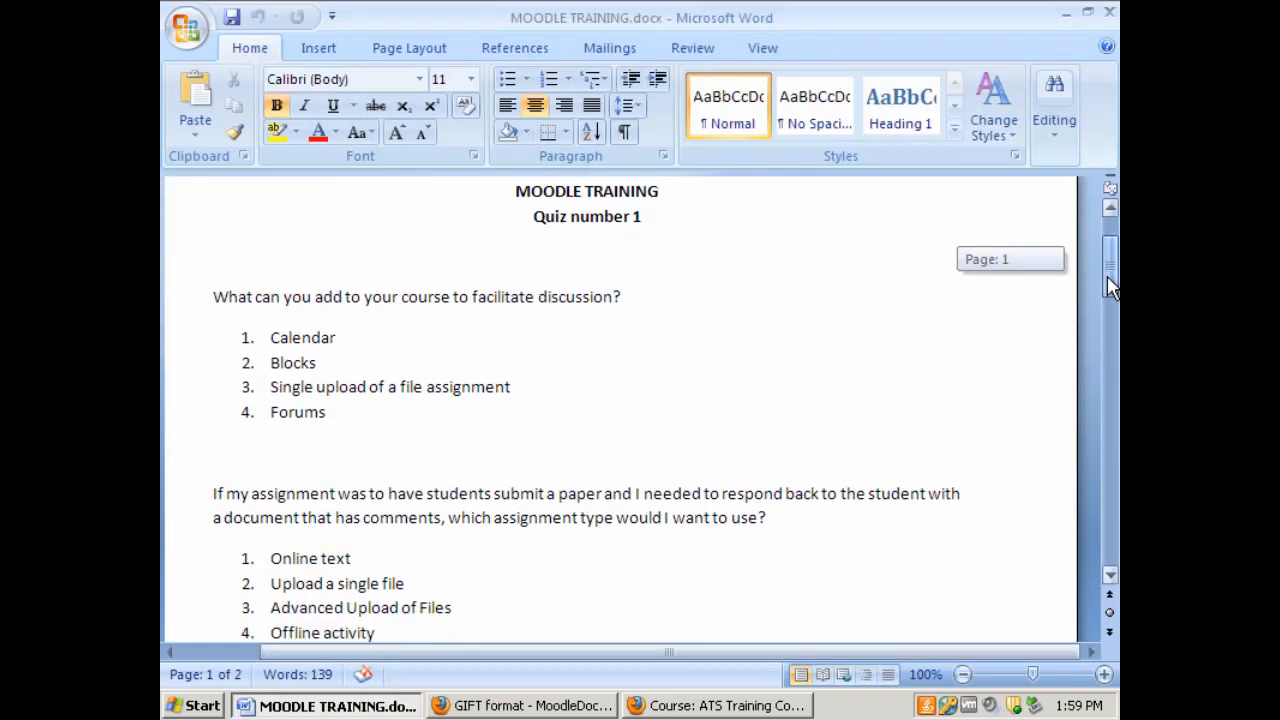
scroll(up, 3)
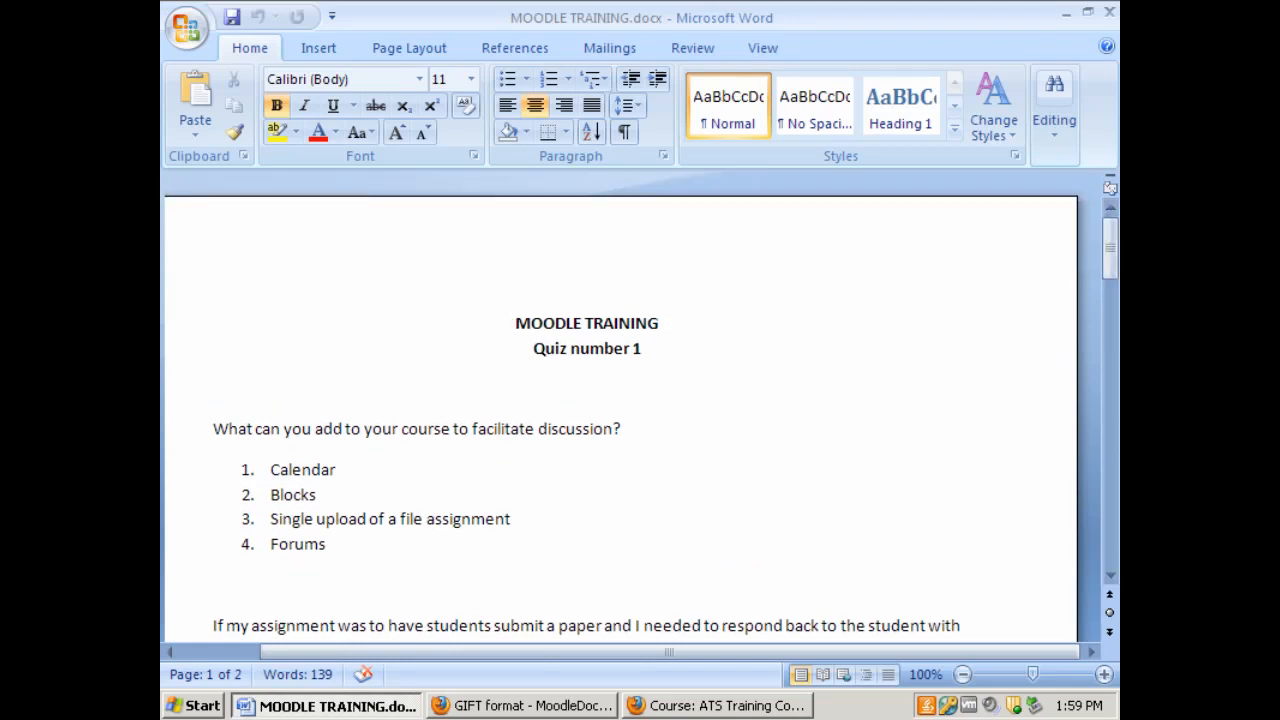
key(ctrl+a)
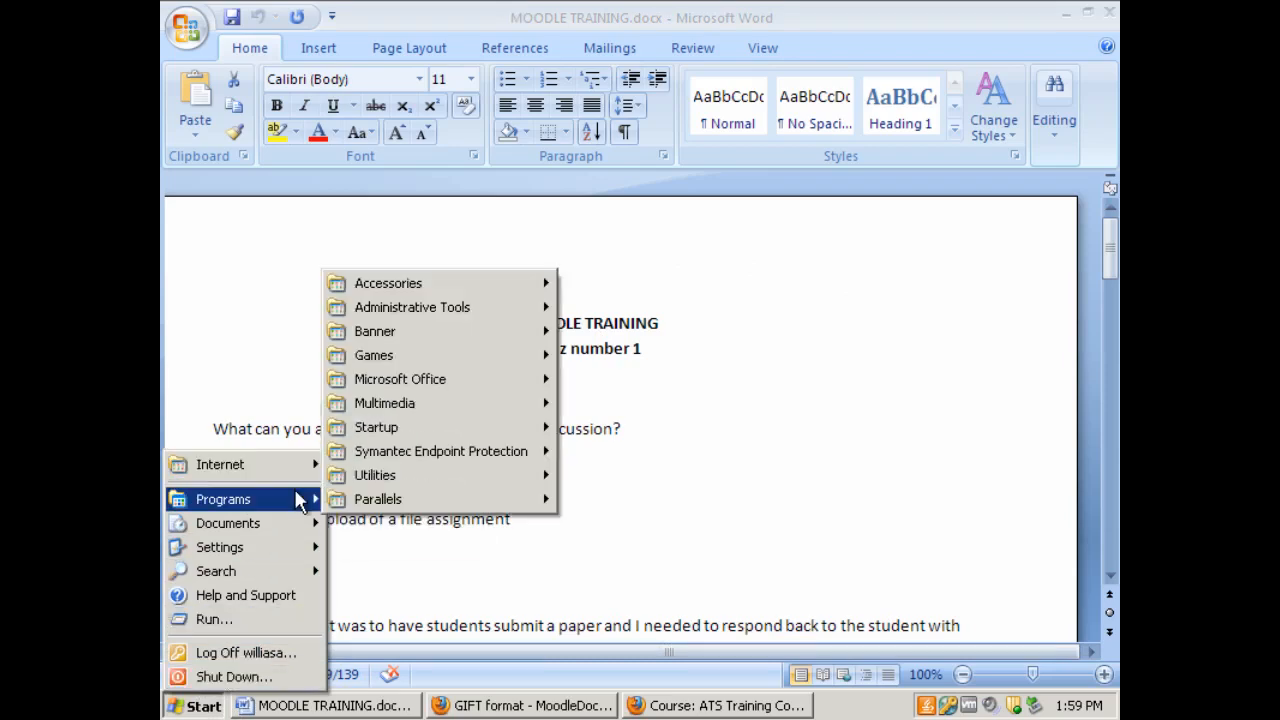
mouse_move(388, 283)
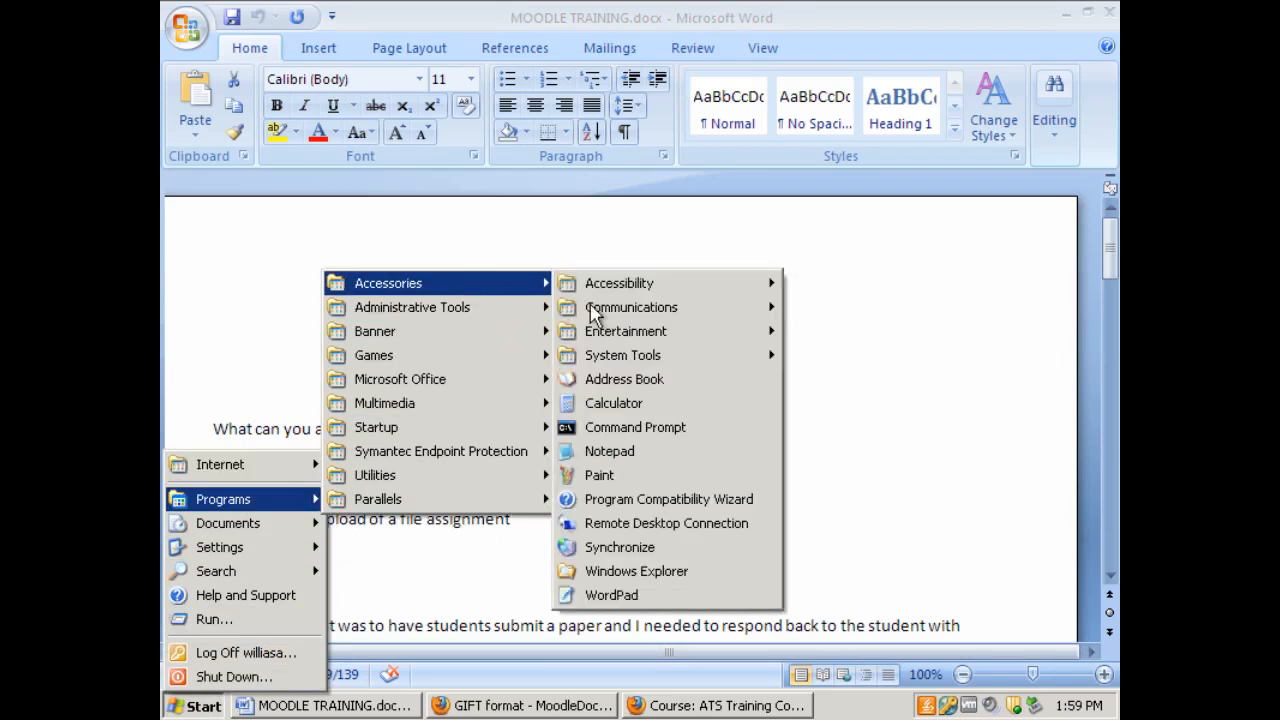
Paste the copied quiz questions into a new untitled Notepad document
click(609, 451)
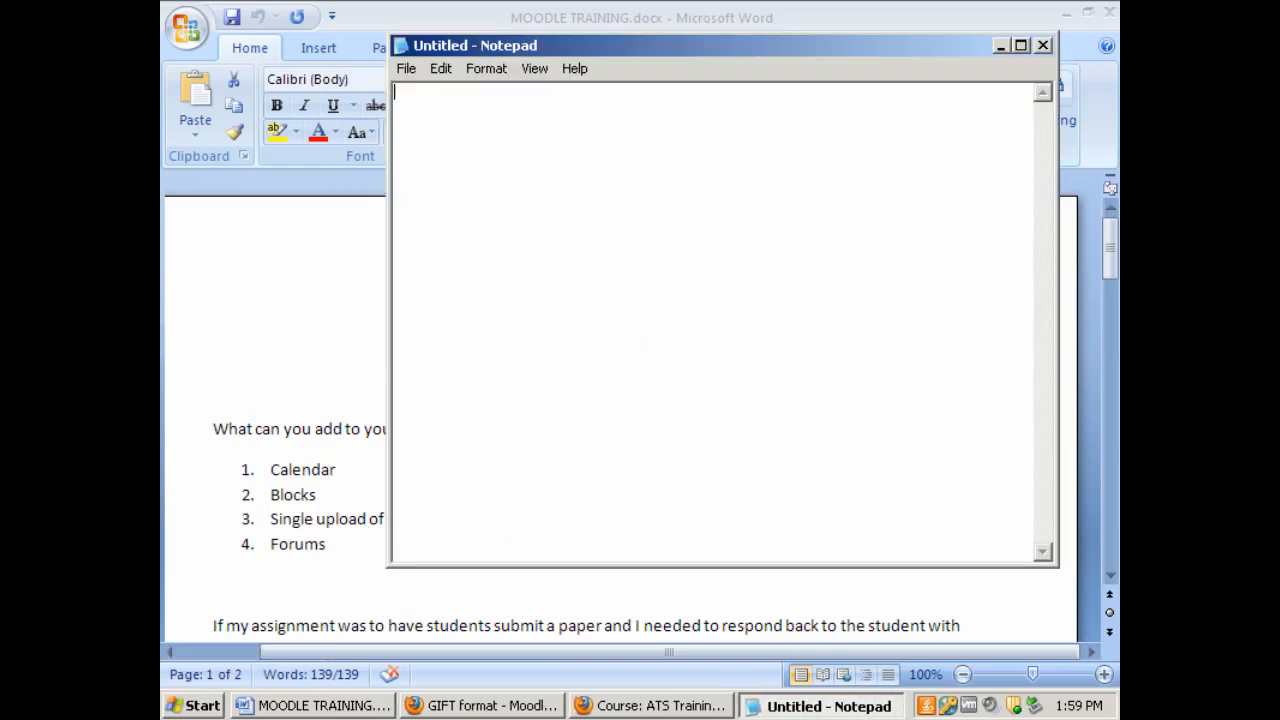
click(440, 68)
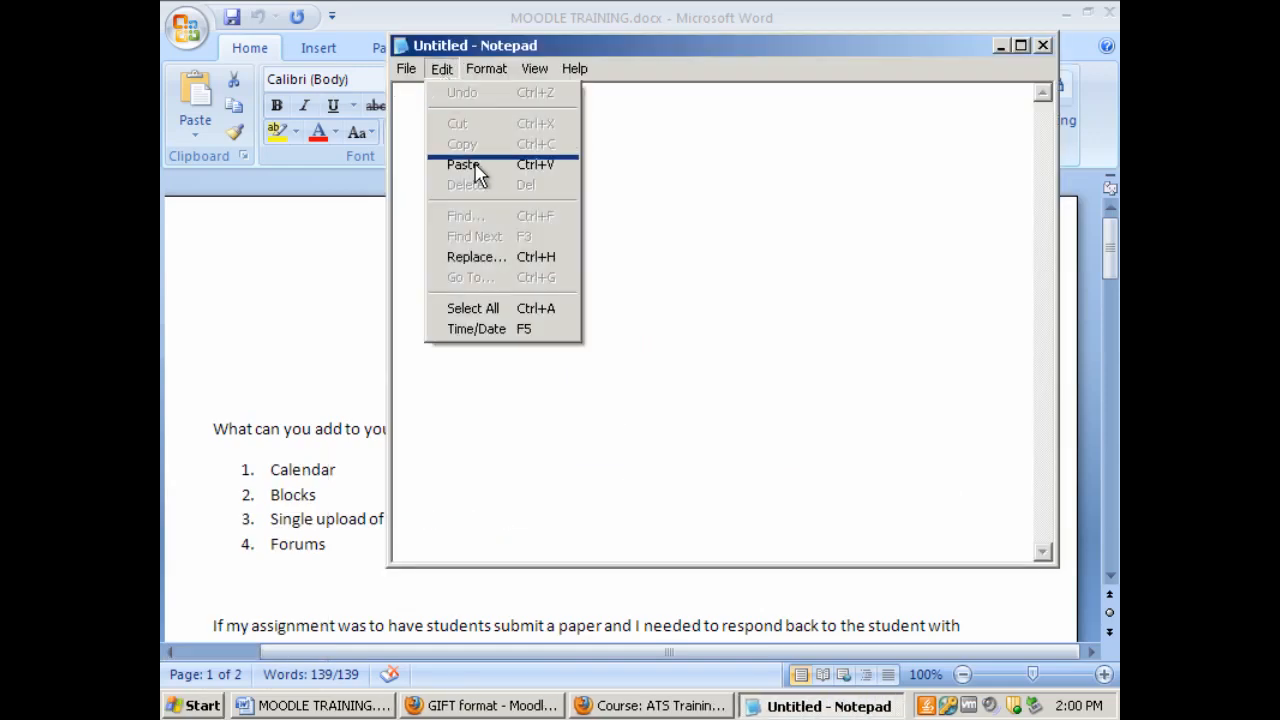
click(465, 164)
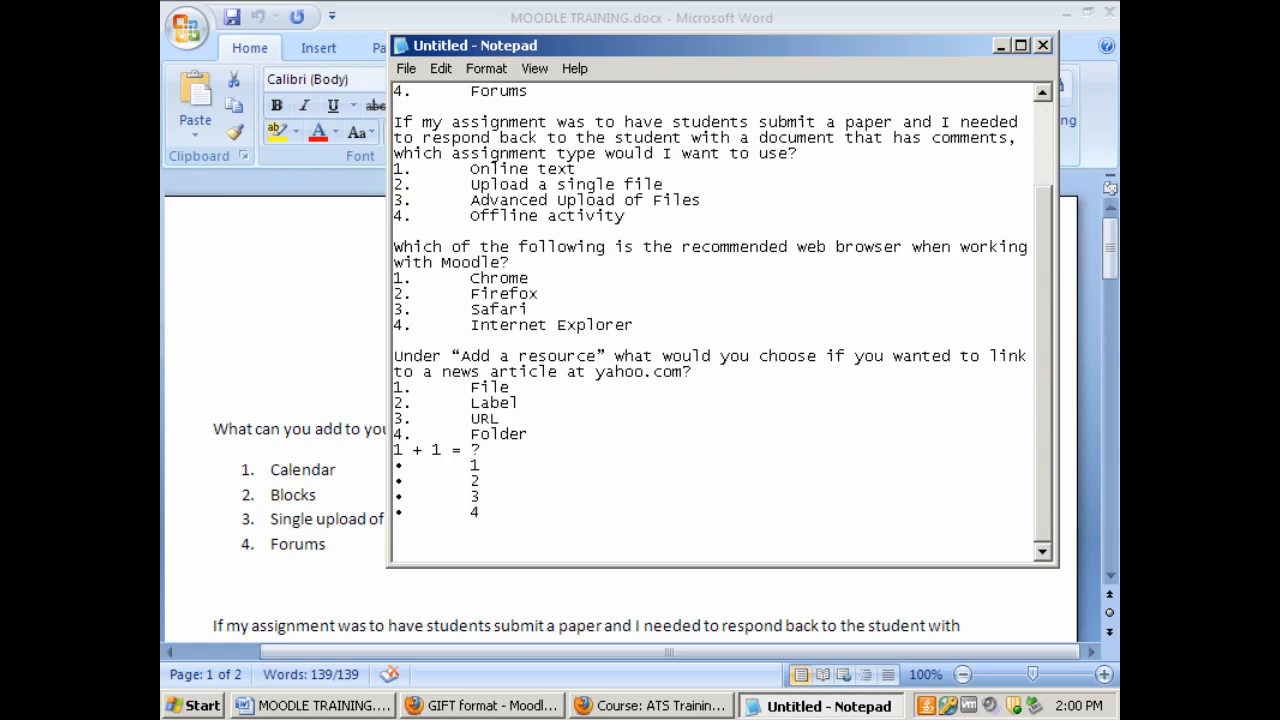
click(480, 705)
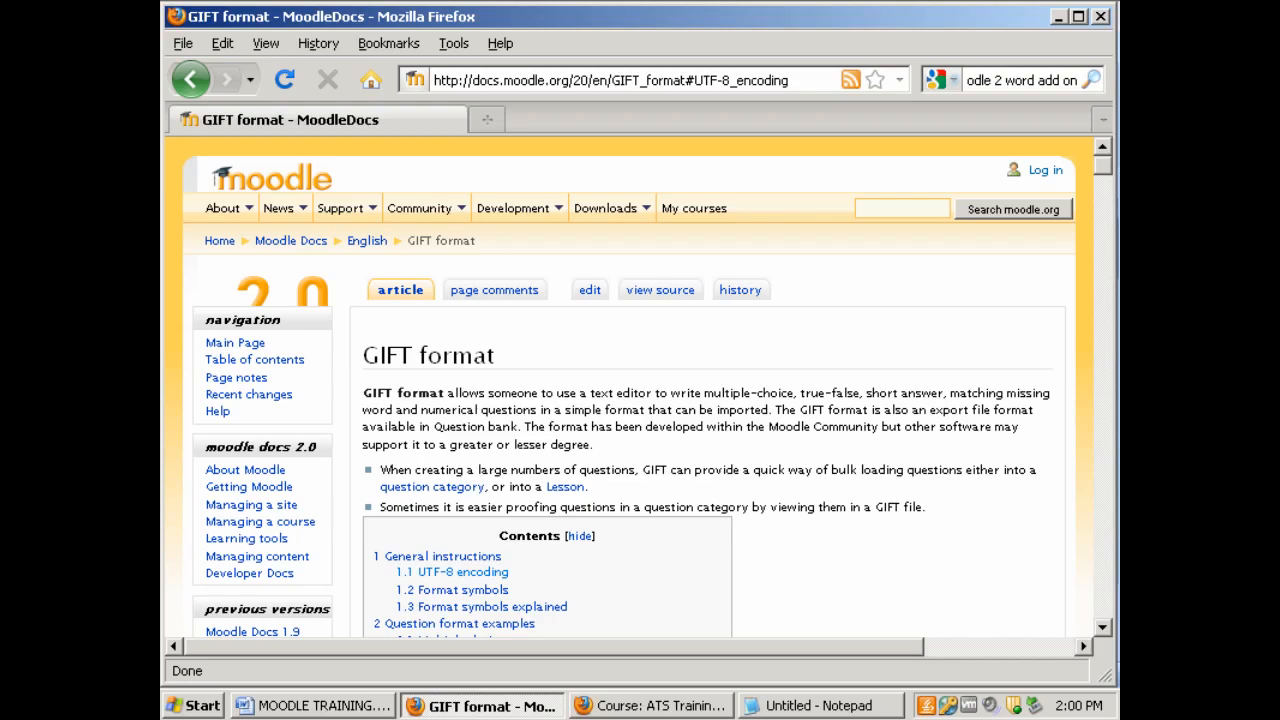
Scroll the GIFT format MoodleDocs page down to the Format symbols table
scroll(down, 3)
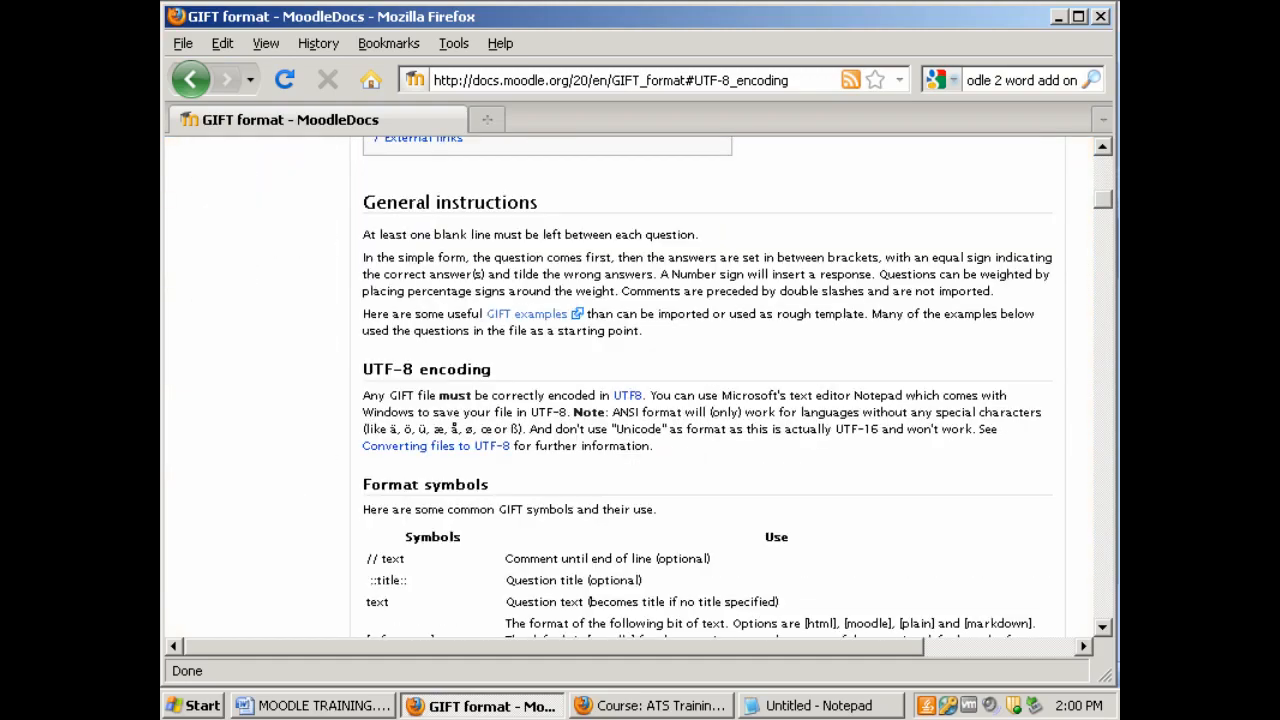
scroll(down, 3)
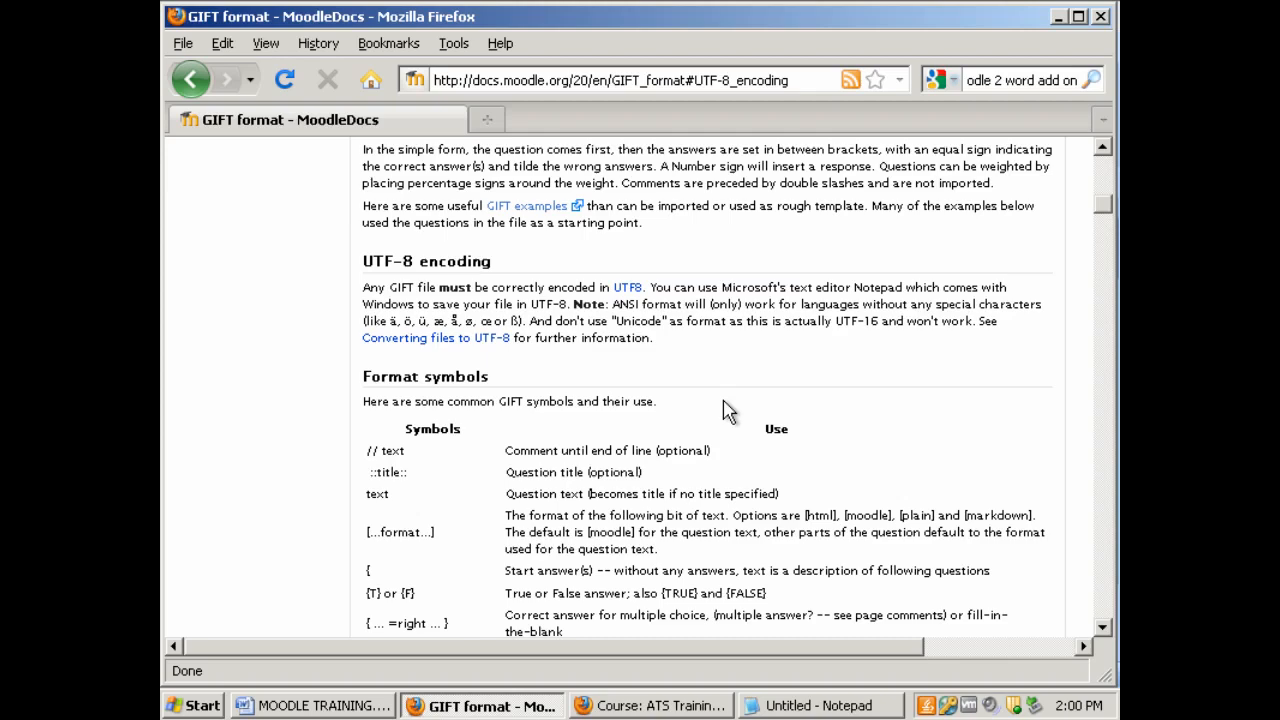
scroll(down, 3)
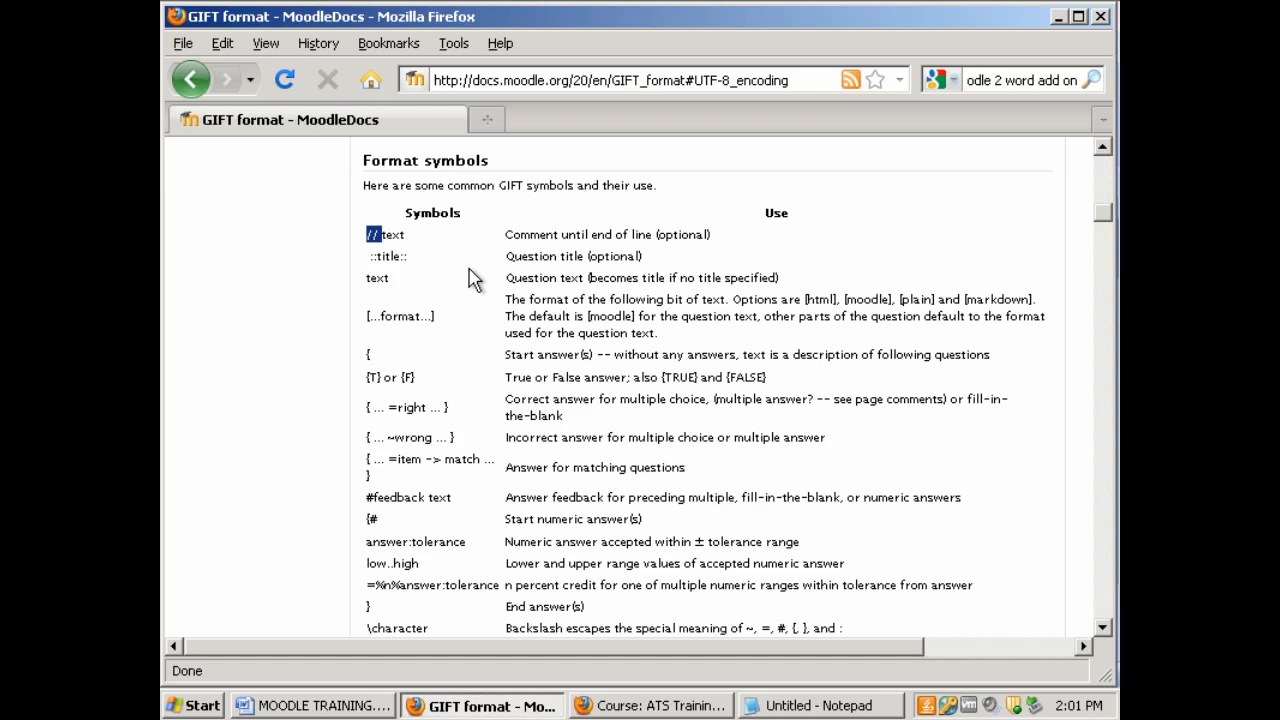
mouse_move(538, 308)
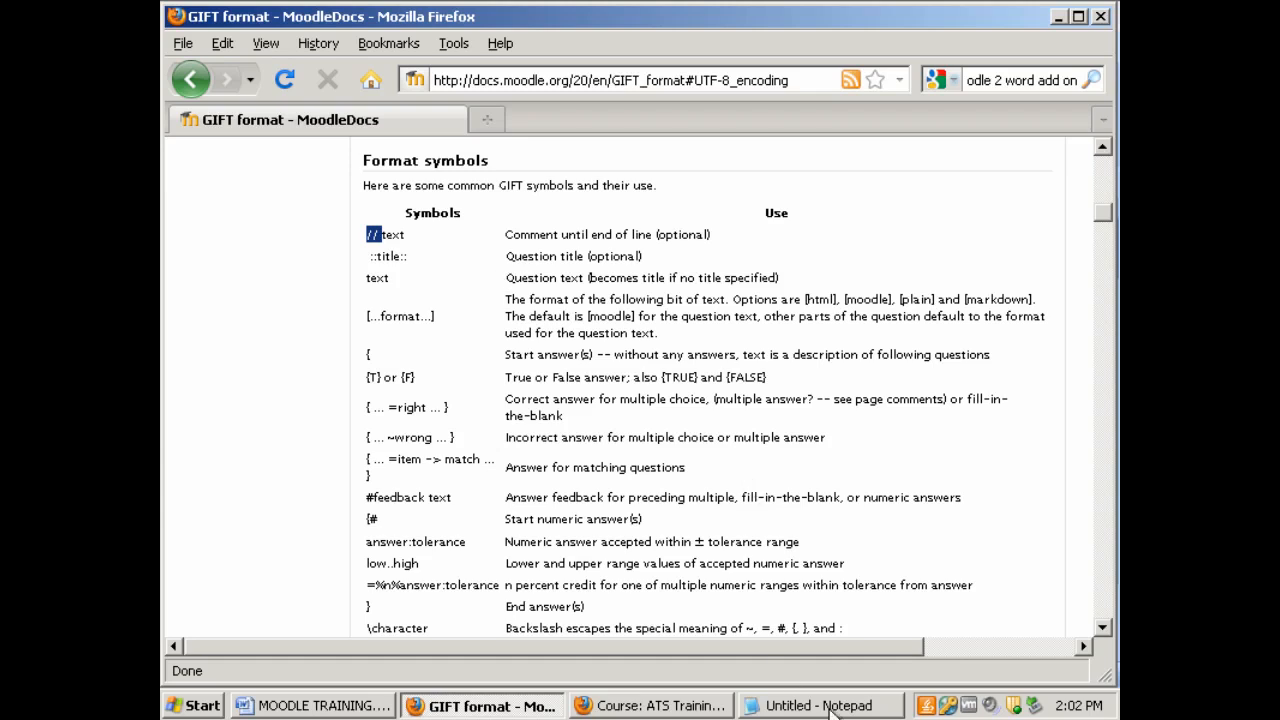
Maximize Notepad and replace the Moodle Training / Quiz number 1 heading with '//quiz 1'
click(820, 705)
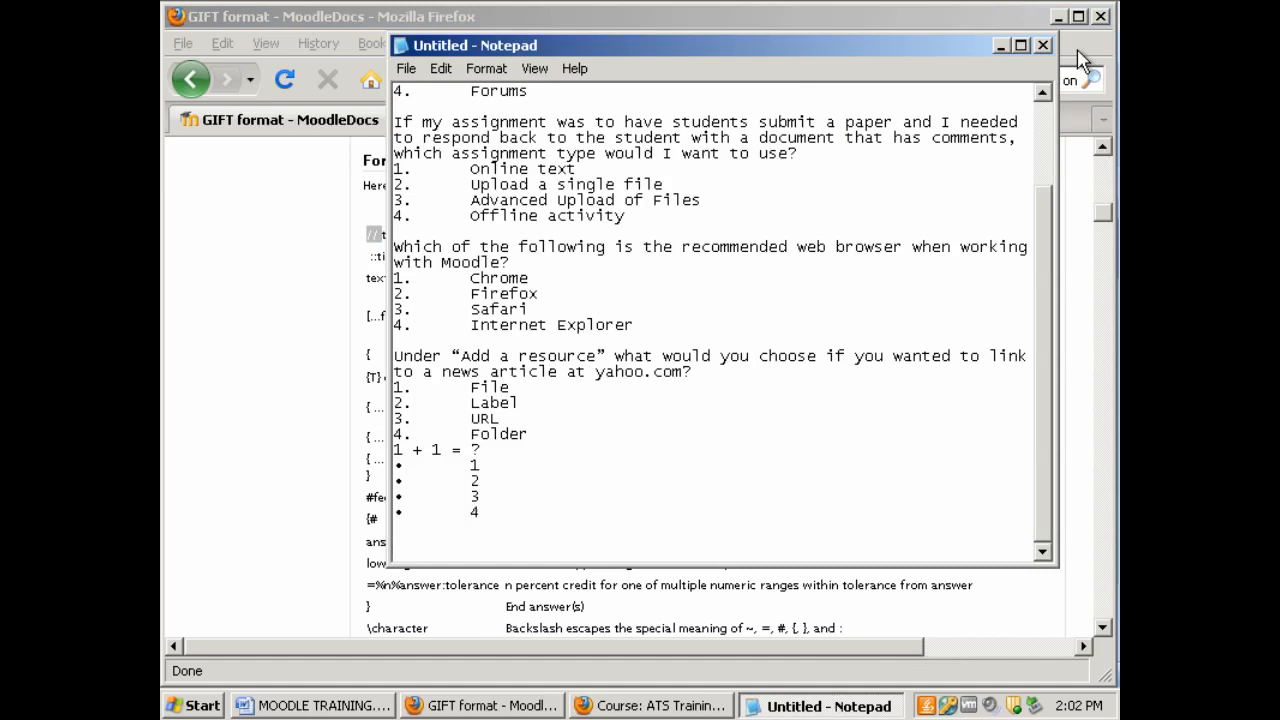
mouse_move(1021, 45)
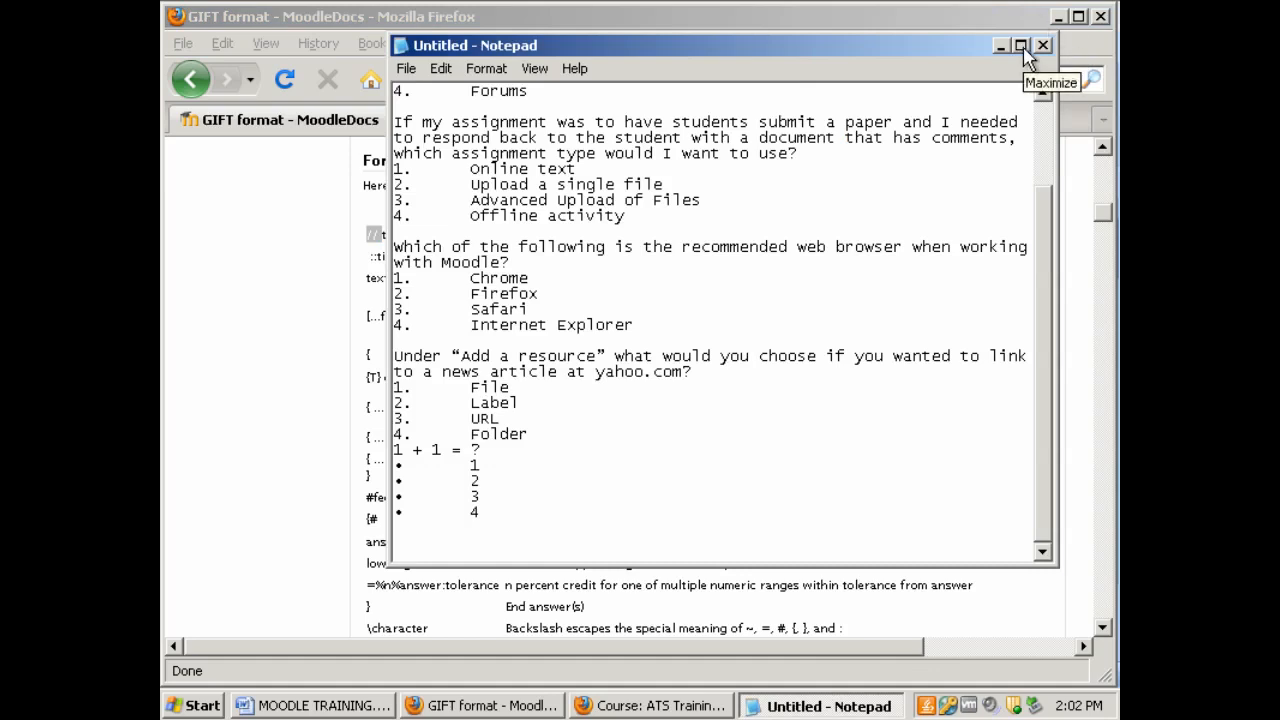
click(1020, 45)
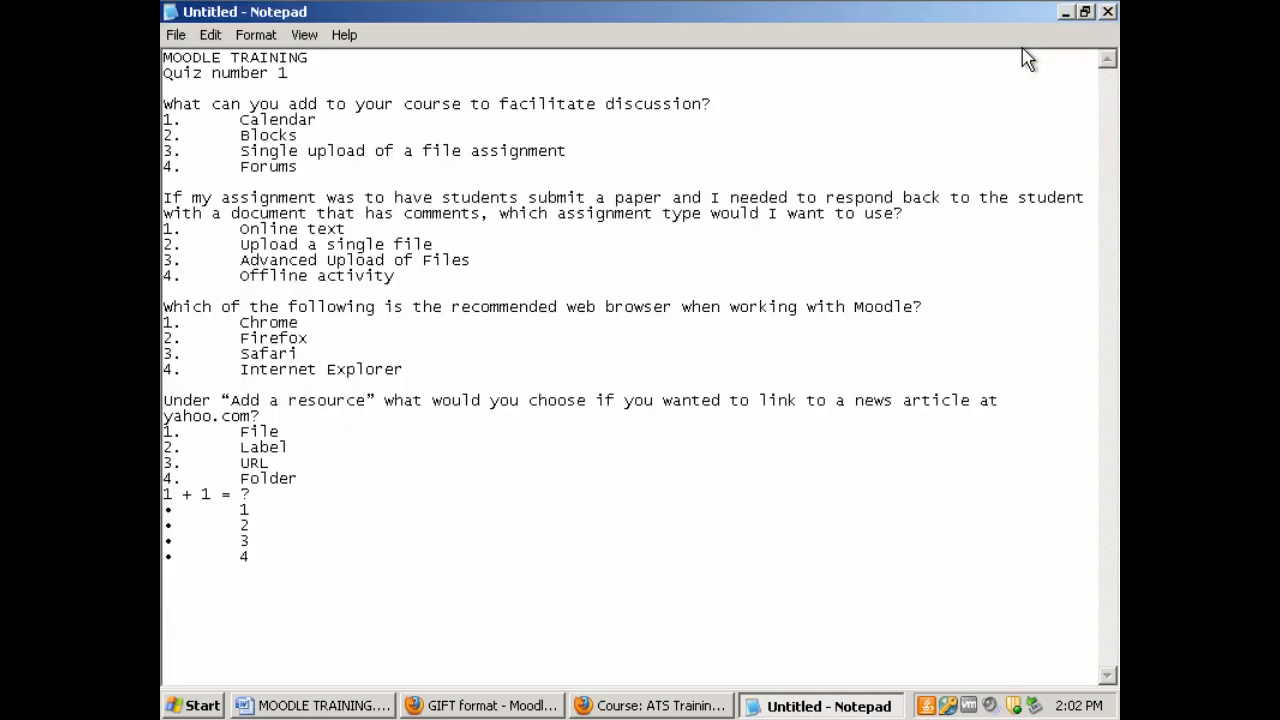
drag(162, 57, 292, 80)
text(//)
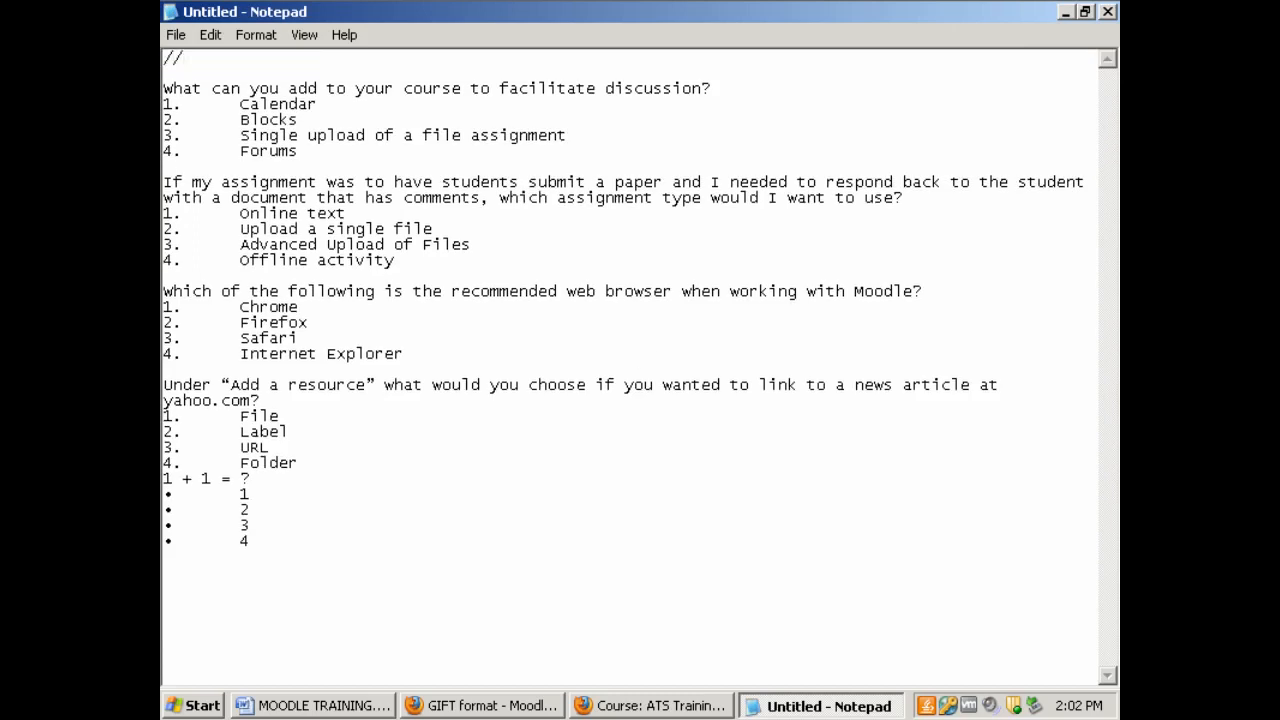
text(quiz 1)
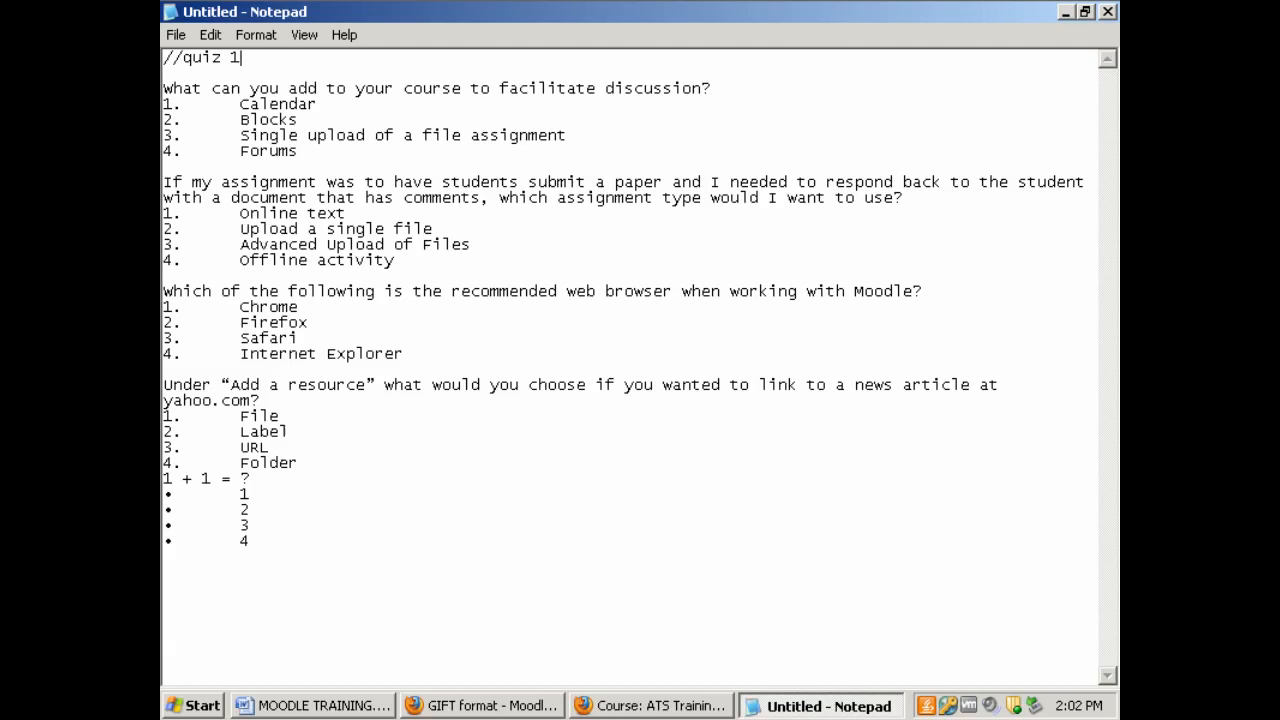
click(711, 88)
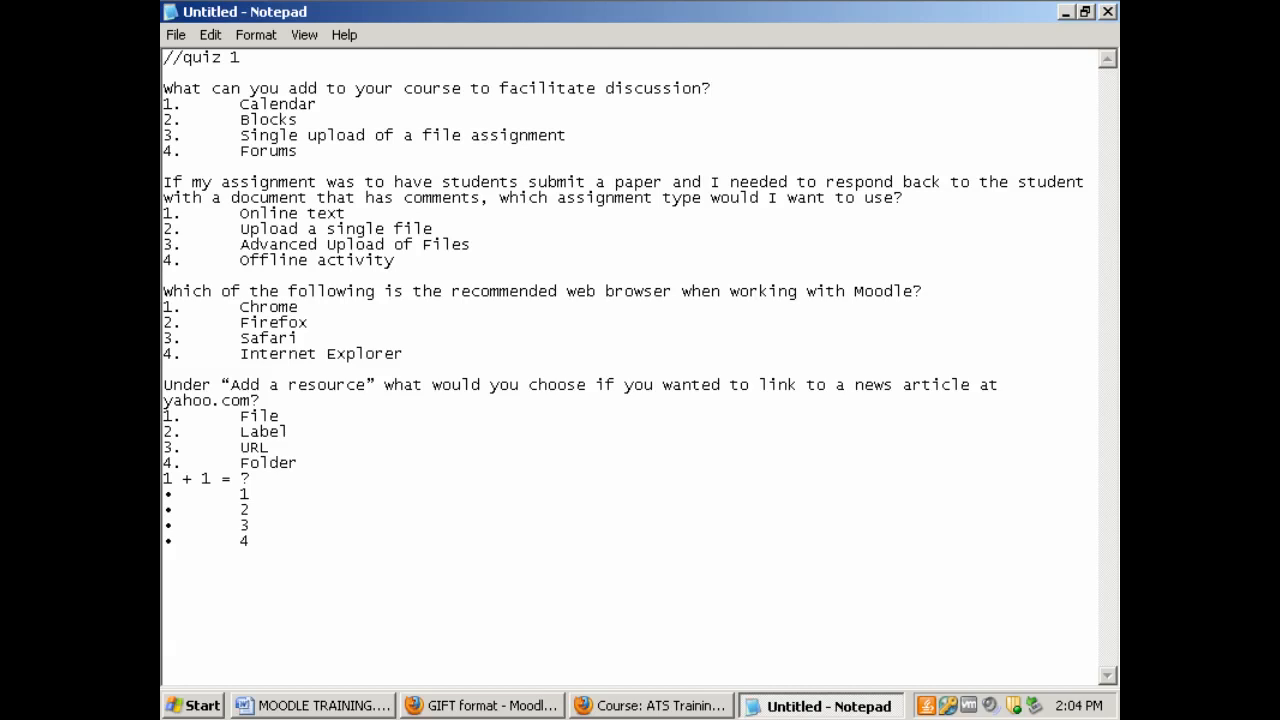
Wrap question 1's title in :: markers and mark Forums as the correct answer with =
text(::)
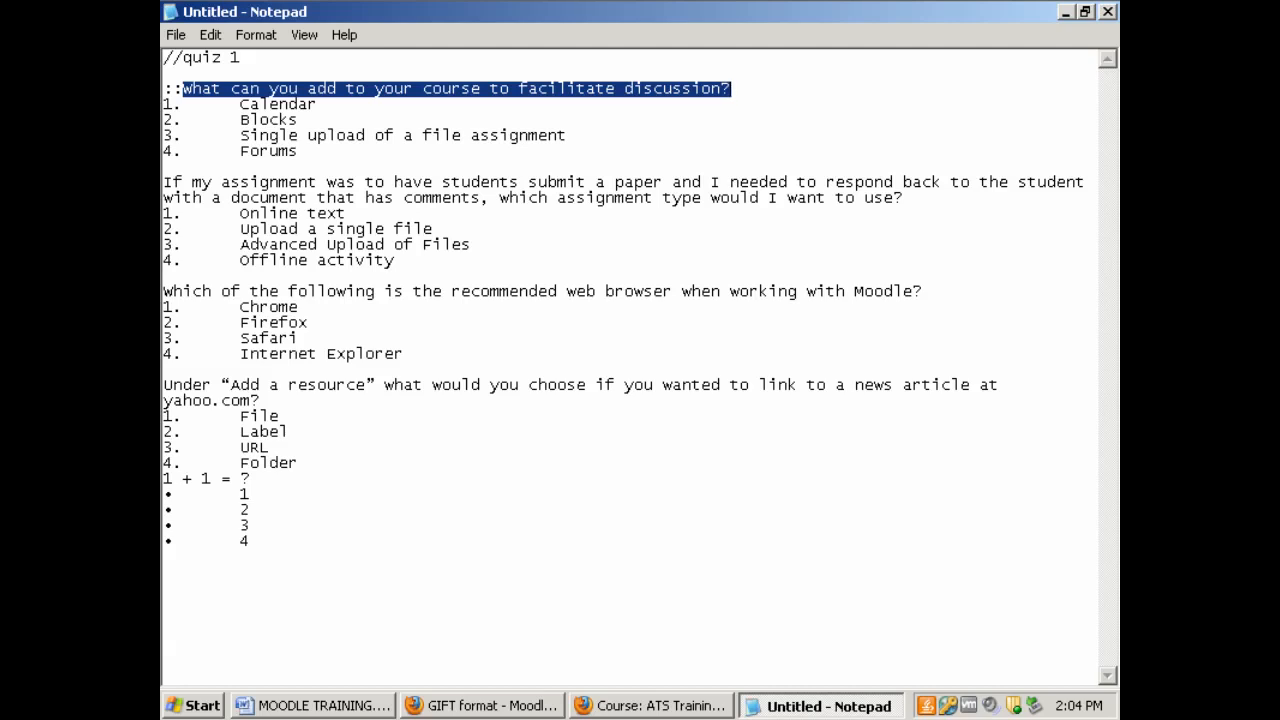
mouse_move(391, 78)
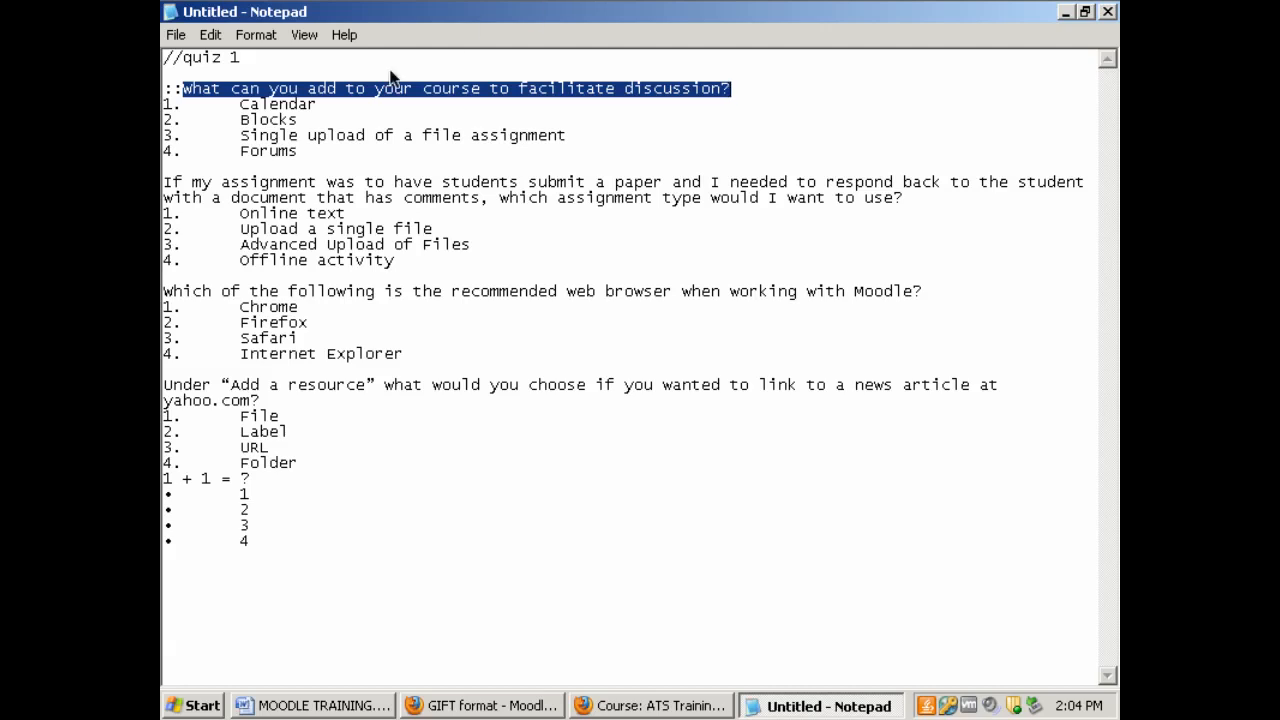
mouse_move(280, 100)
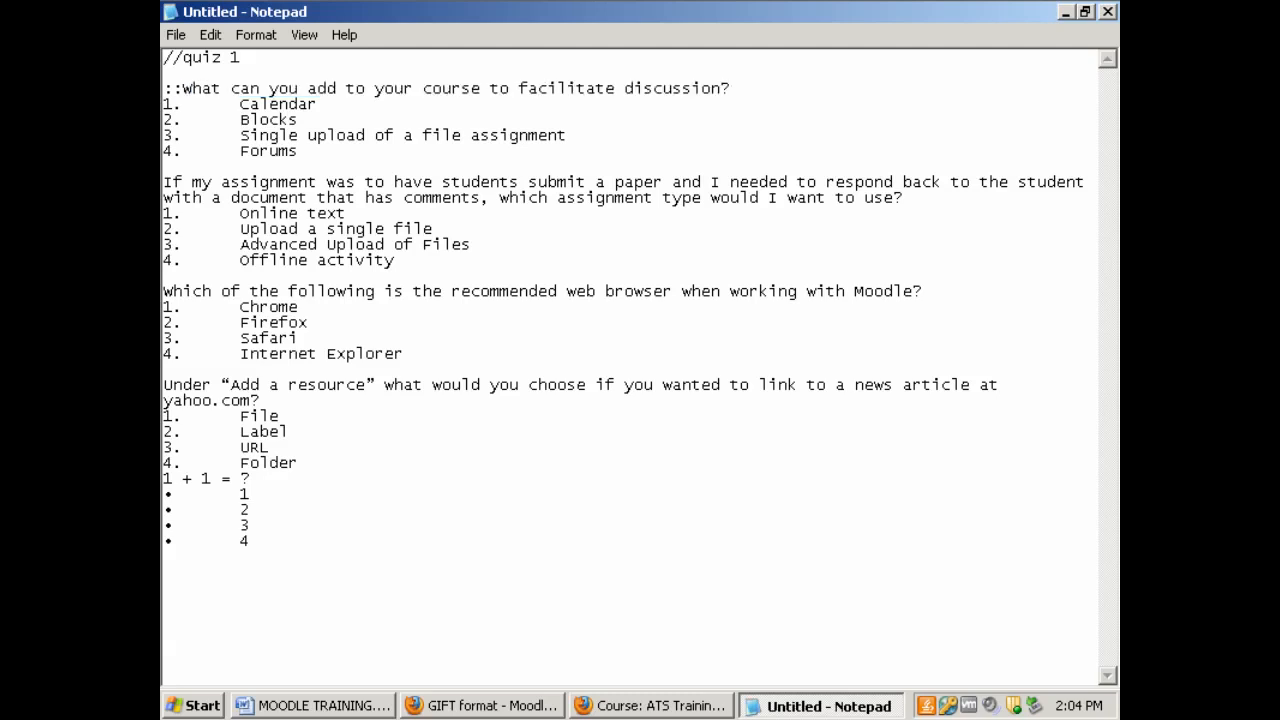
text(::)
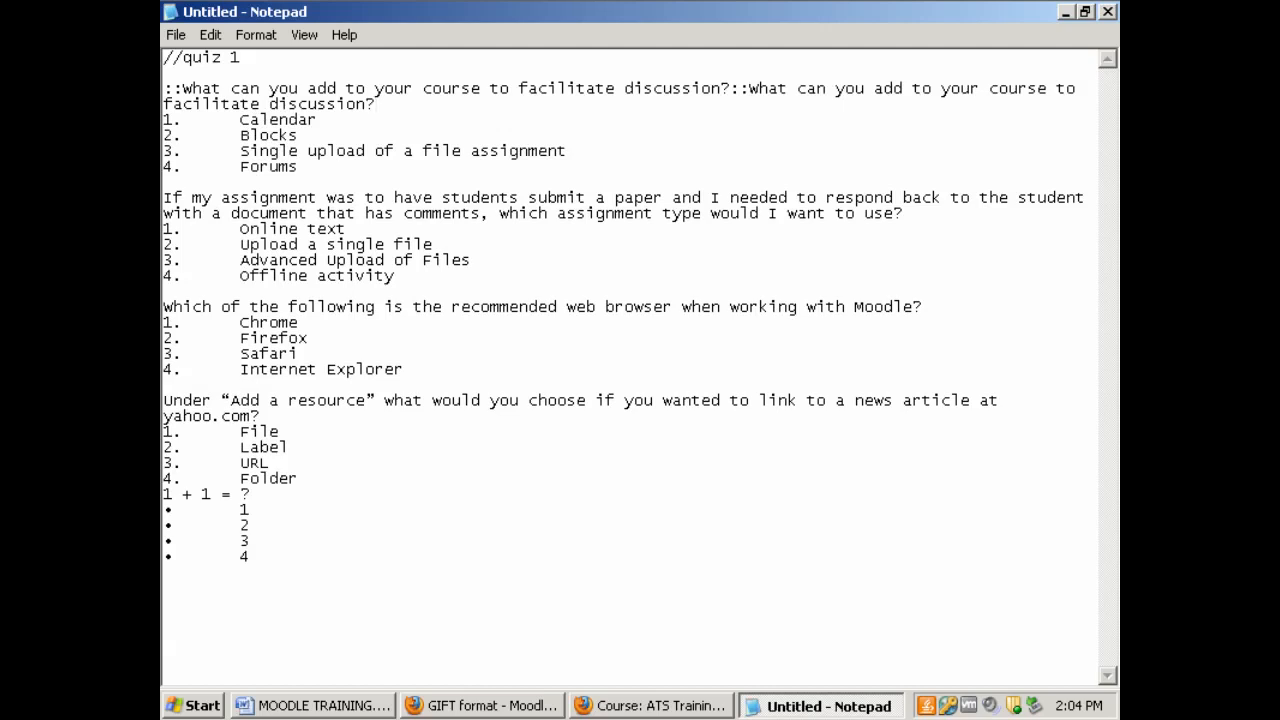
click(375, 104)
text({)
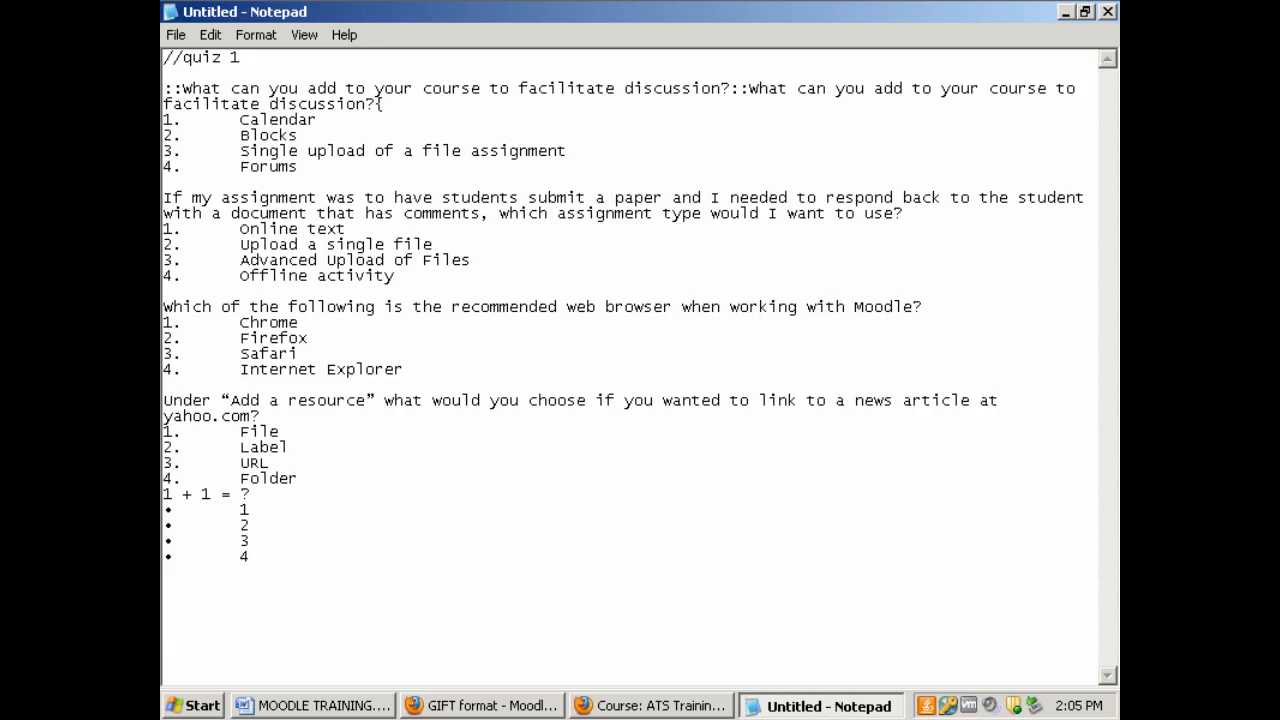
double_click(175, 166)
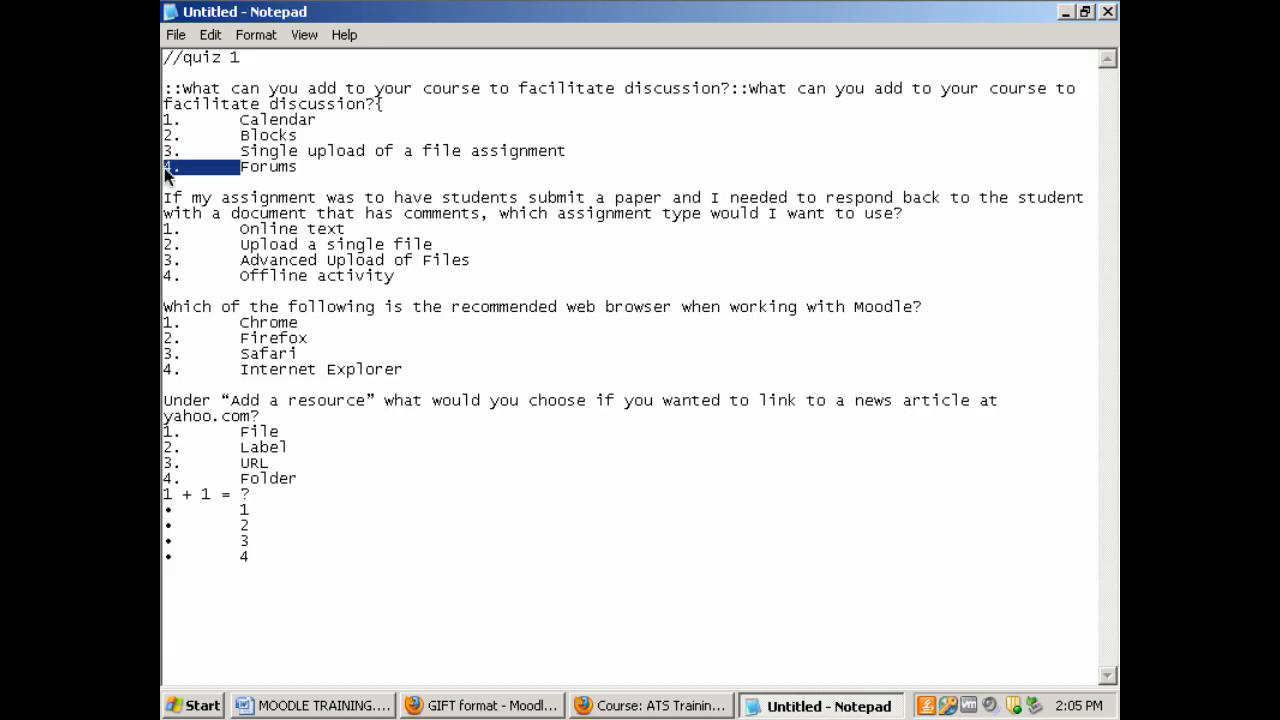
text(=)
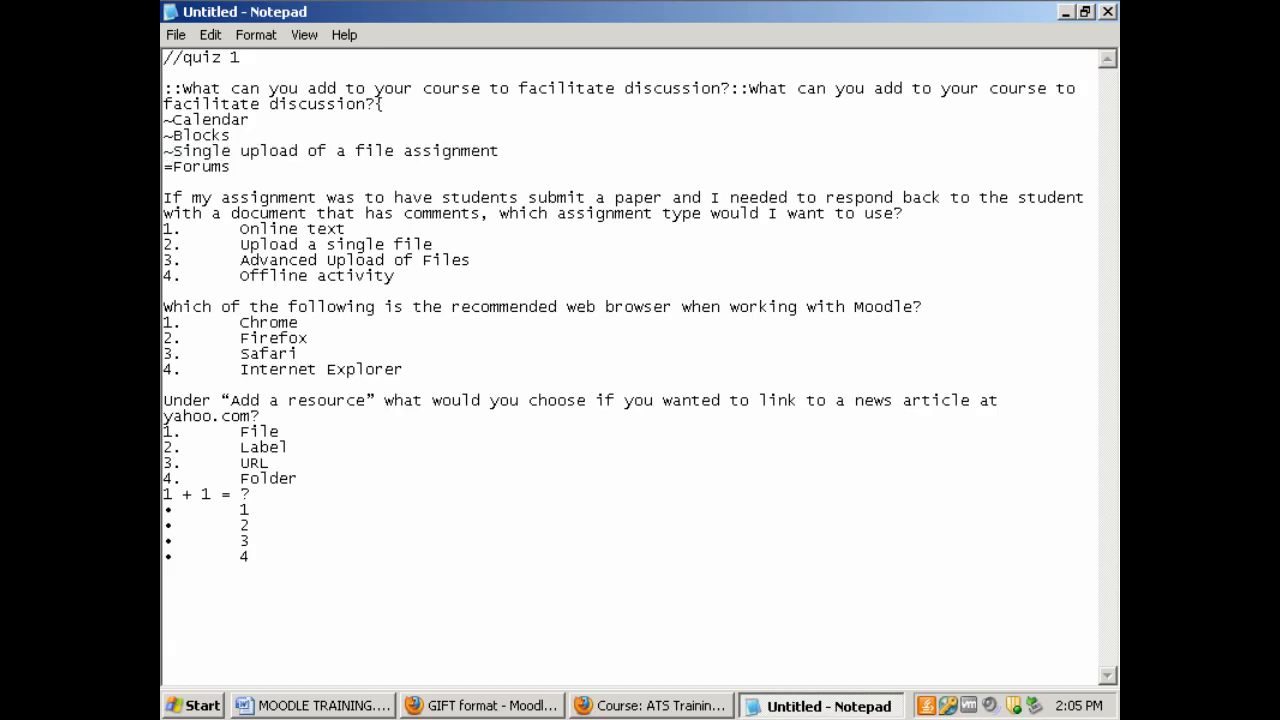
click(231, 167)
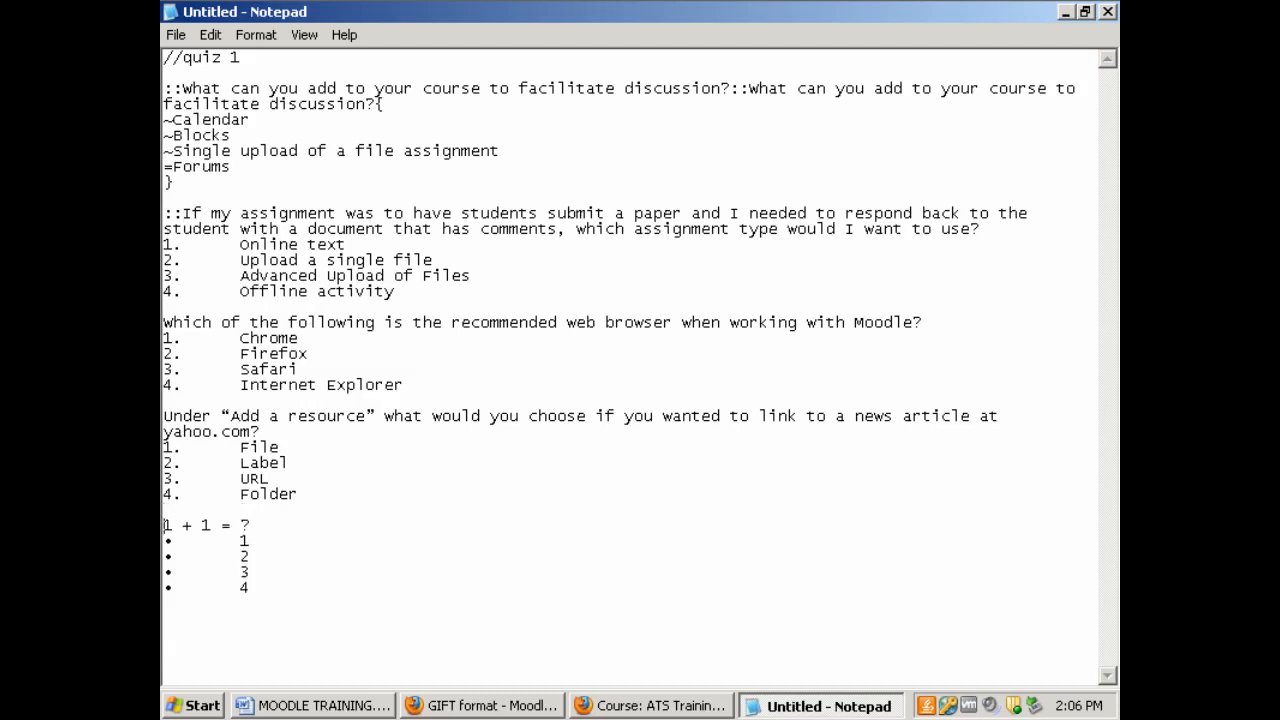
Convert the remaining questions to GIFT, marking Advanced Upload, Firefox and URL correct
text(::)
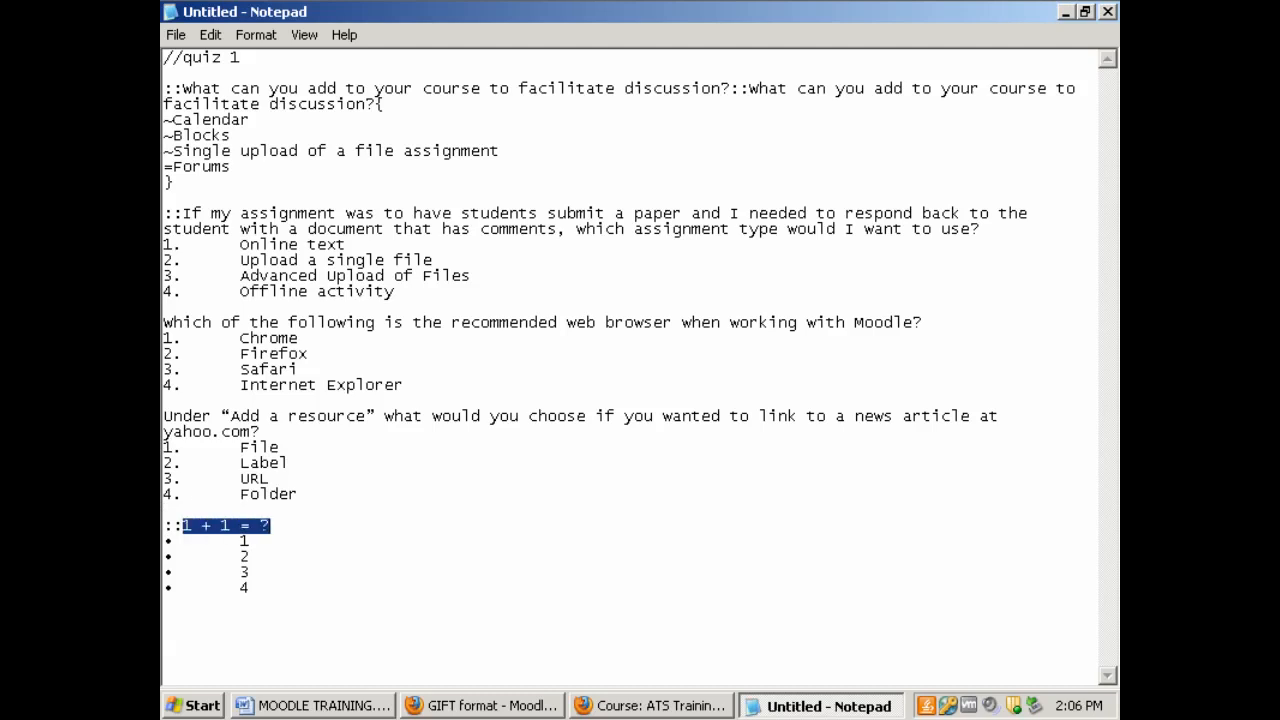
text(::1 + 1 = ?)
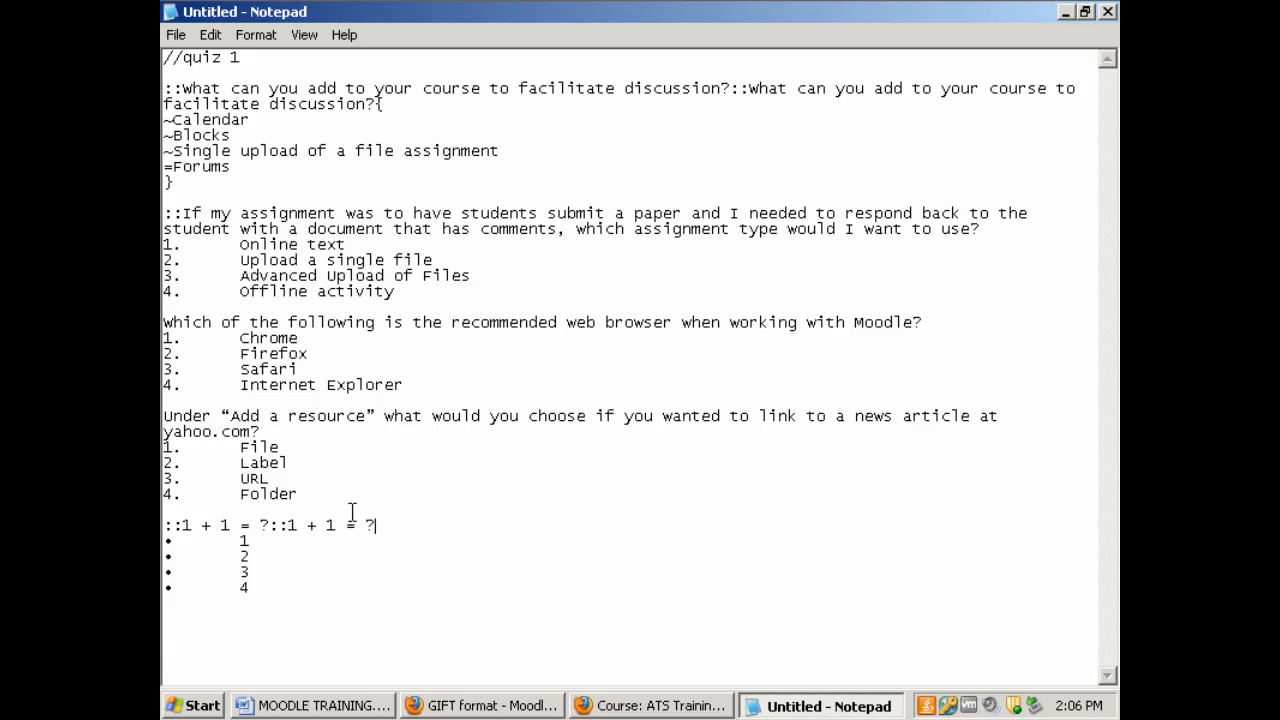
text({)
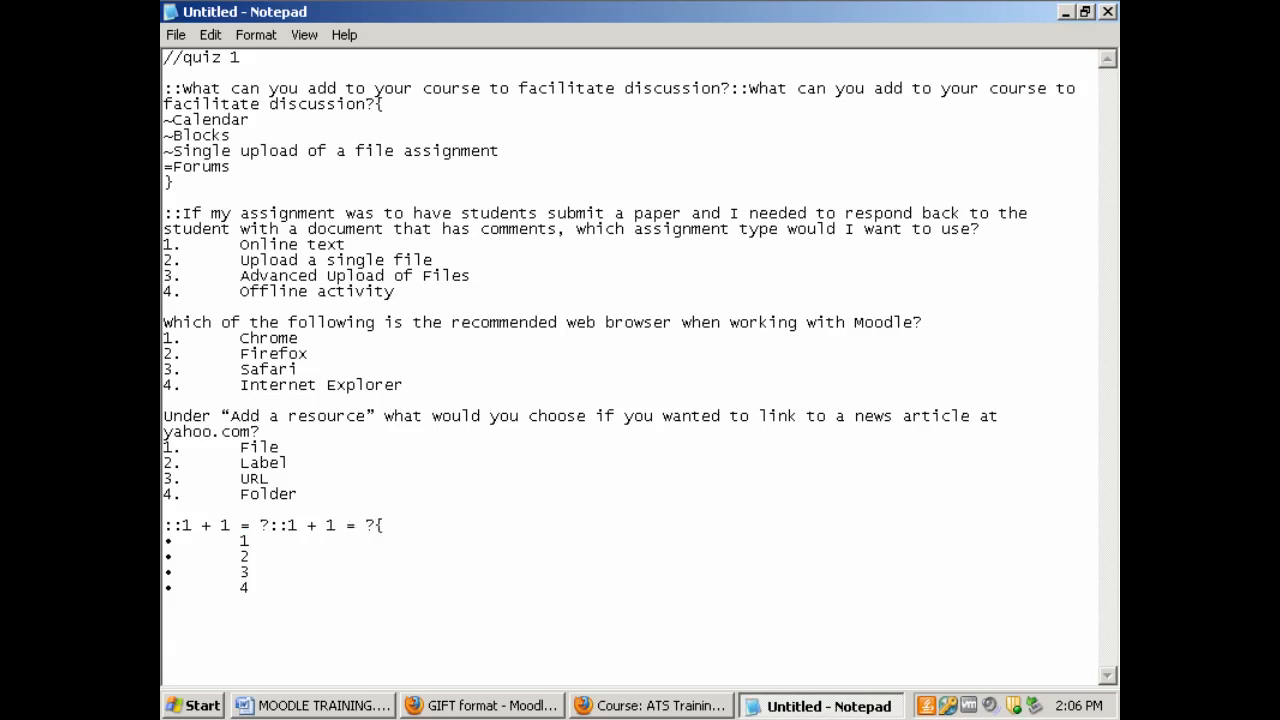
click(385, 525)
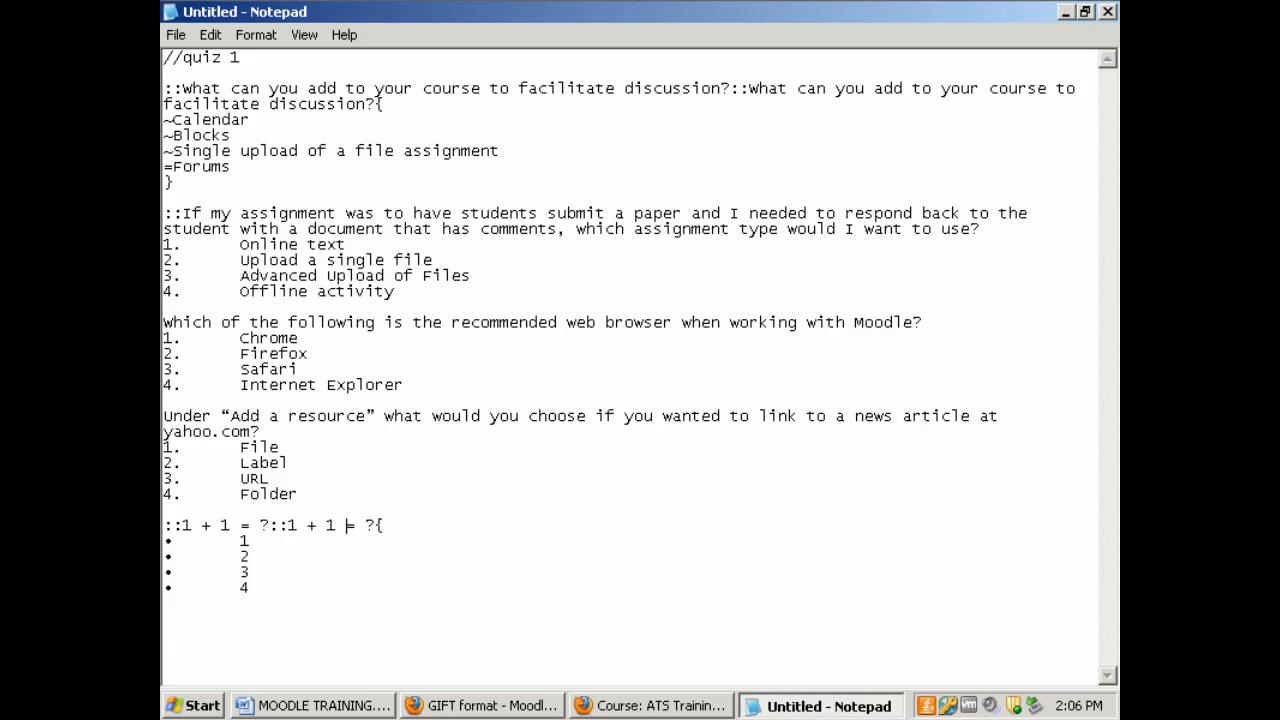
text(=)
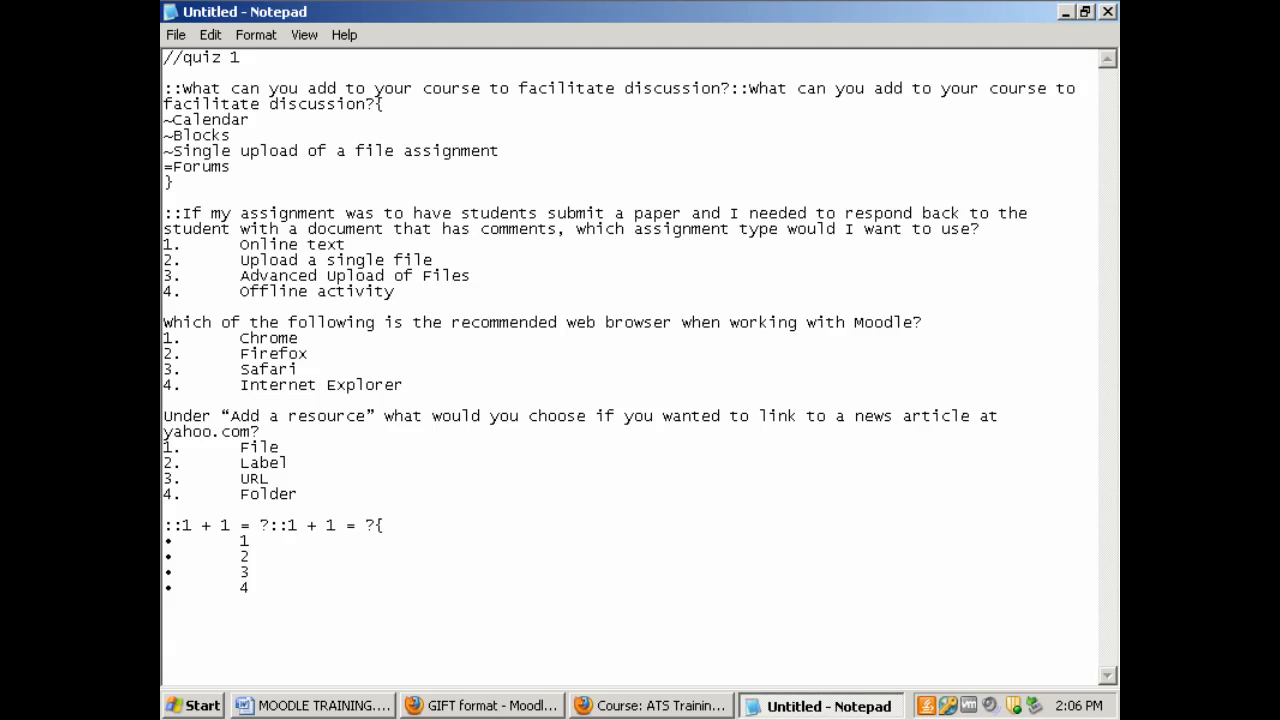
text(\)
text(=2)
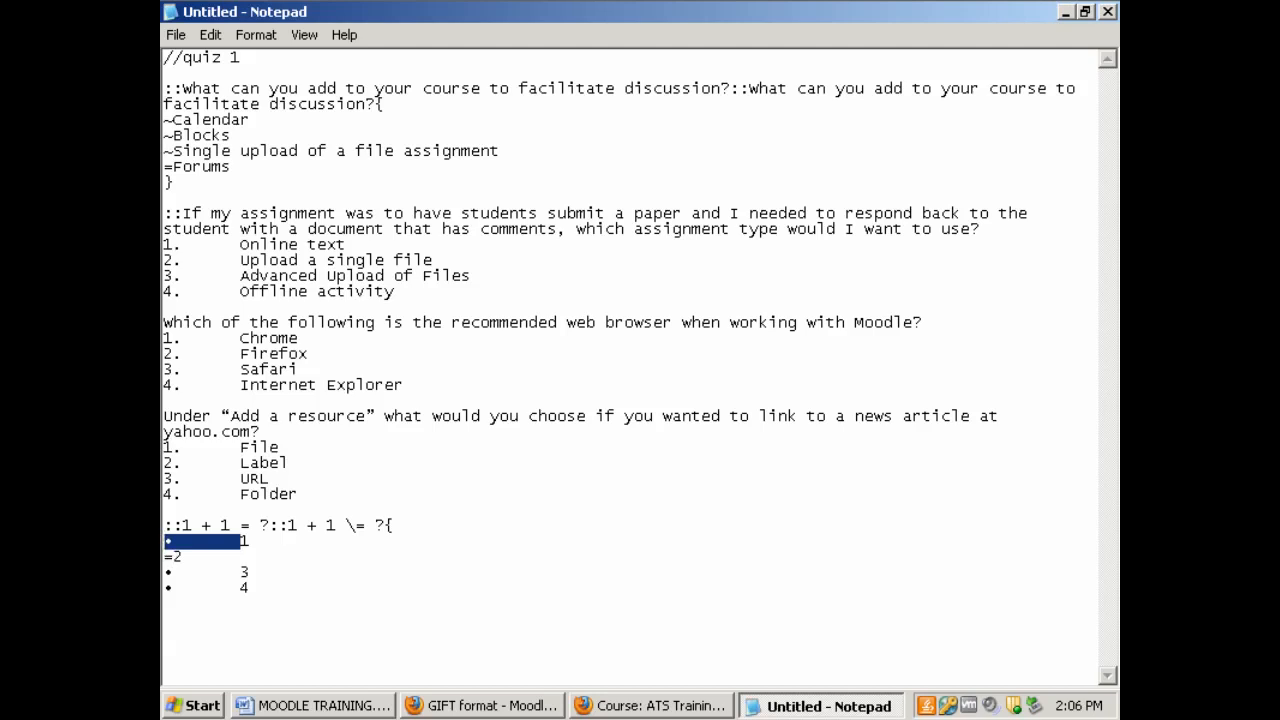
text(~)
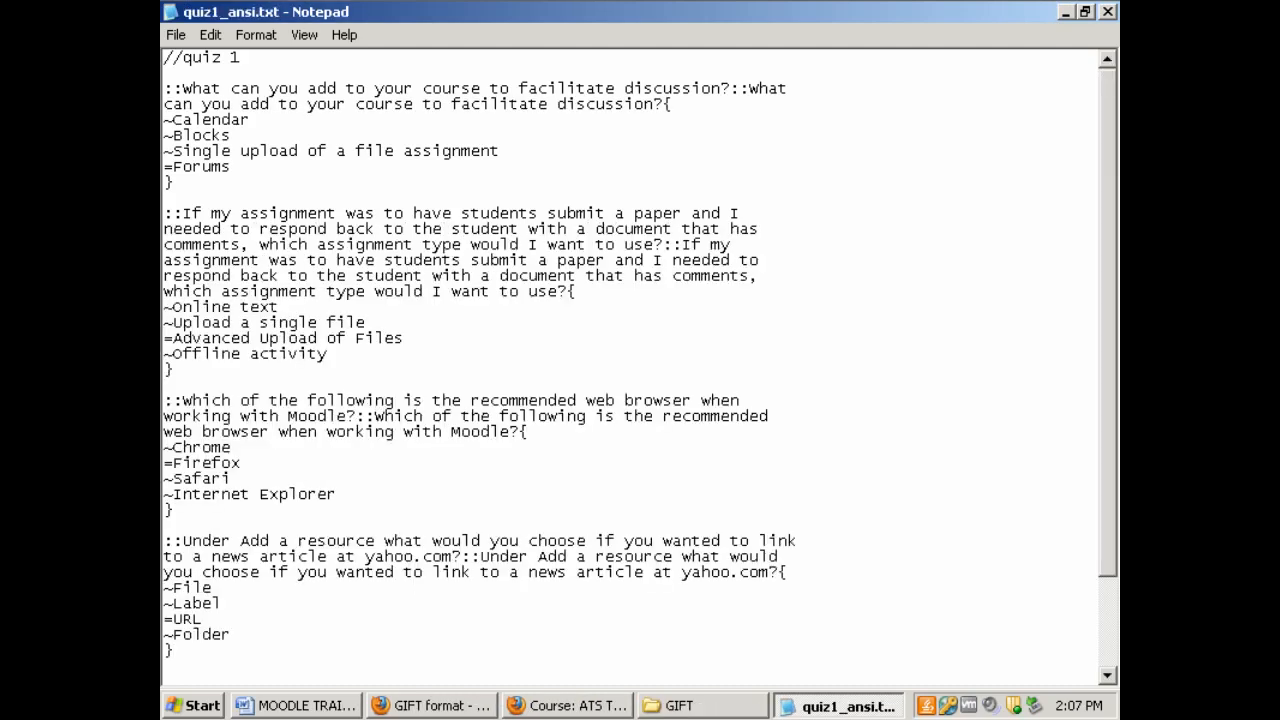
click(240, 57)
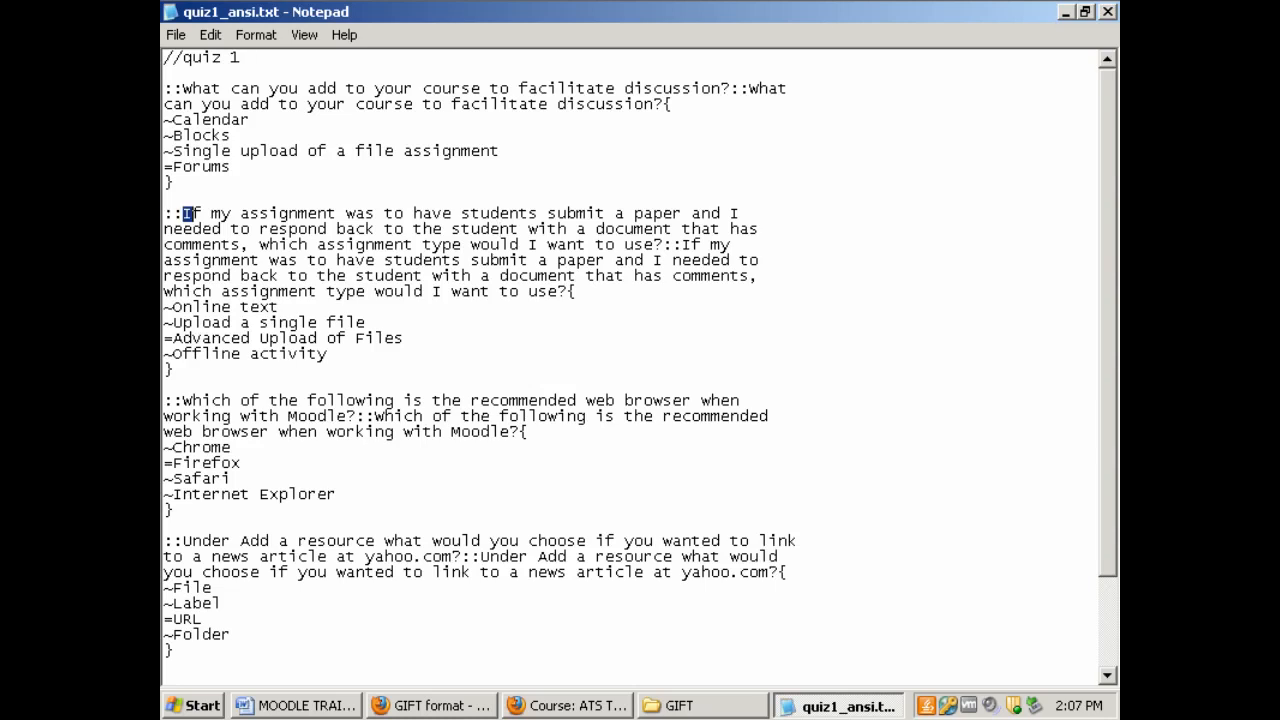
drag(180, 213, 660, 244)
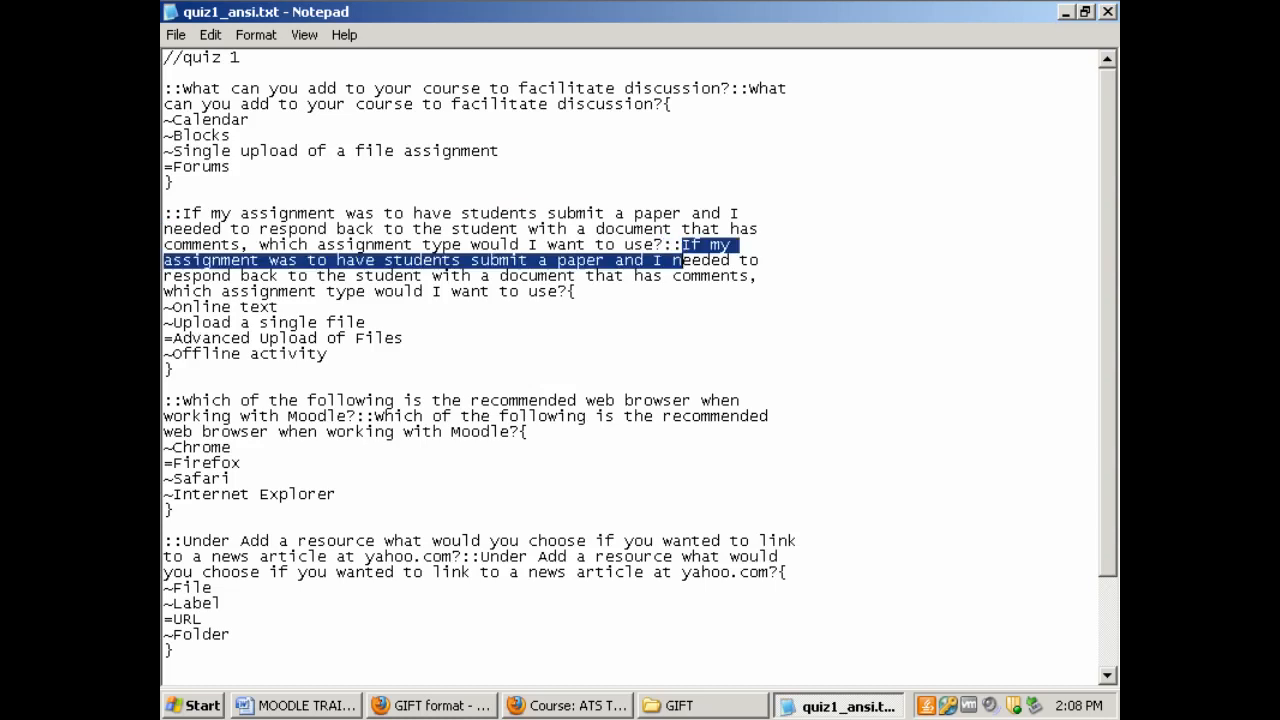
click(578, 291)
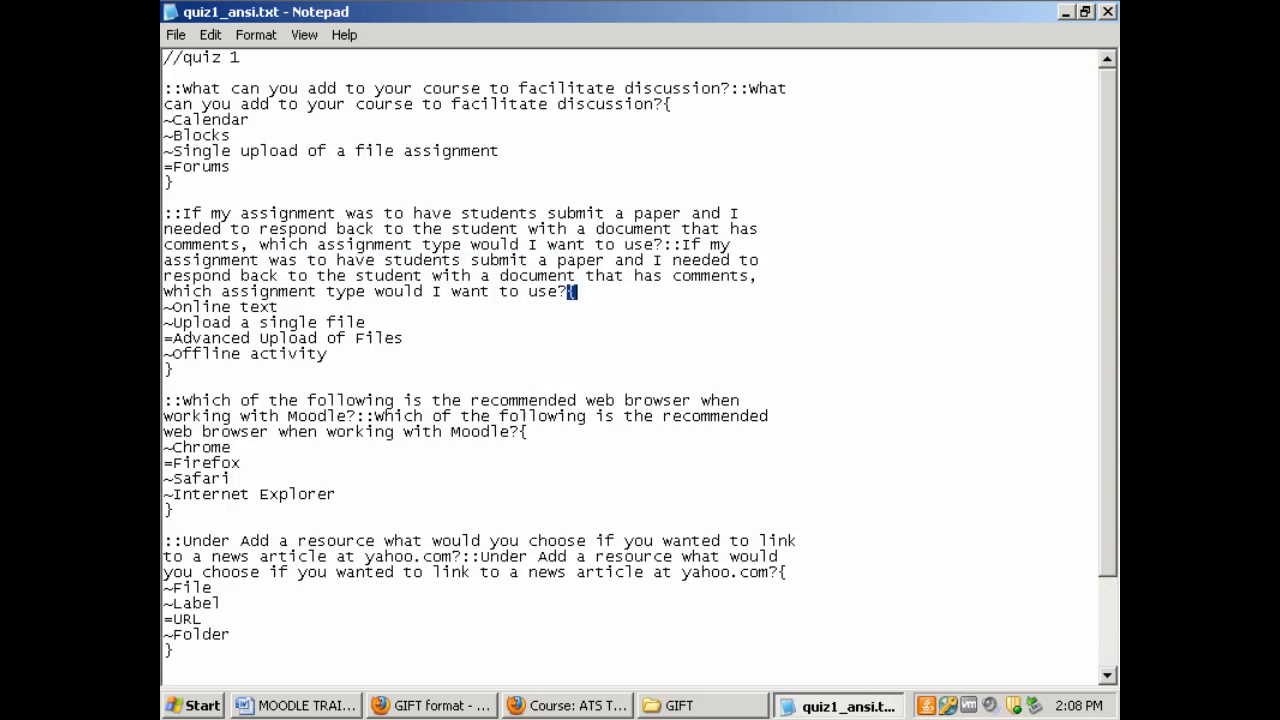
click(172, 338)
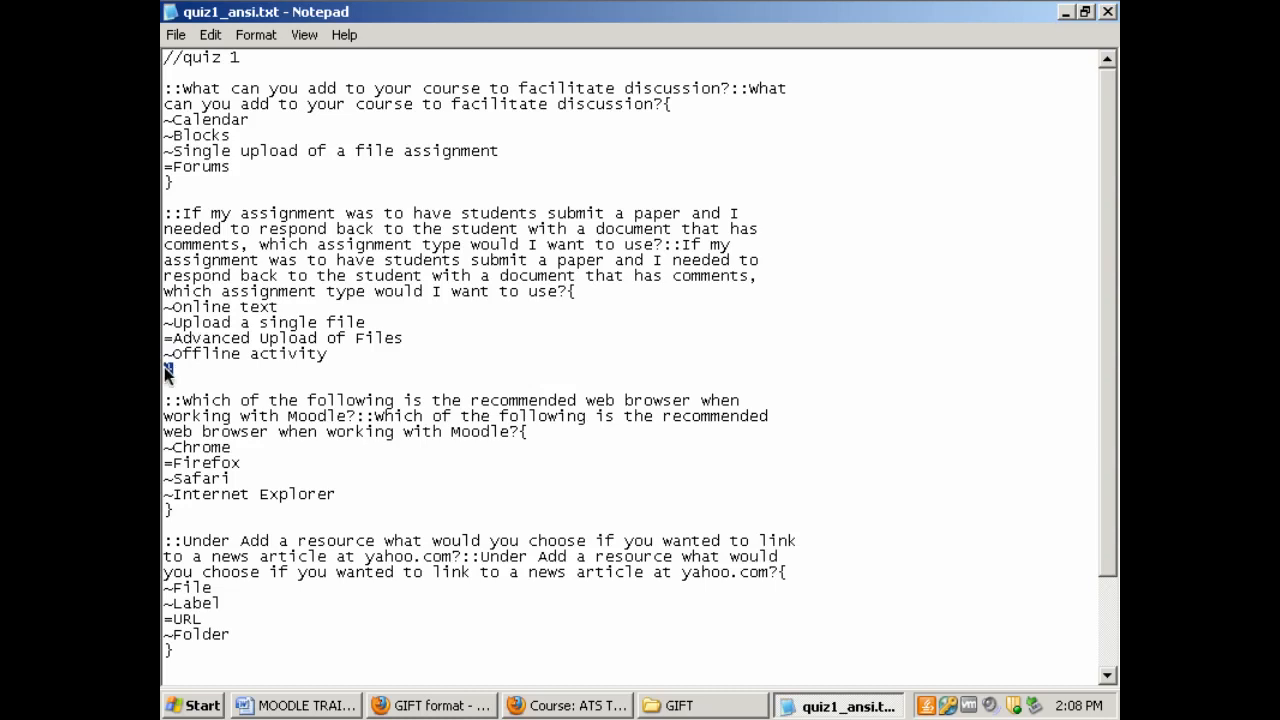
click(175, 34)
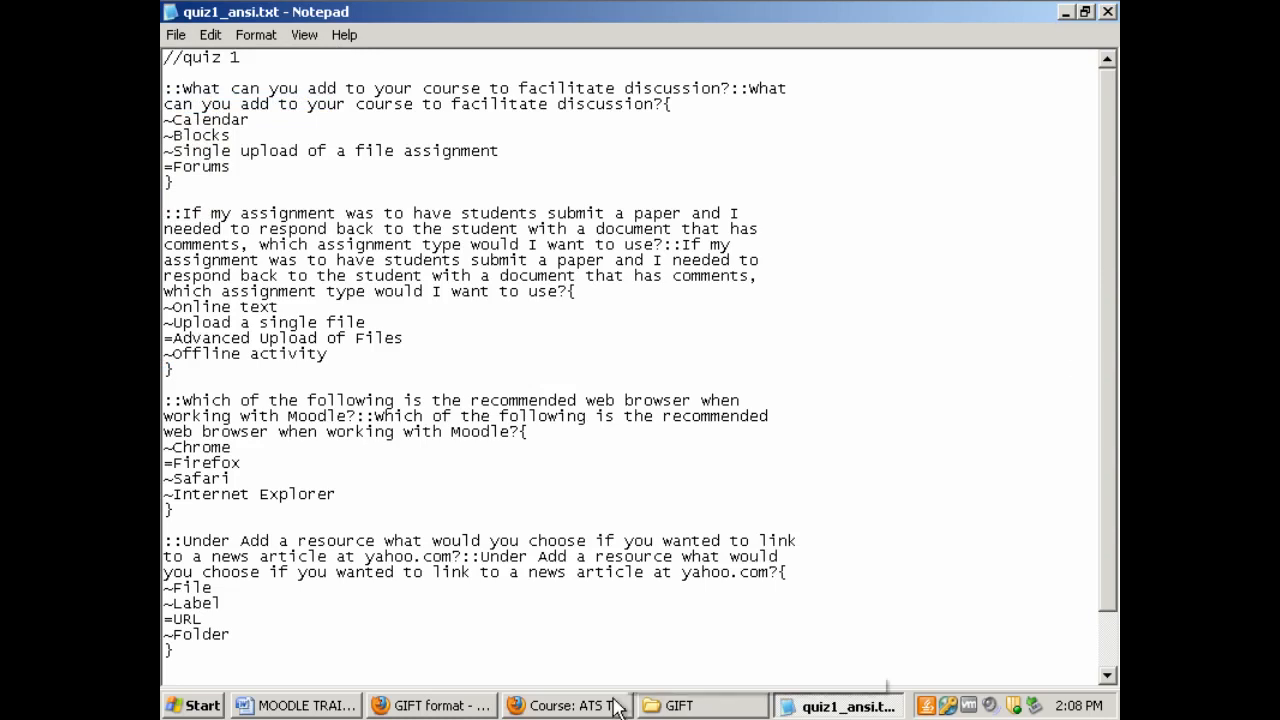
On the ATS Training Course page, collapse Navigation and expand Question bank administration
click(565, 705)
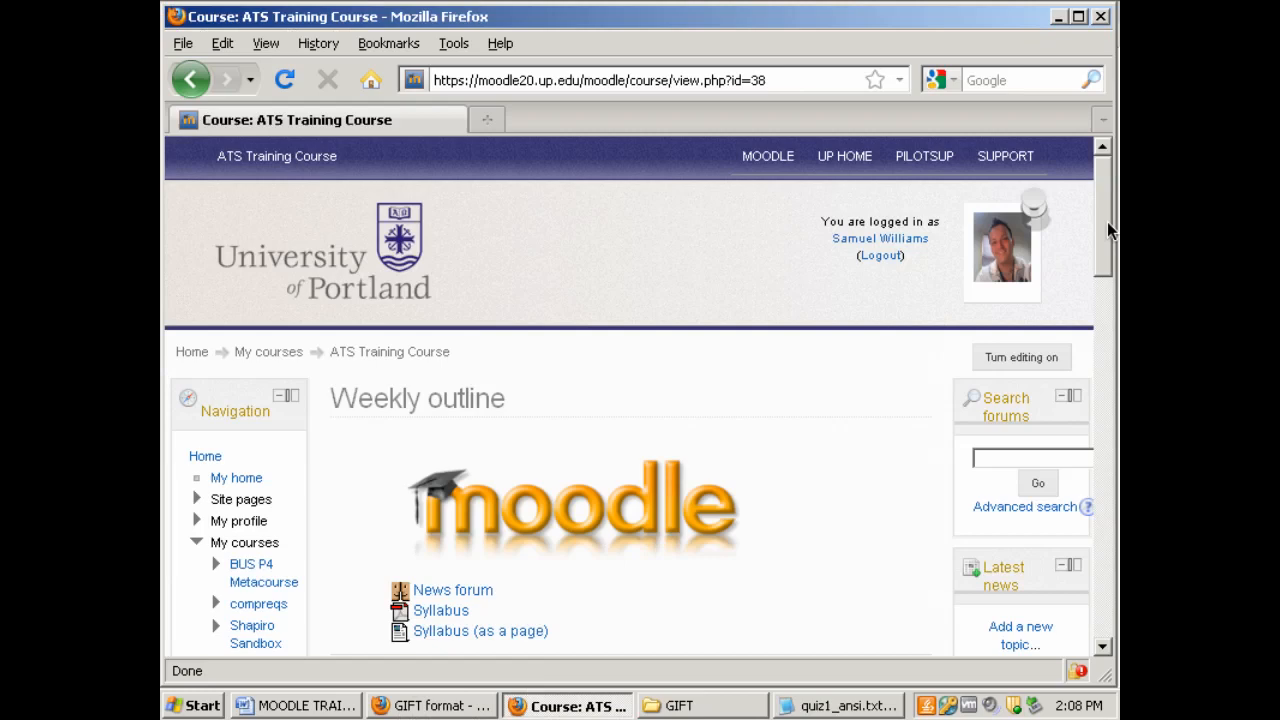
mouse_move(568, 421)
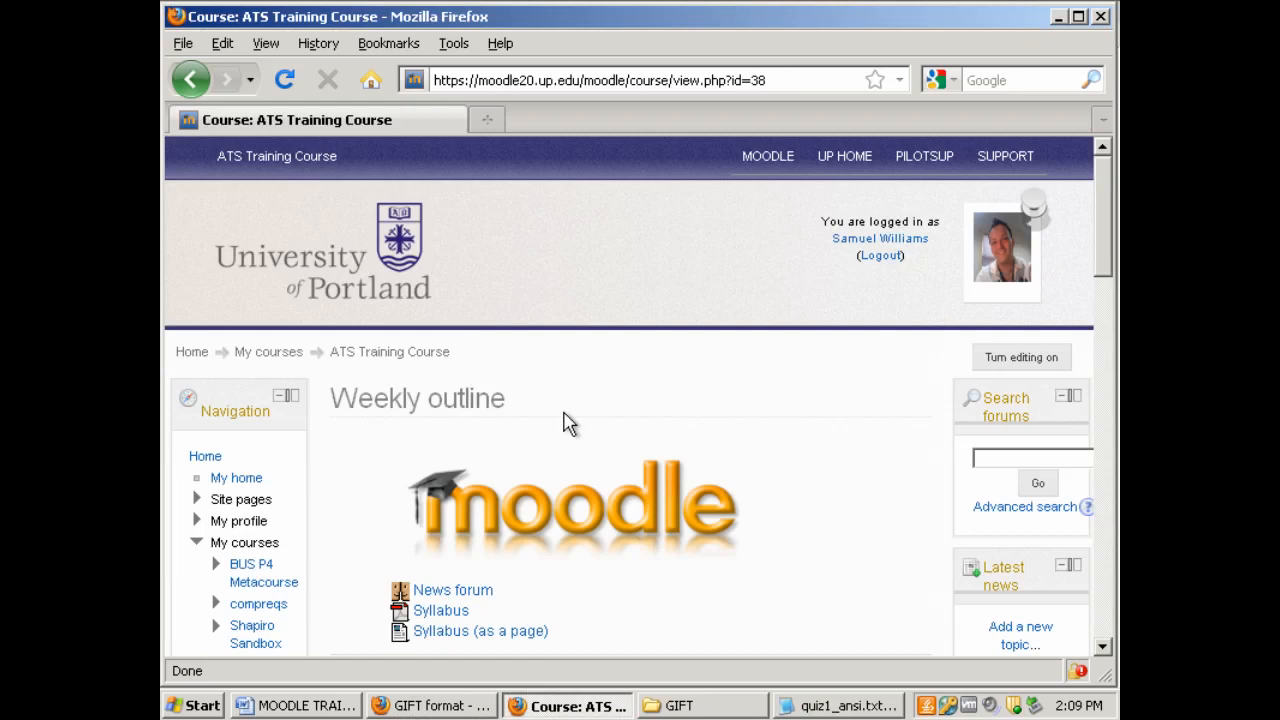
mouse_move(401, 385)
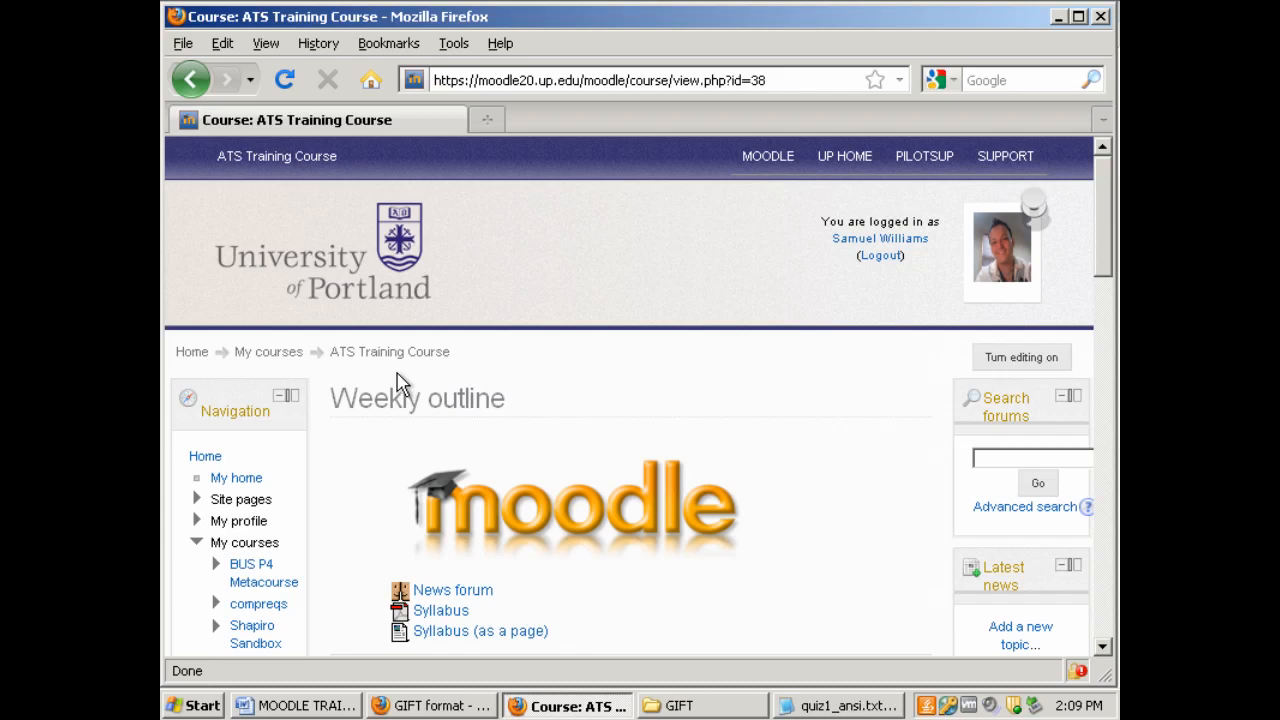
mouse_move(389, 351)
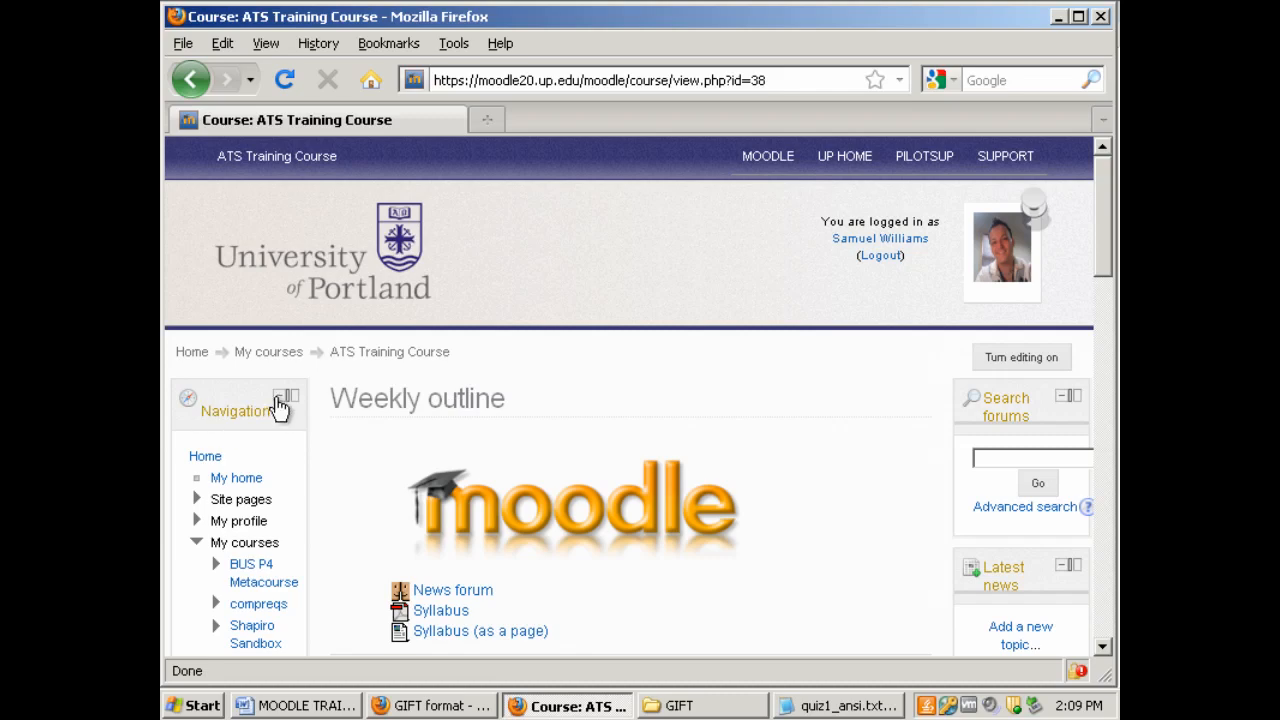
click(286, 397)
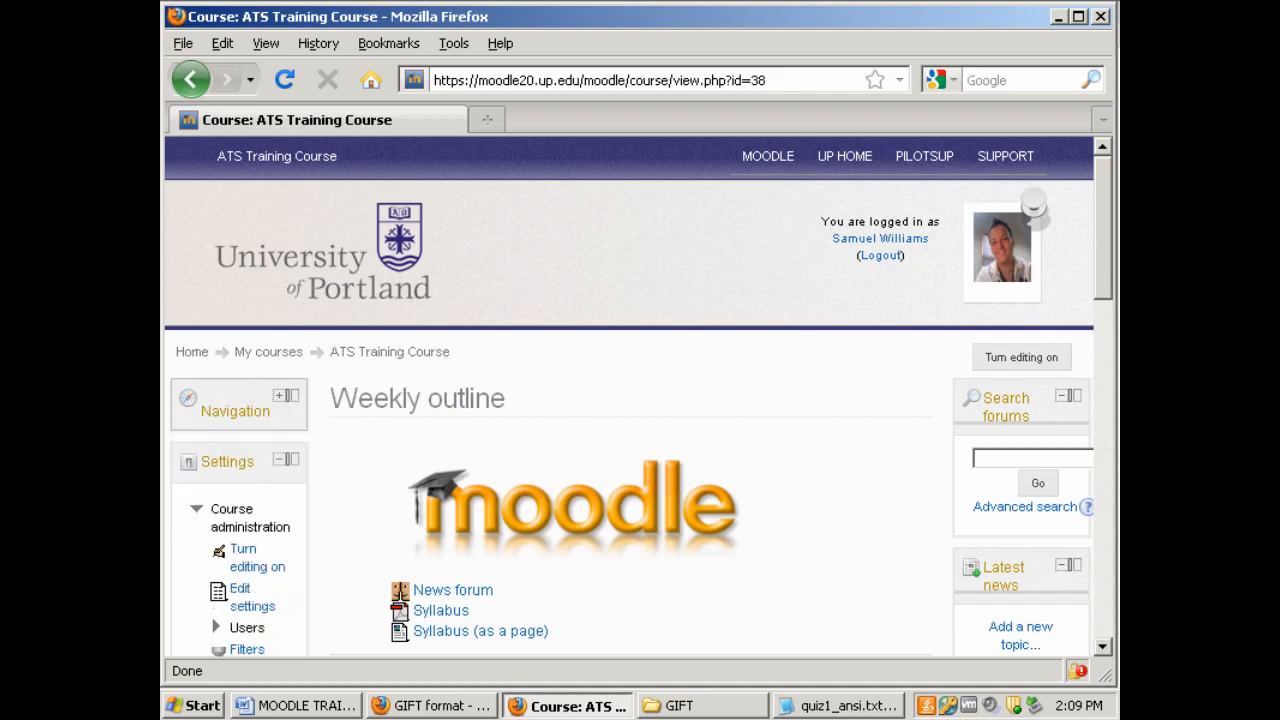
scroll(down, 3)
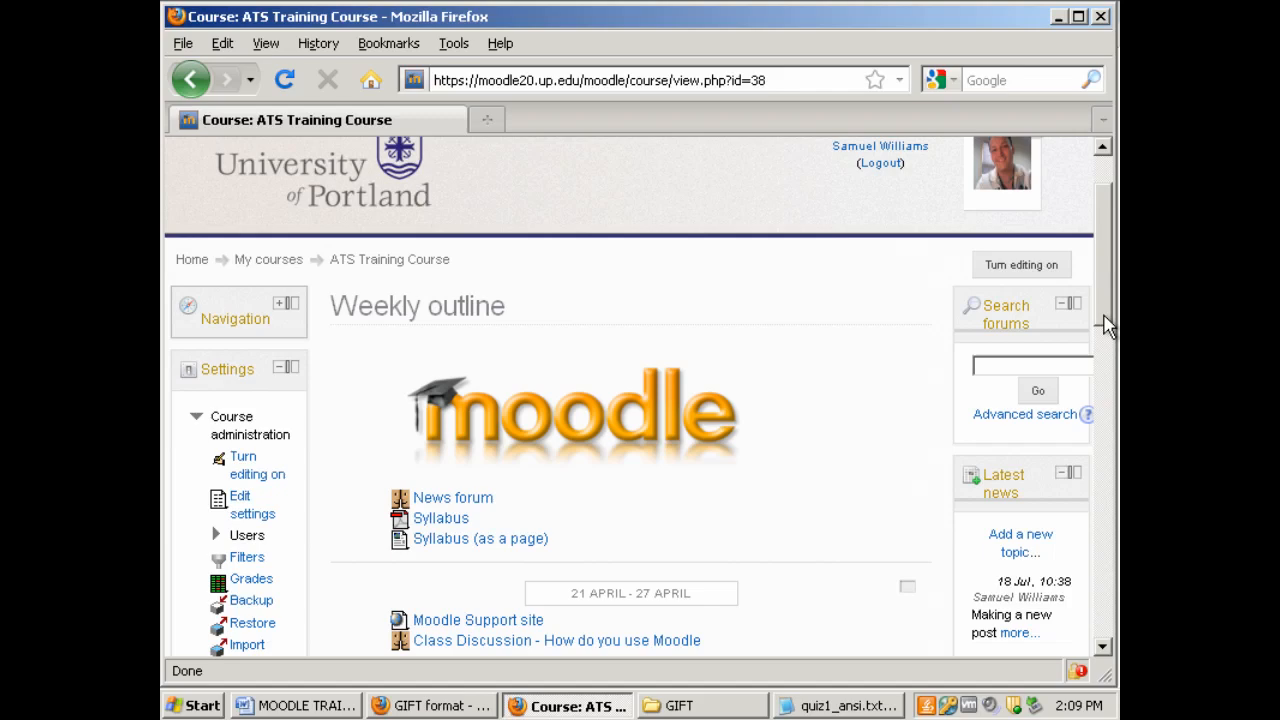
scroll(down, 3)
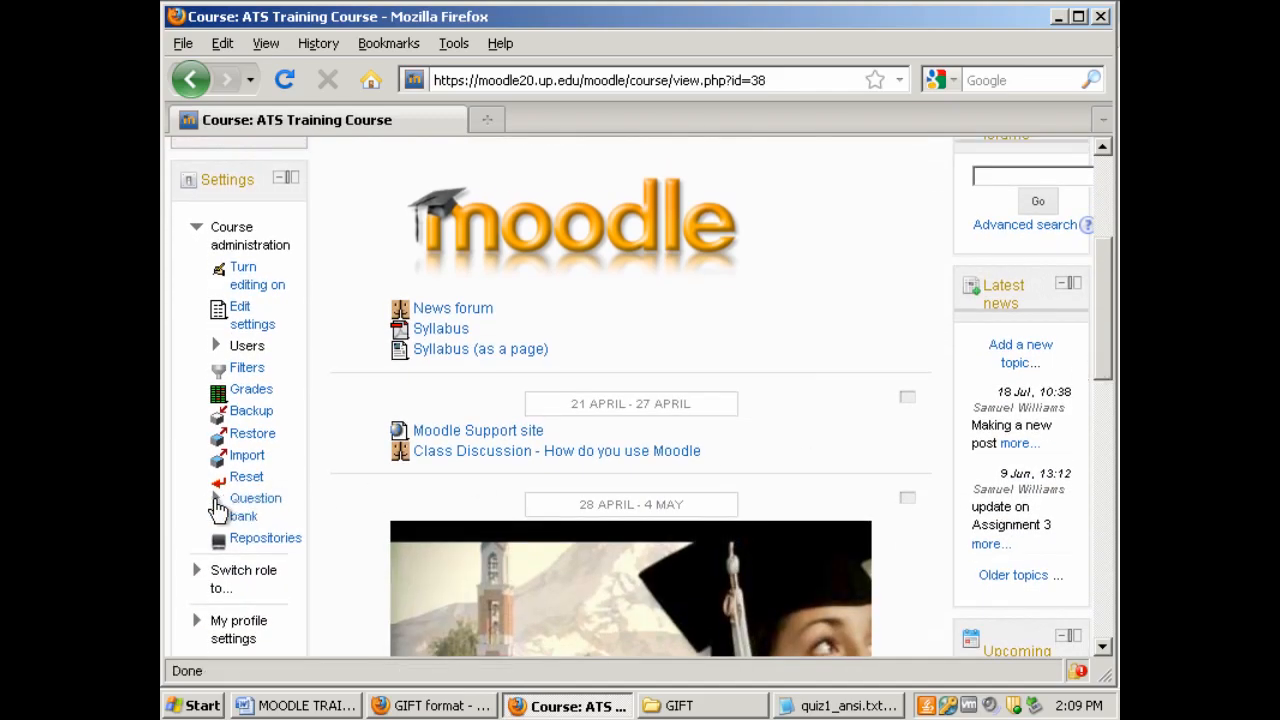
click(255, 498)
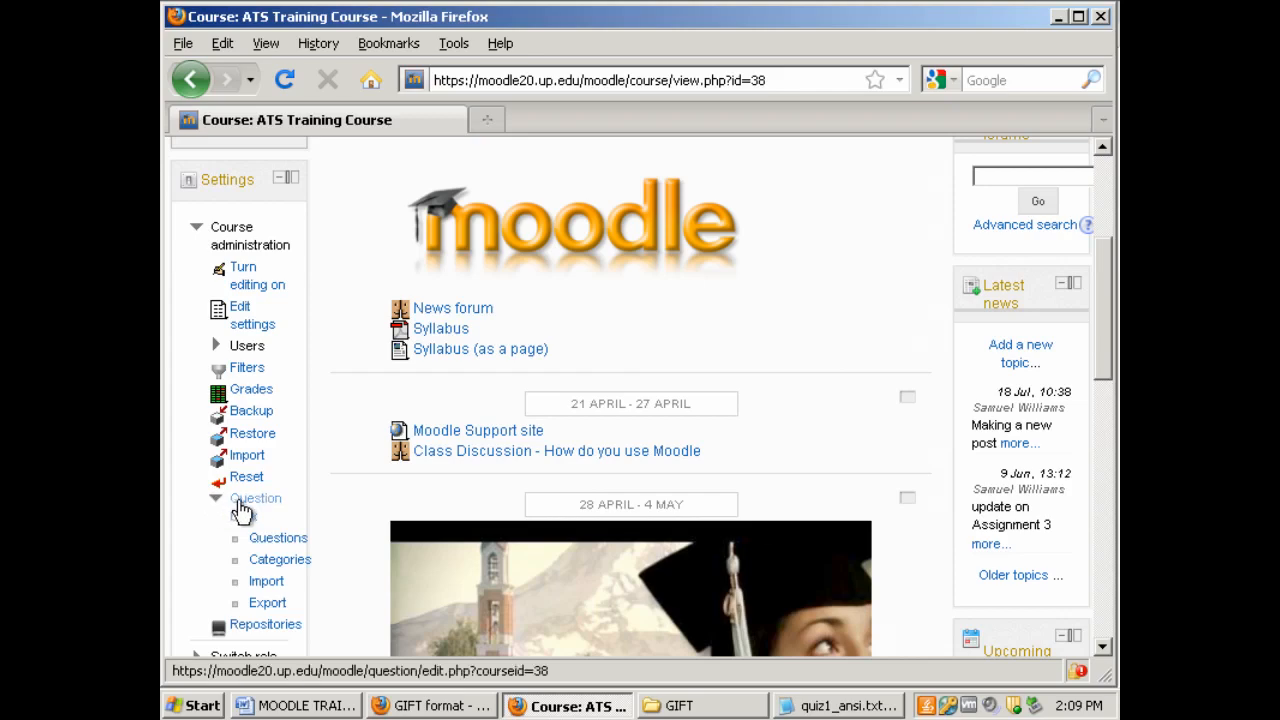
mouse_move(280, 559)
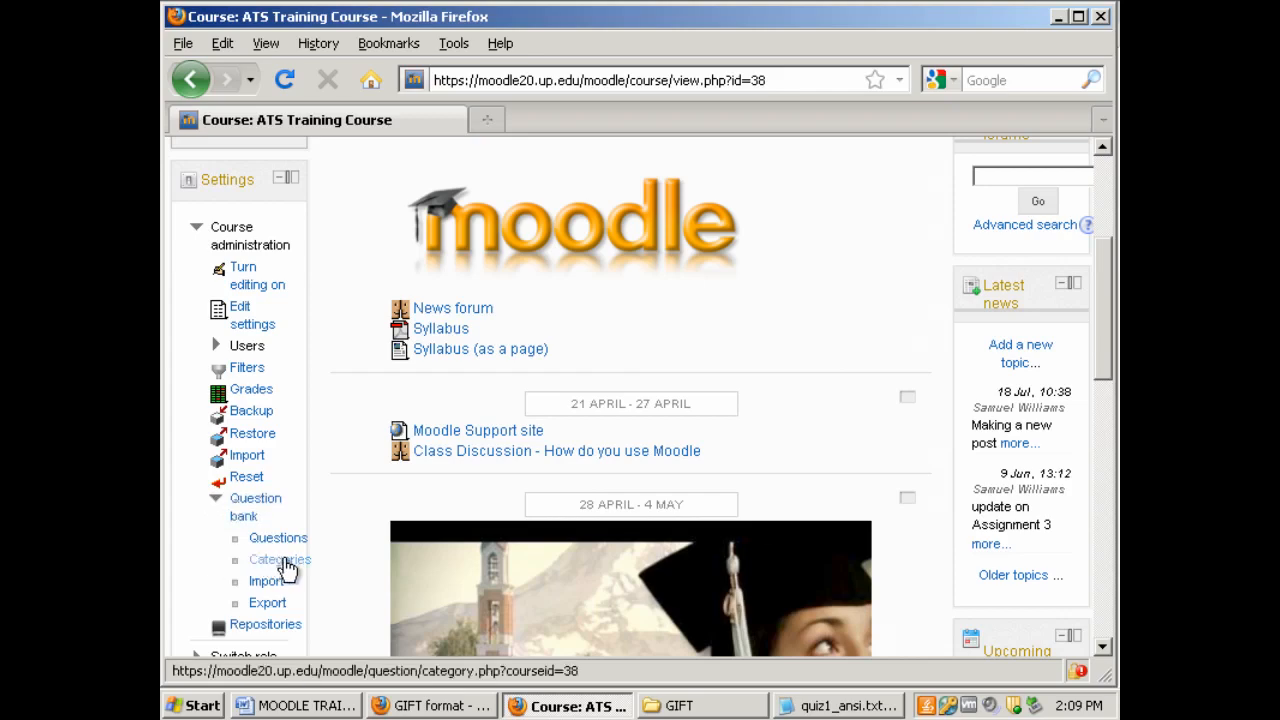
On the Question bank Categories page, add a category named 'Quiz 1'
click(279, 559)
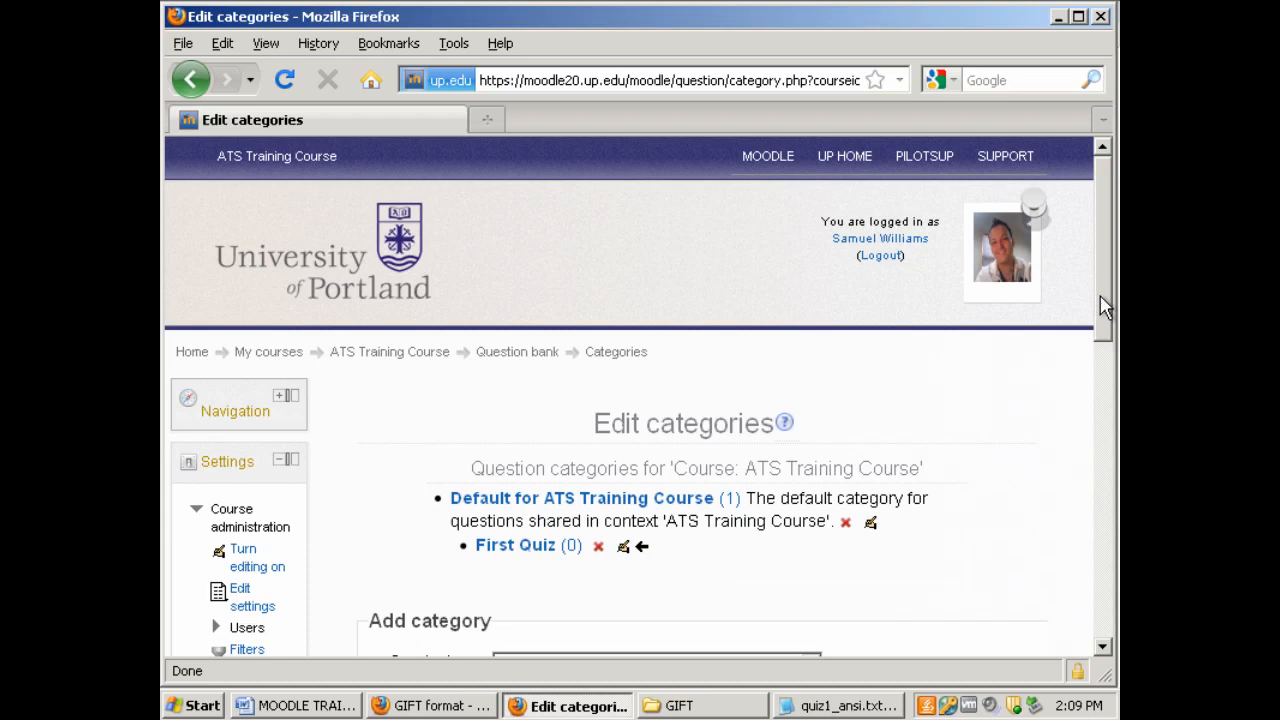
scroll(down, 3)
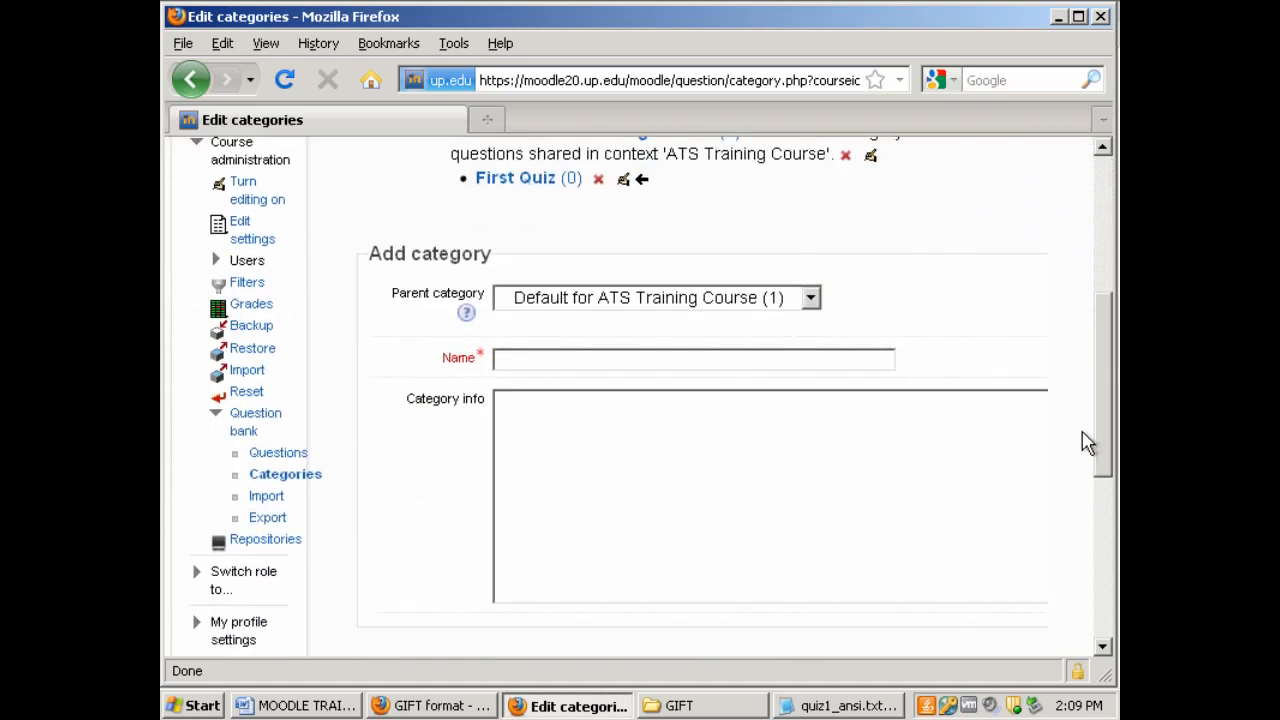
mouse_move(558, 308)
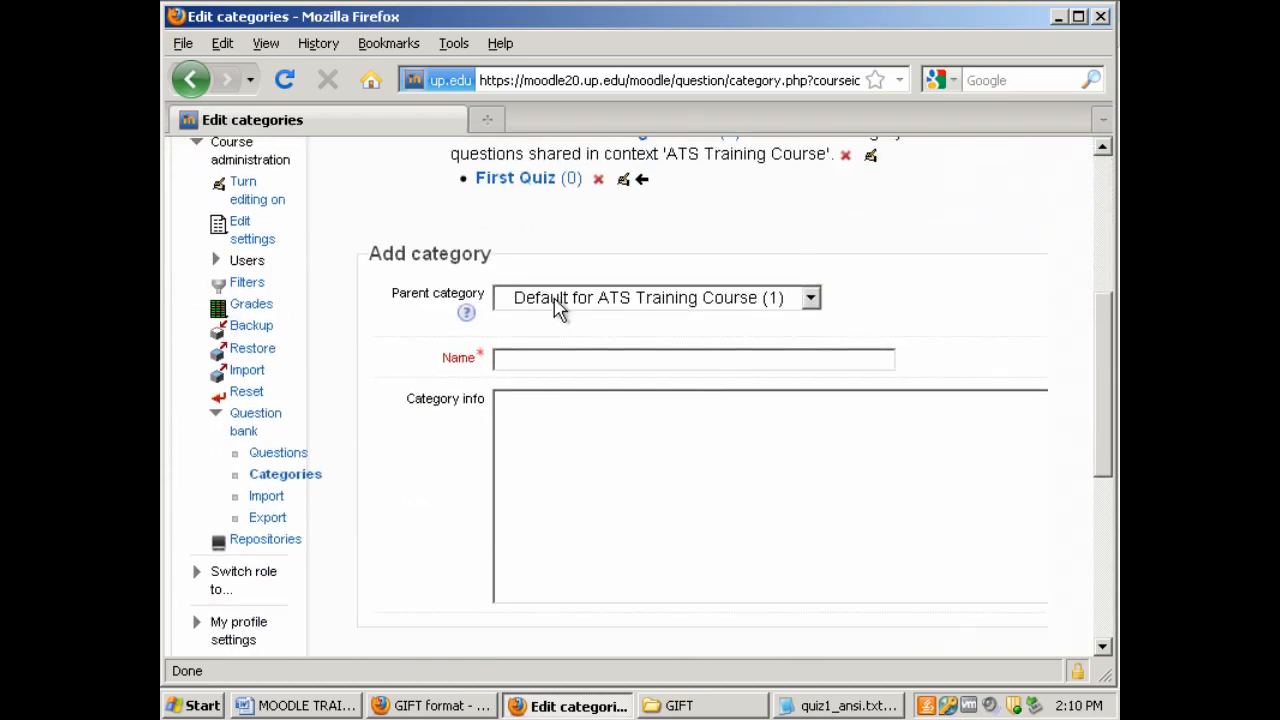
mouse_move(725, 310)
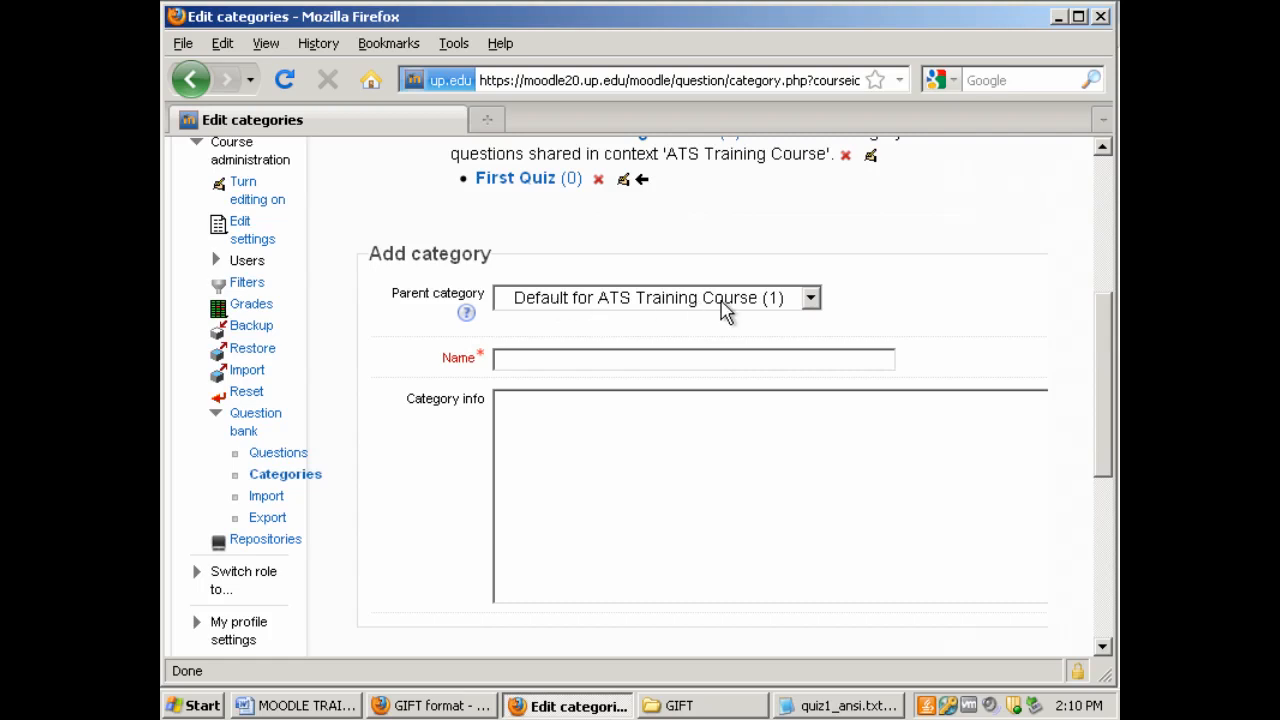
mouse_move(650, 305)
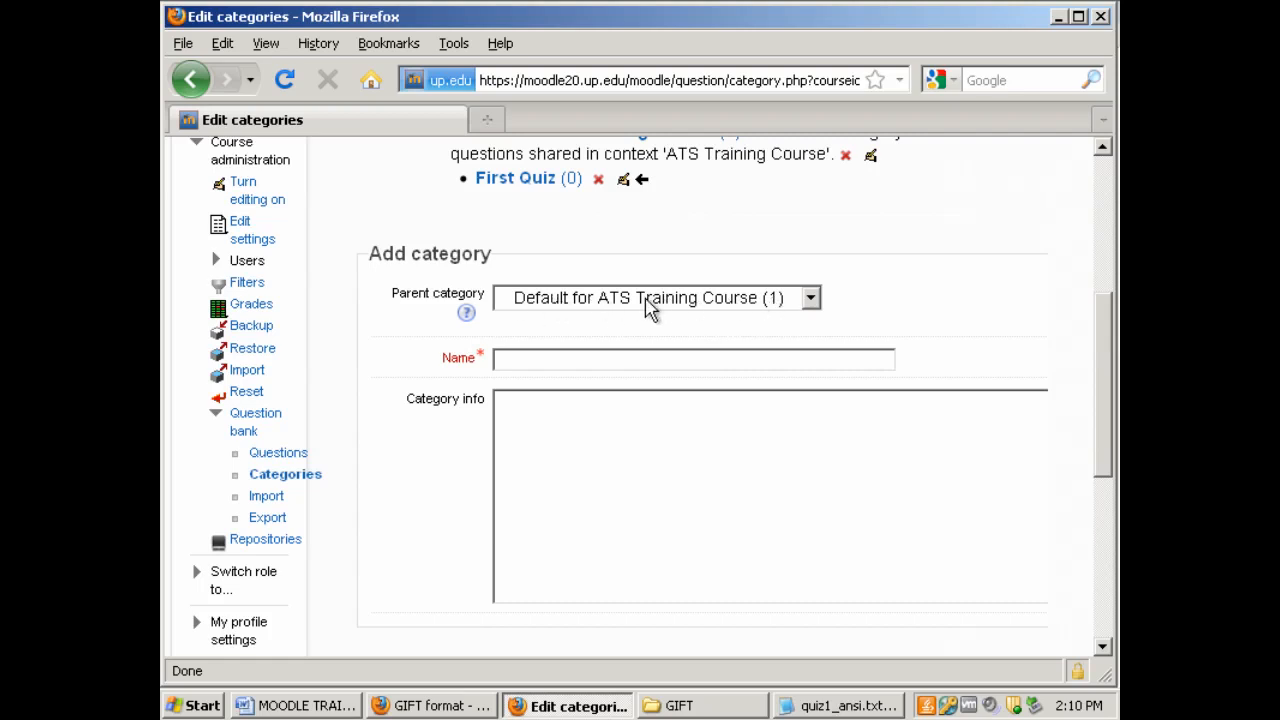
mouse_move(565, 310)
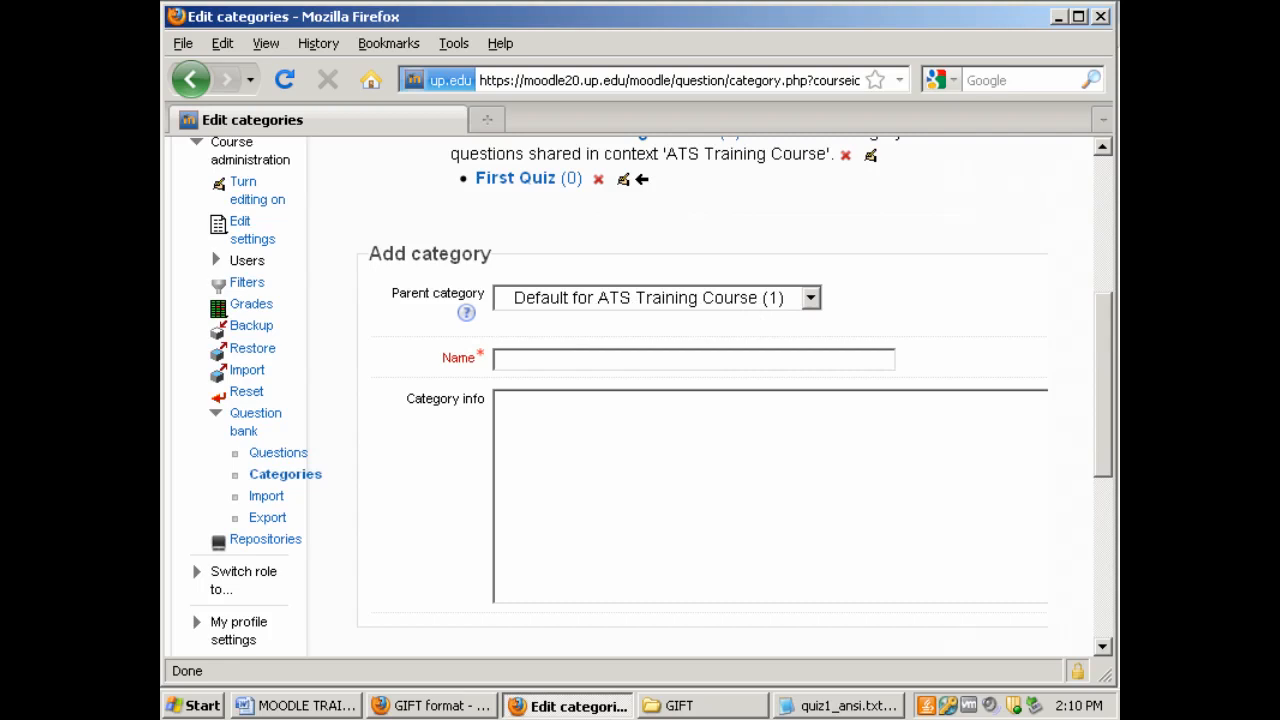
text(Quiz 1)
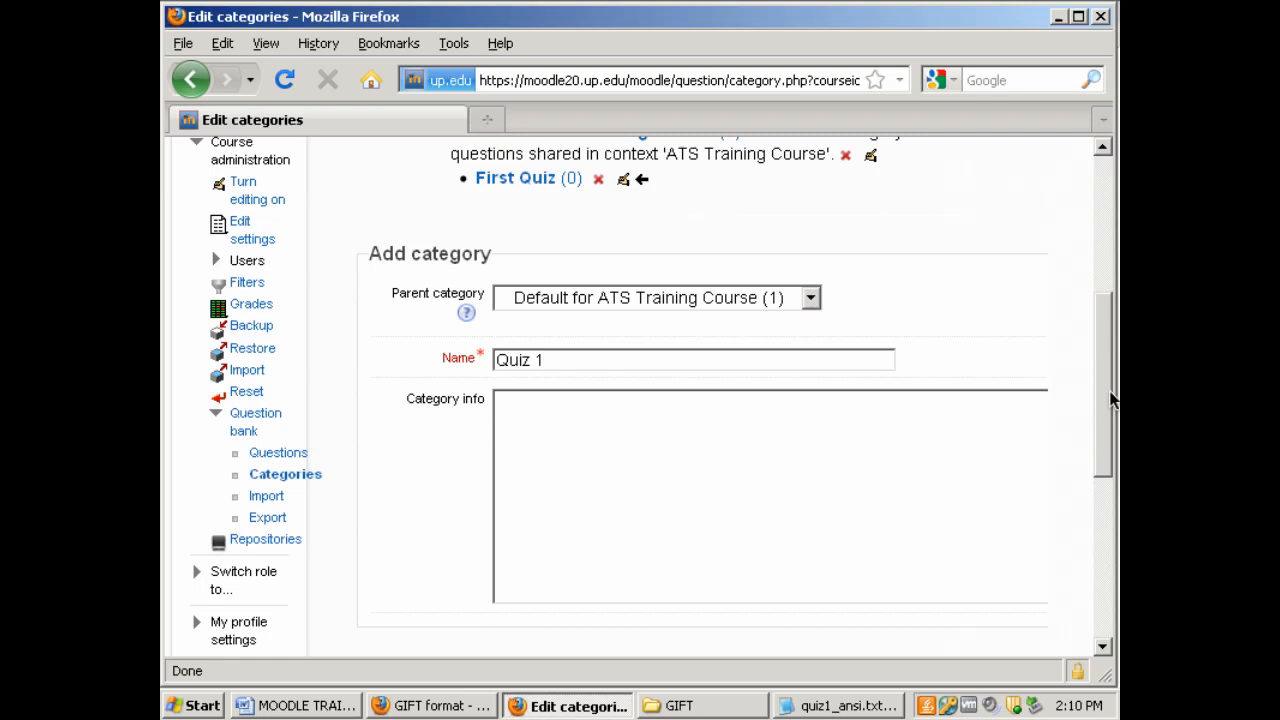
click(742, 514)
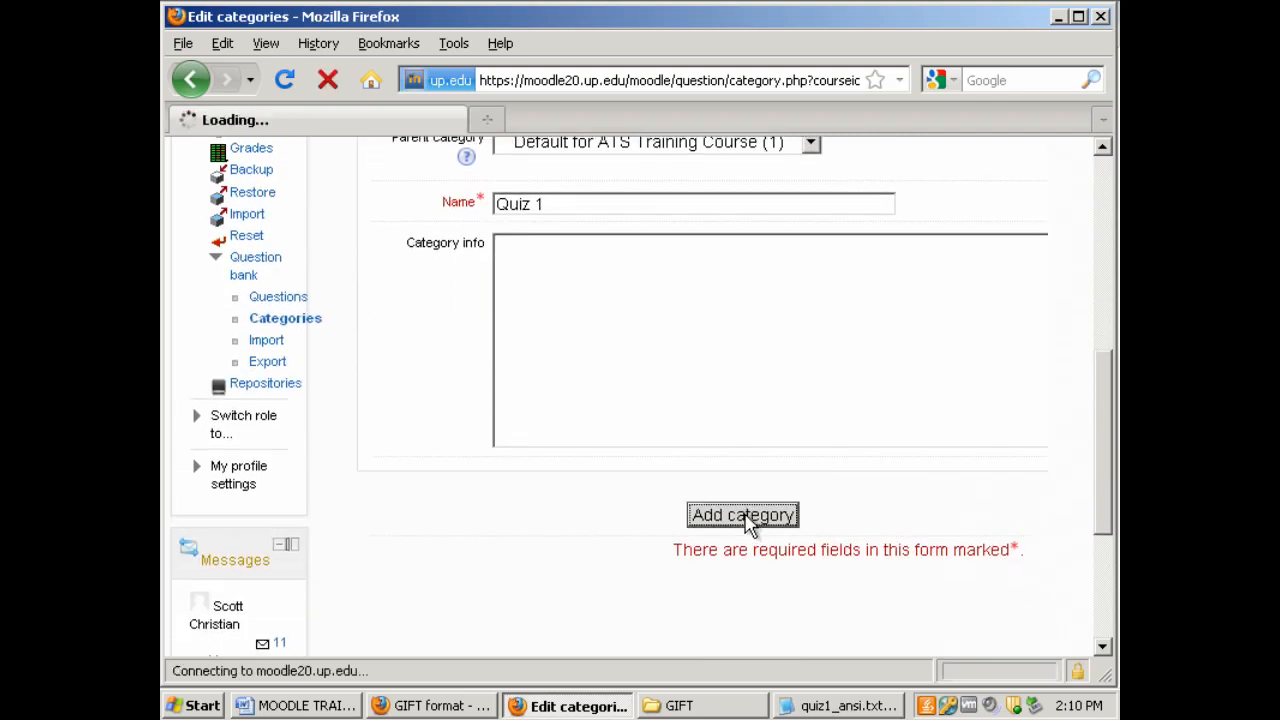
click(742, 515)
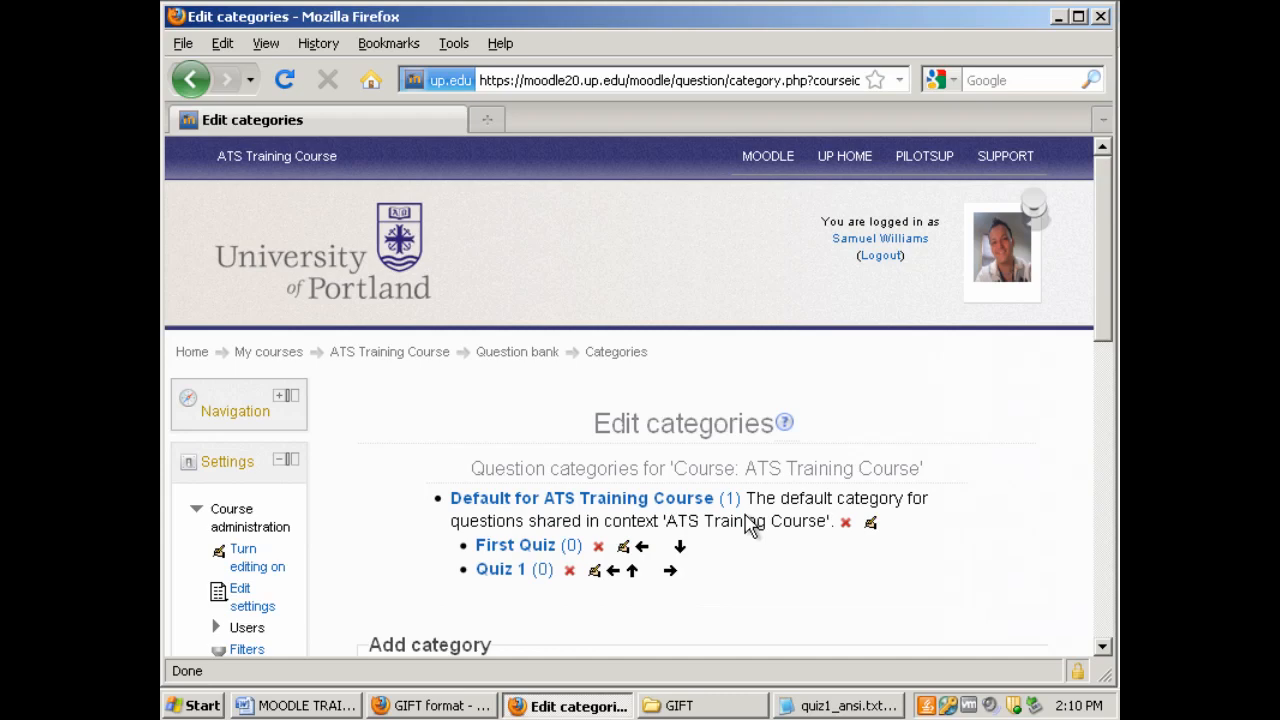
mouse_move(1105, 300)
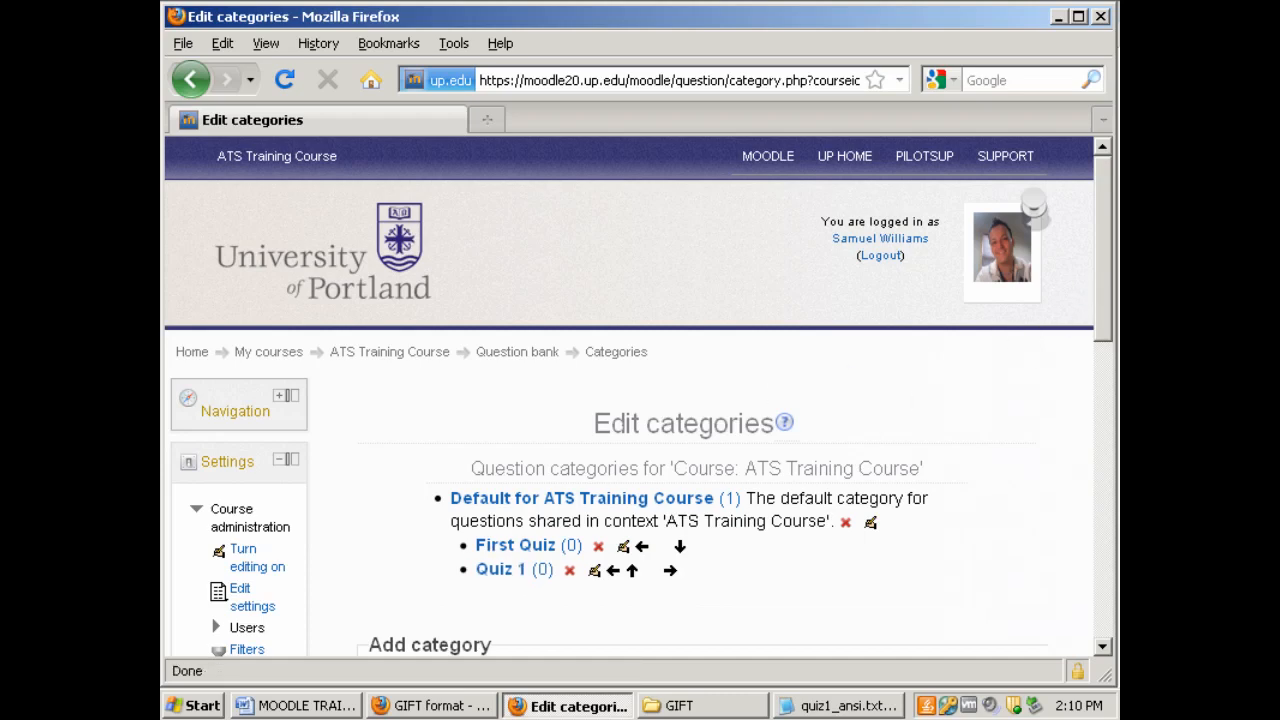
Open the question Import page and select GIFT as the file format
scroll(down, 3)
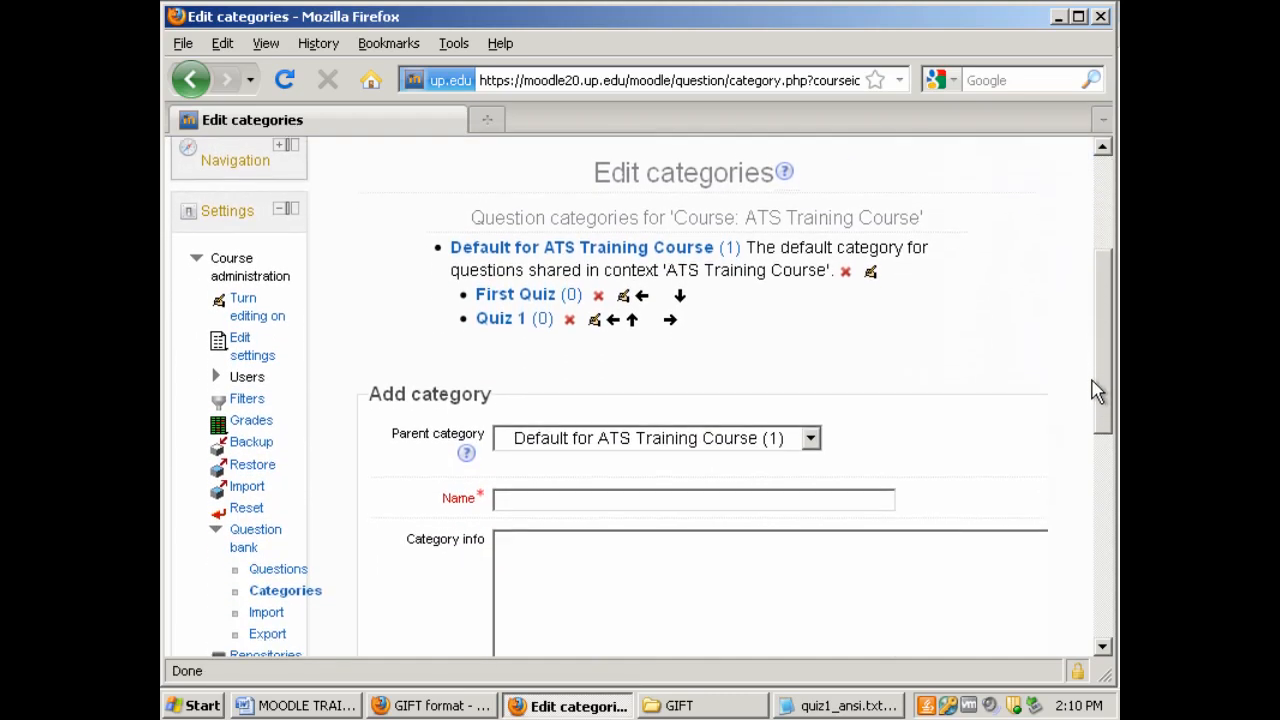
scroll(down, 3)
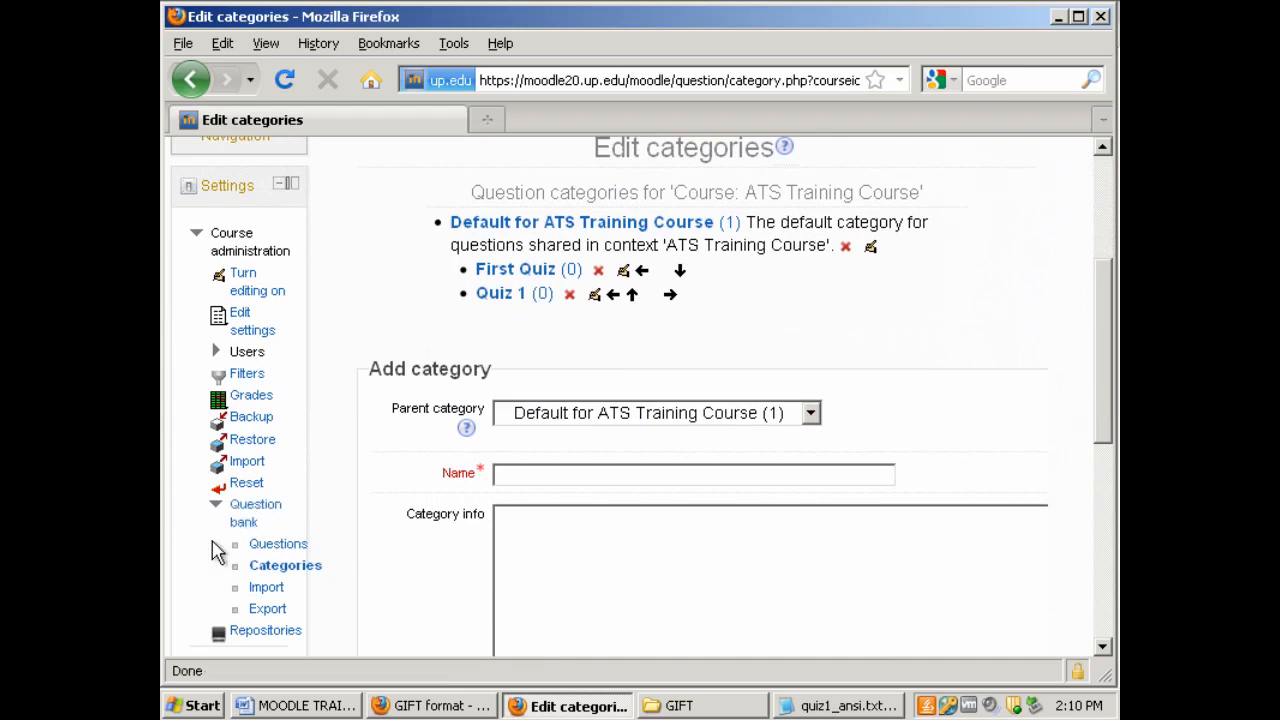
mouse_move(265, 587)
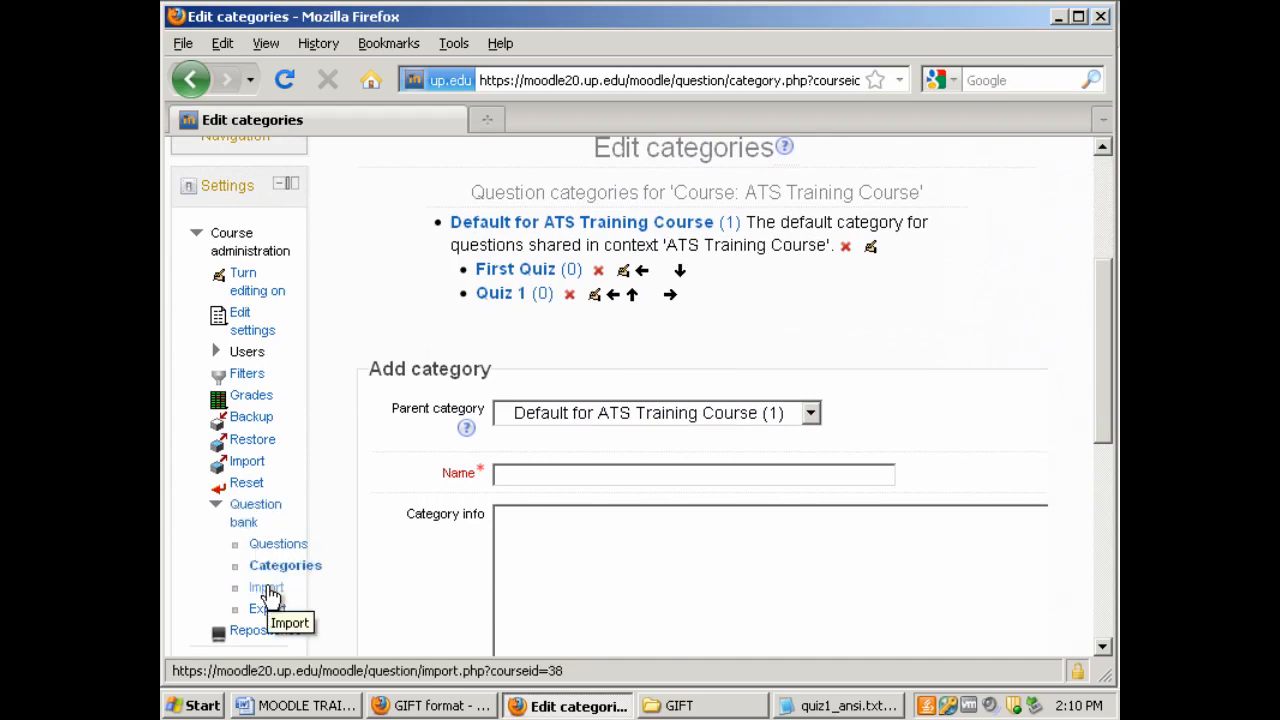
click(265, 587)
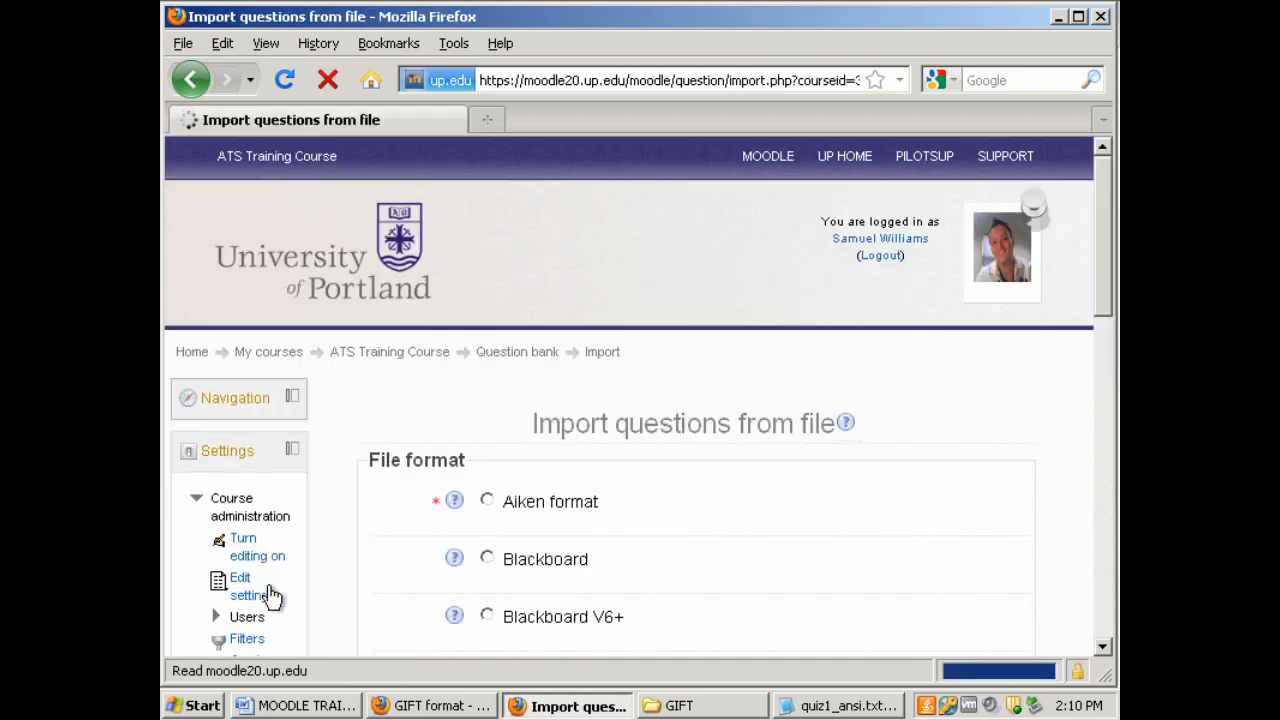
scroll(down, 3)
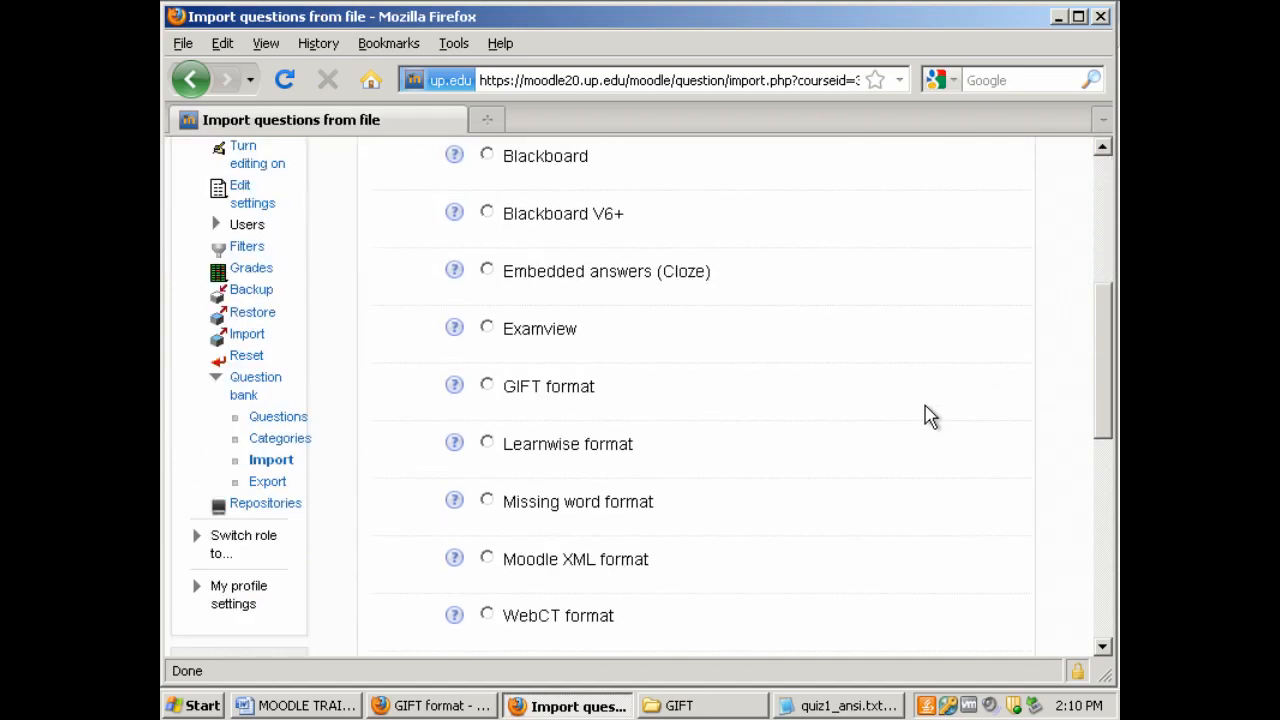
click(487, 385)
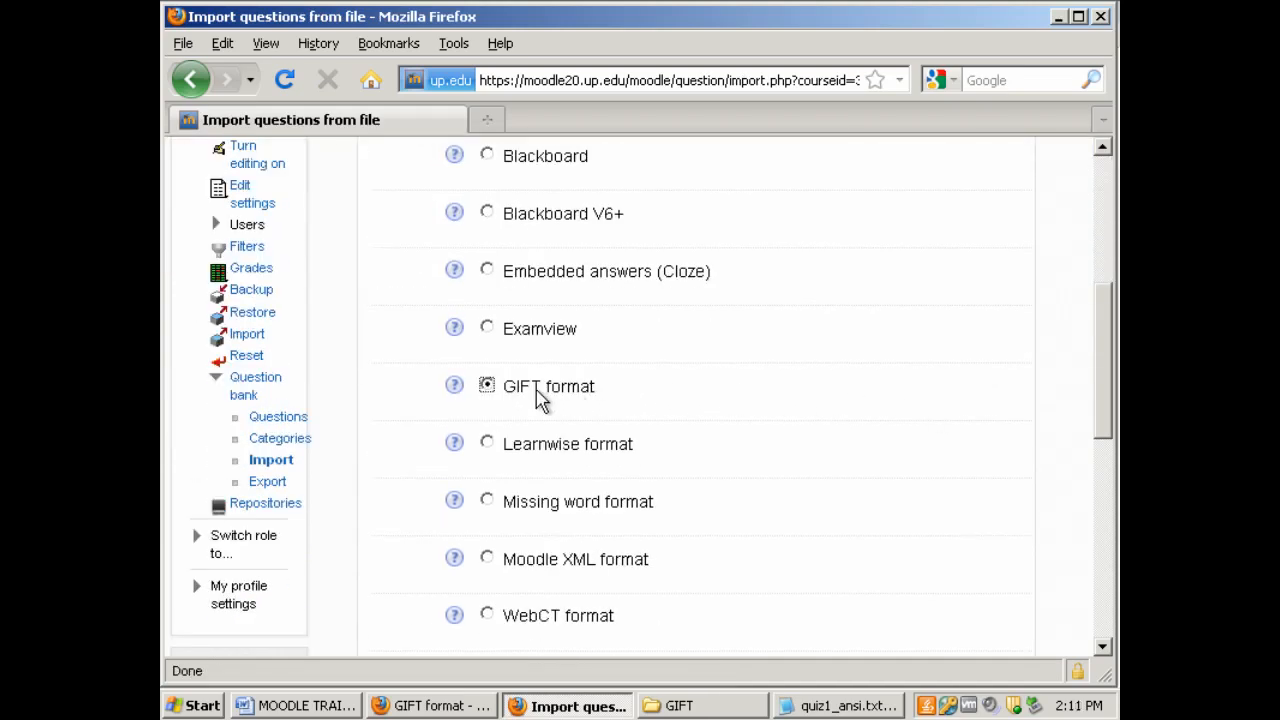
Set the import category to Quiz 1 and open the Upload a file picker
scroll(down, 3)
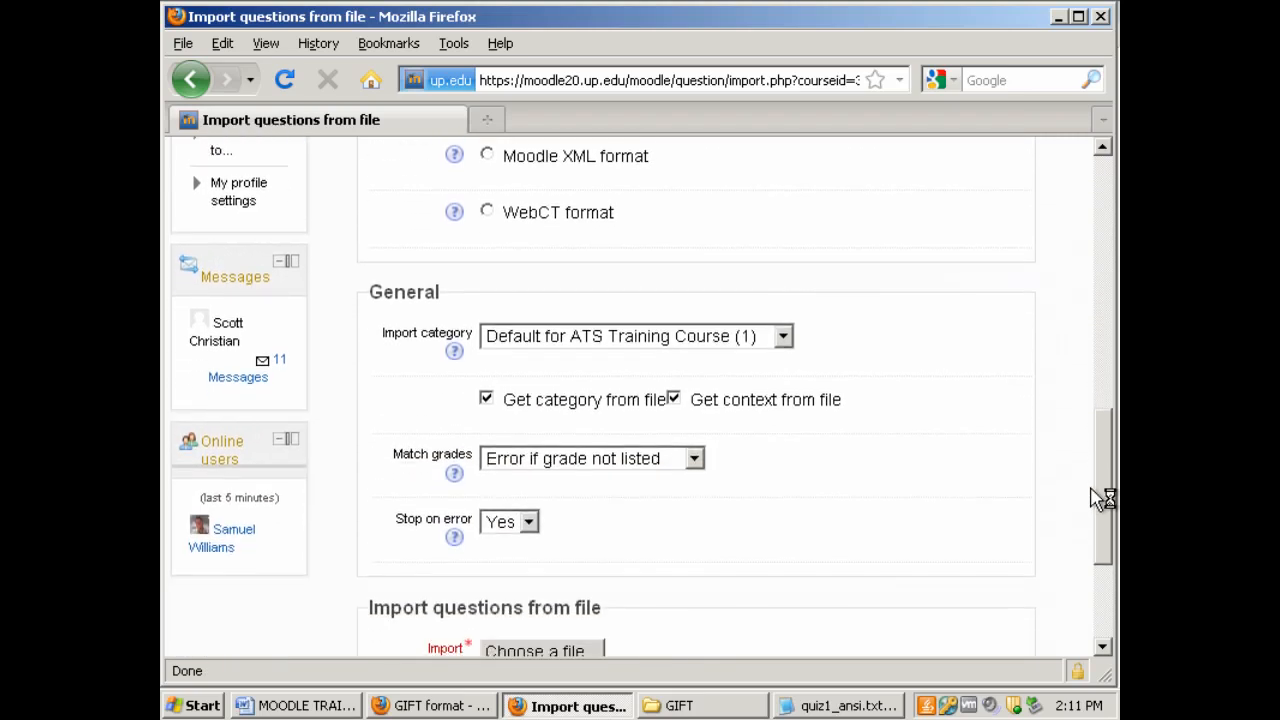
click(783, 331)
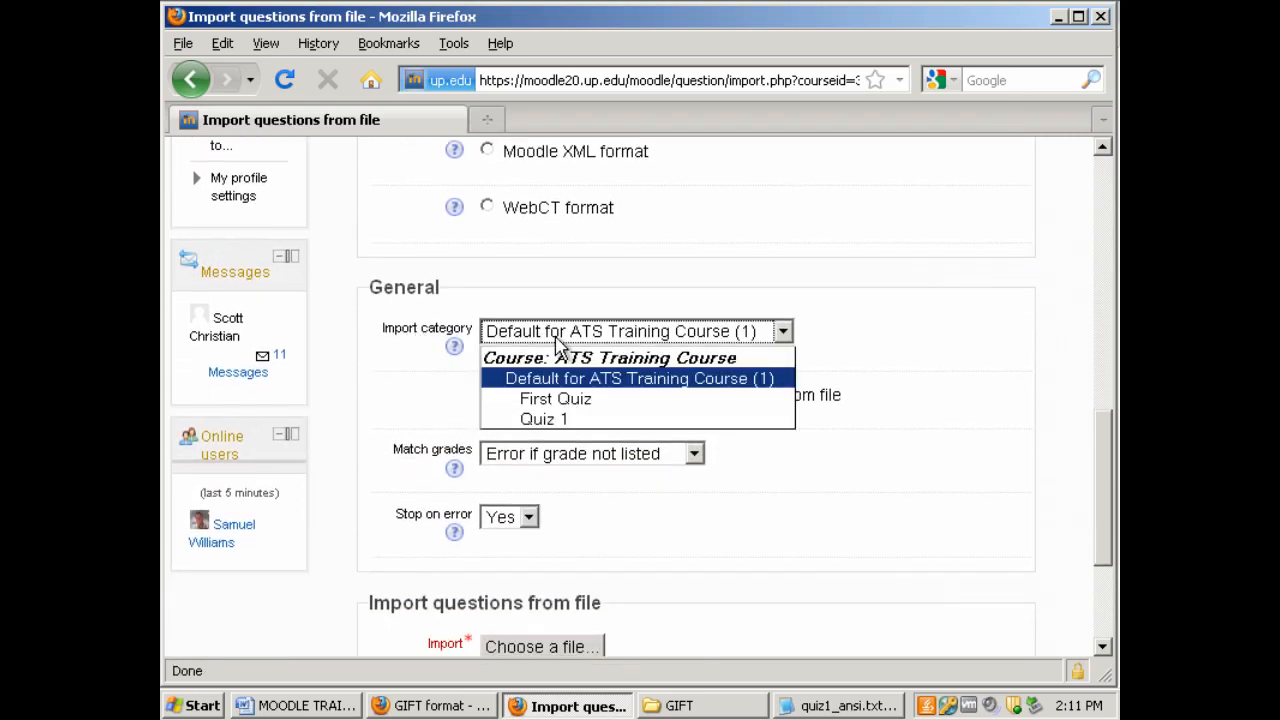
click(544, 419)
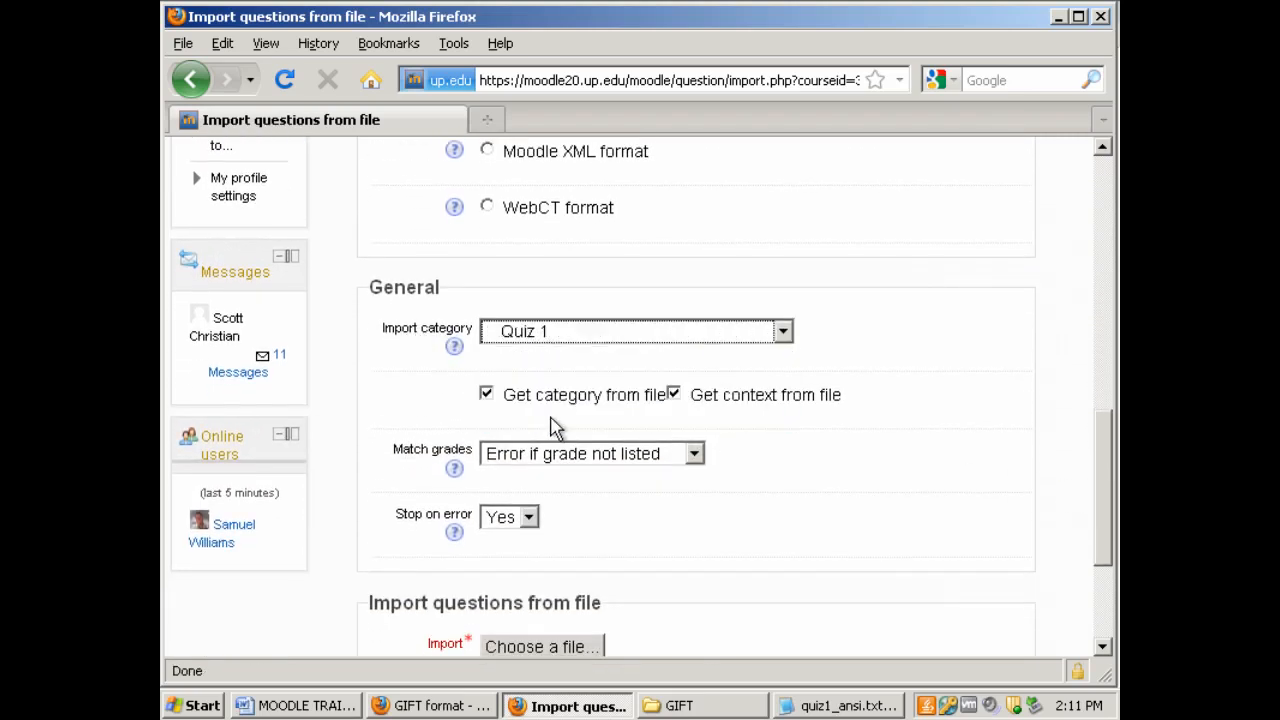
scroll(down, 3)
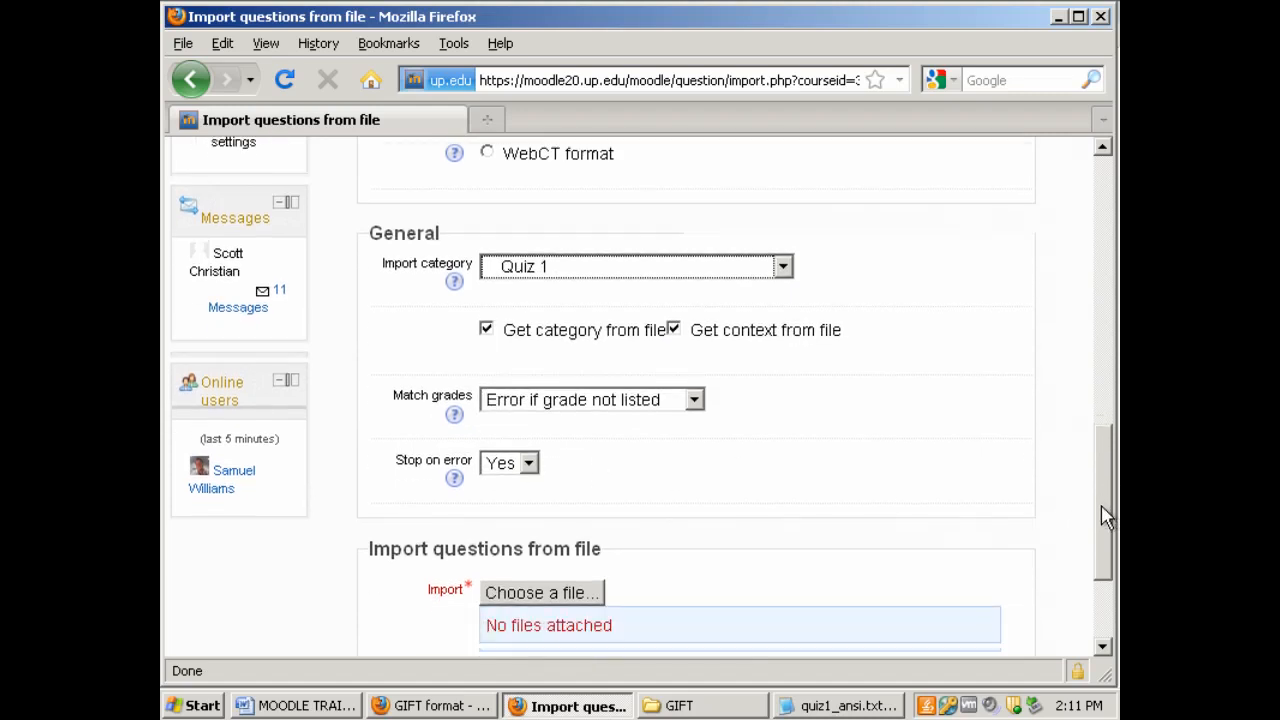
scroll(down, 3)
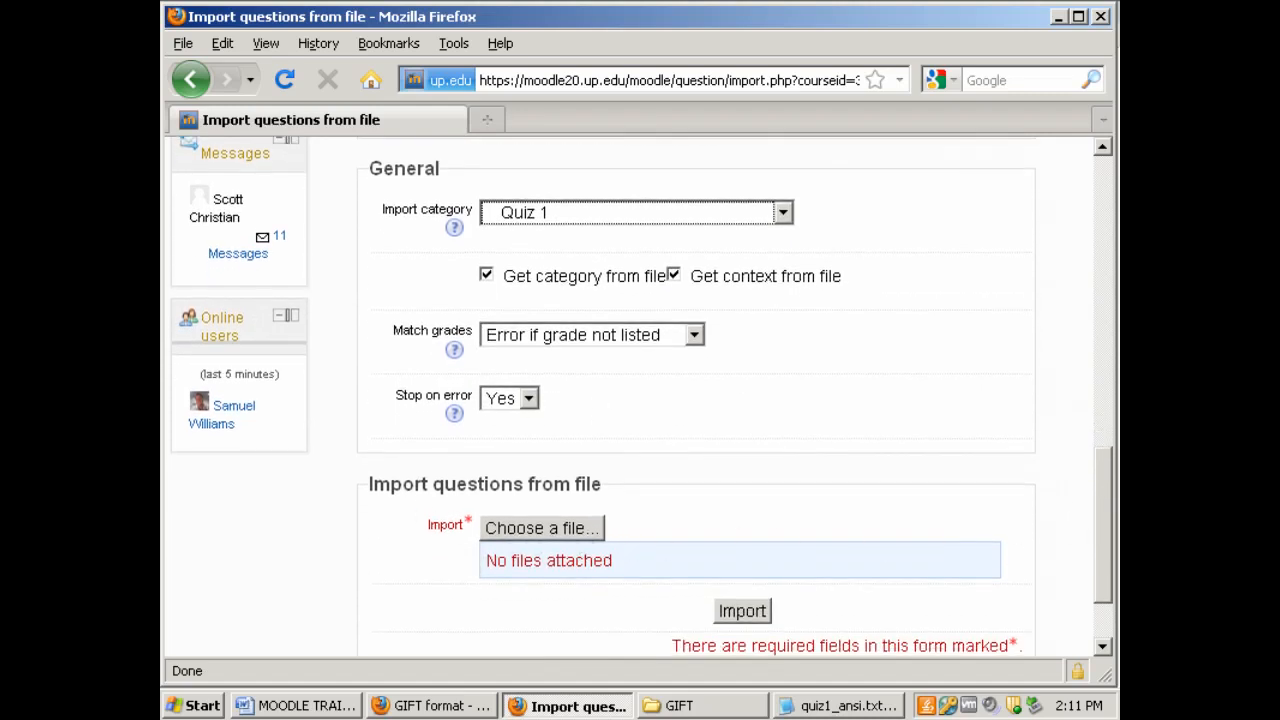
click(542, 528)
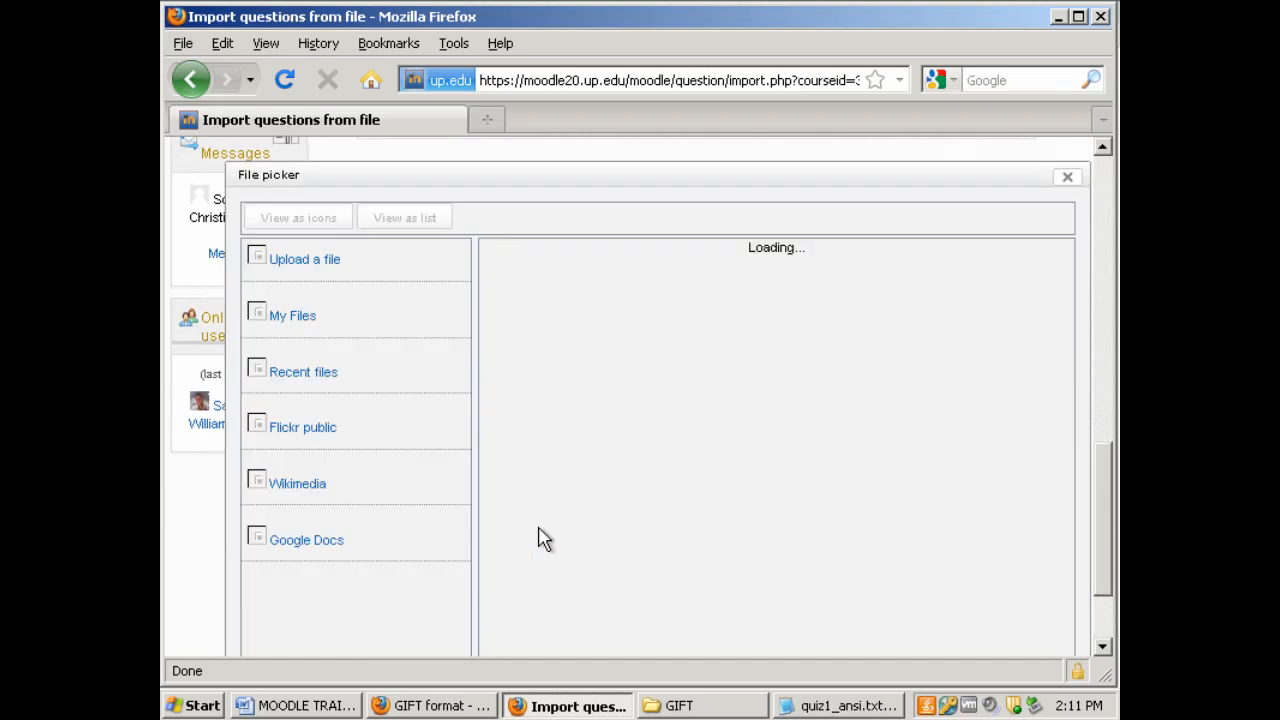
click(304, 259)
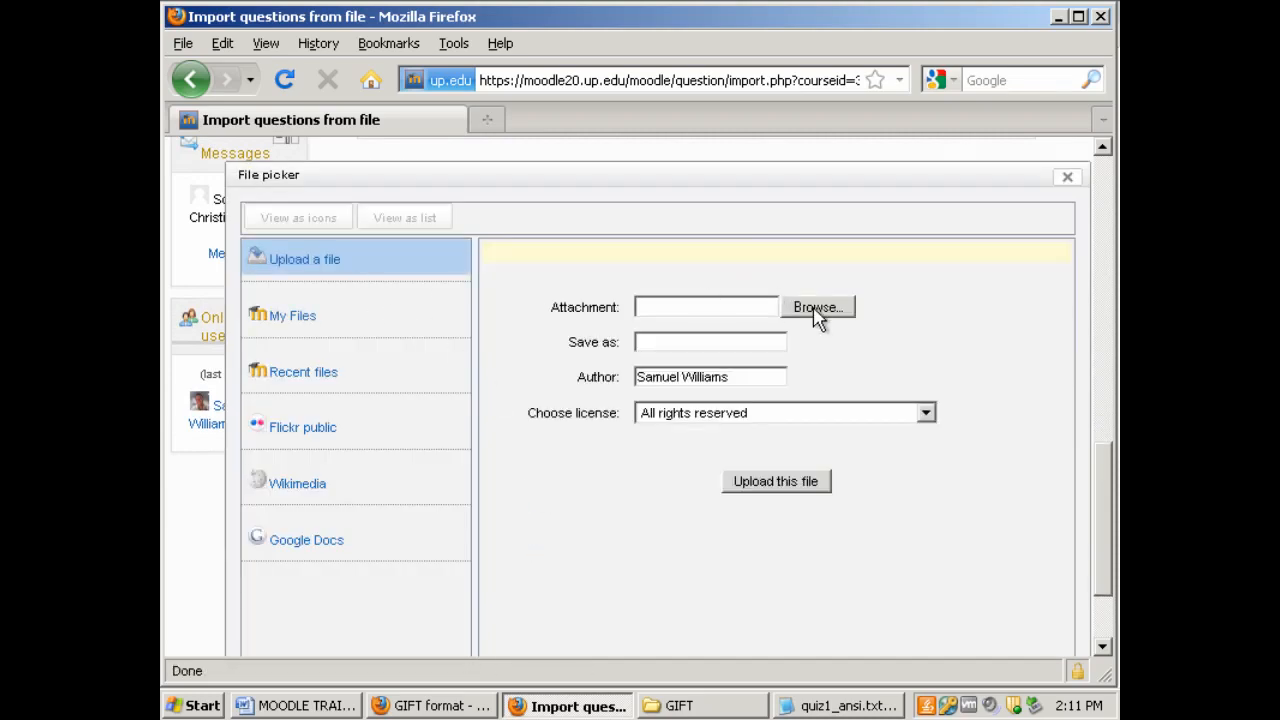
Browse to quiz1_ansi.txt and upload it to the import form
click(817, 307)
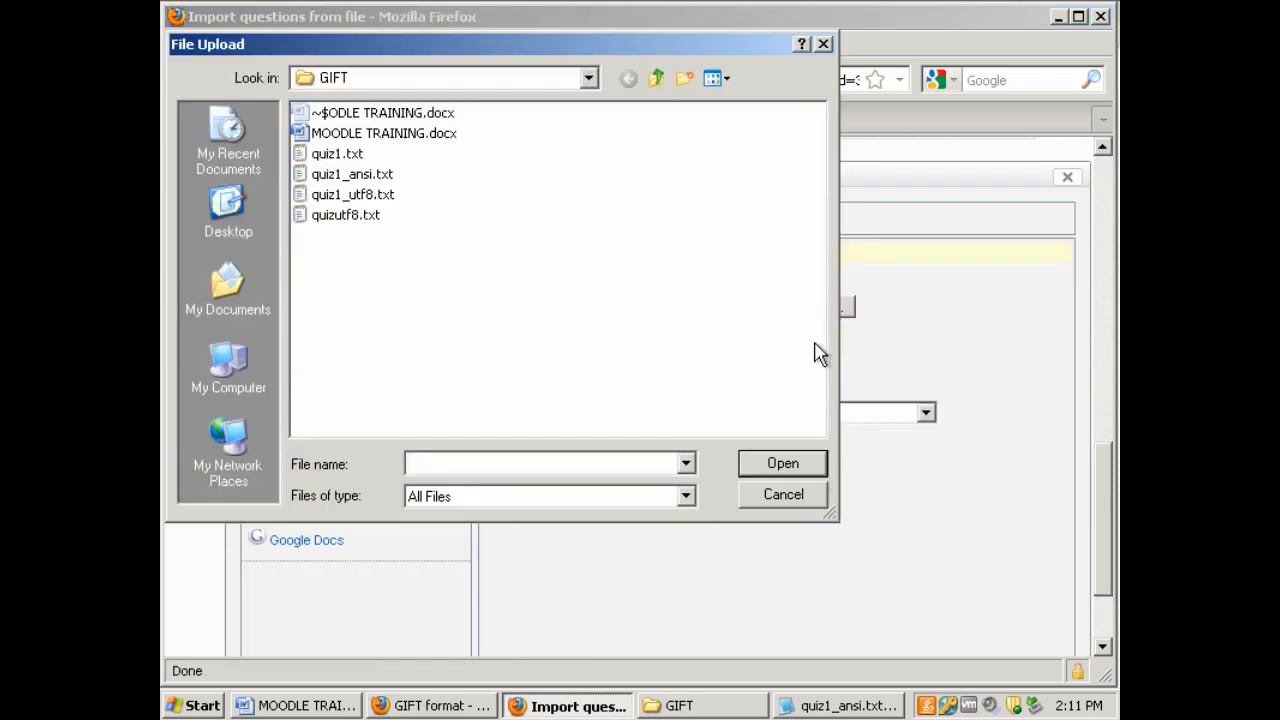
click(840, 705)
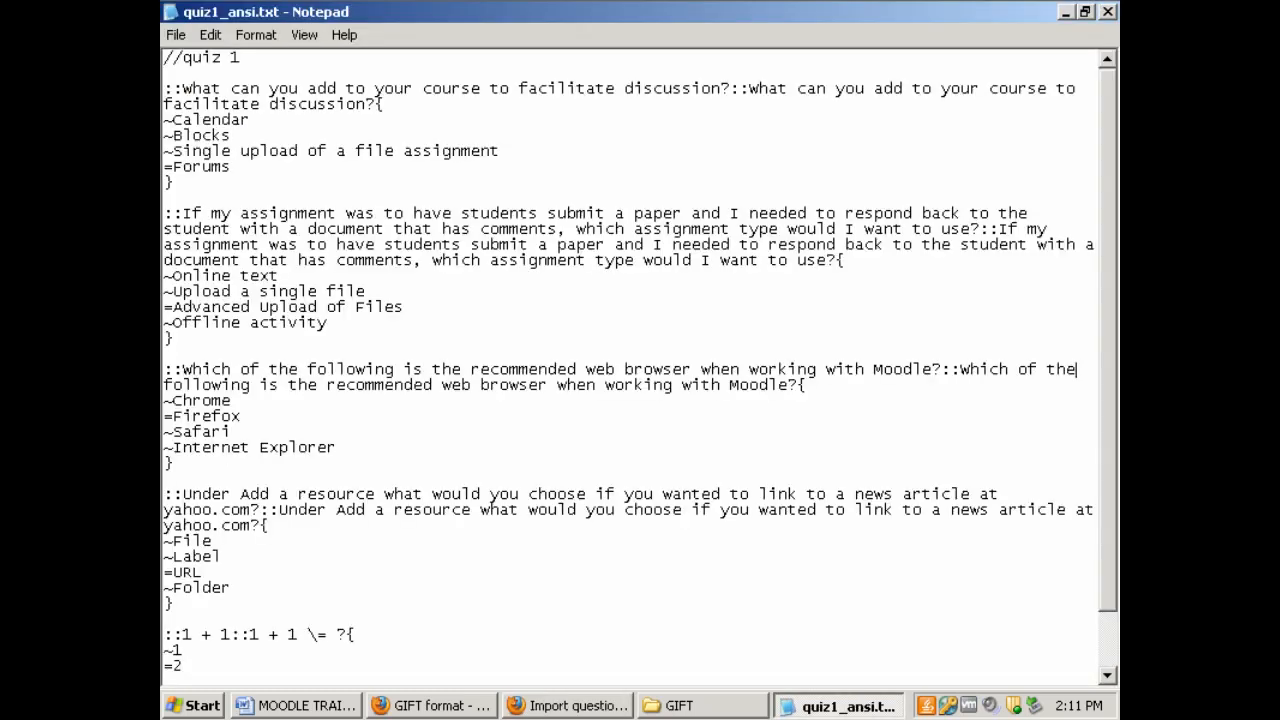
mouse_move(283, 42)
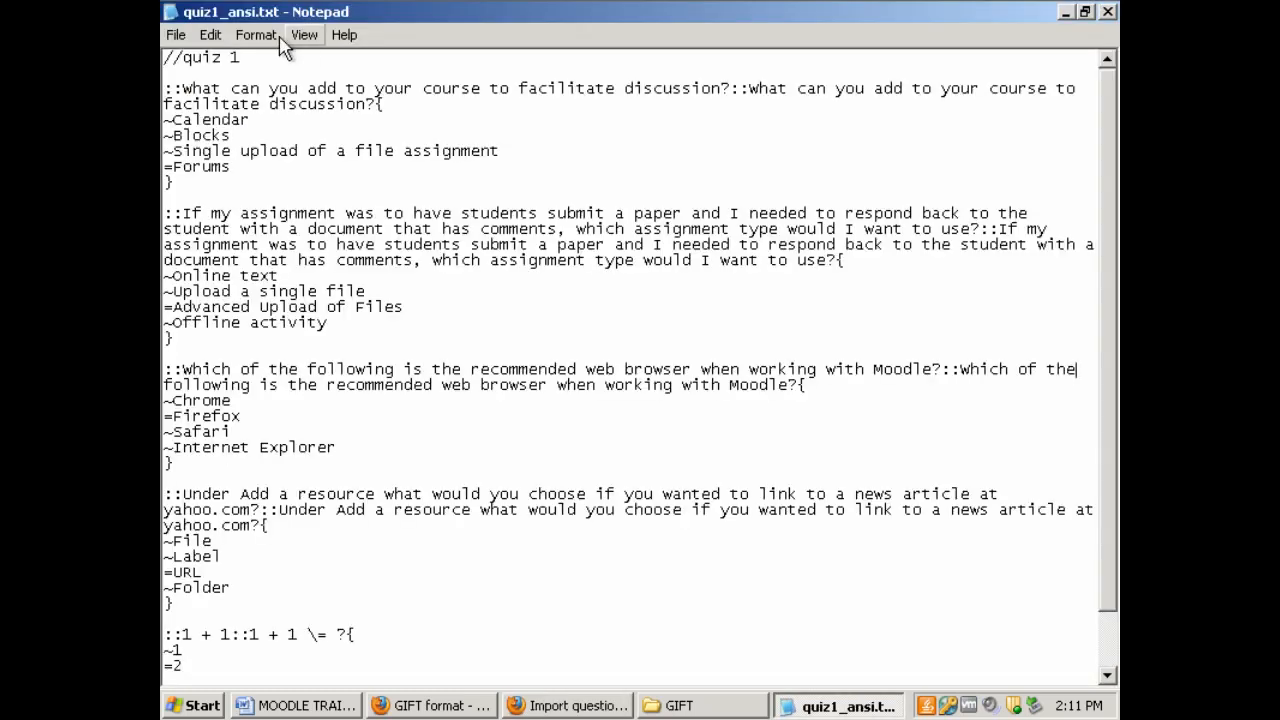
mouse_move(213, 20)
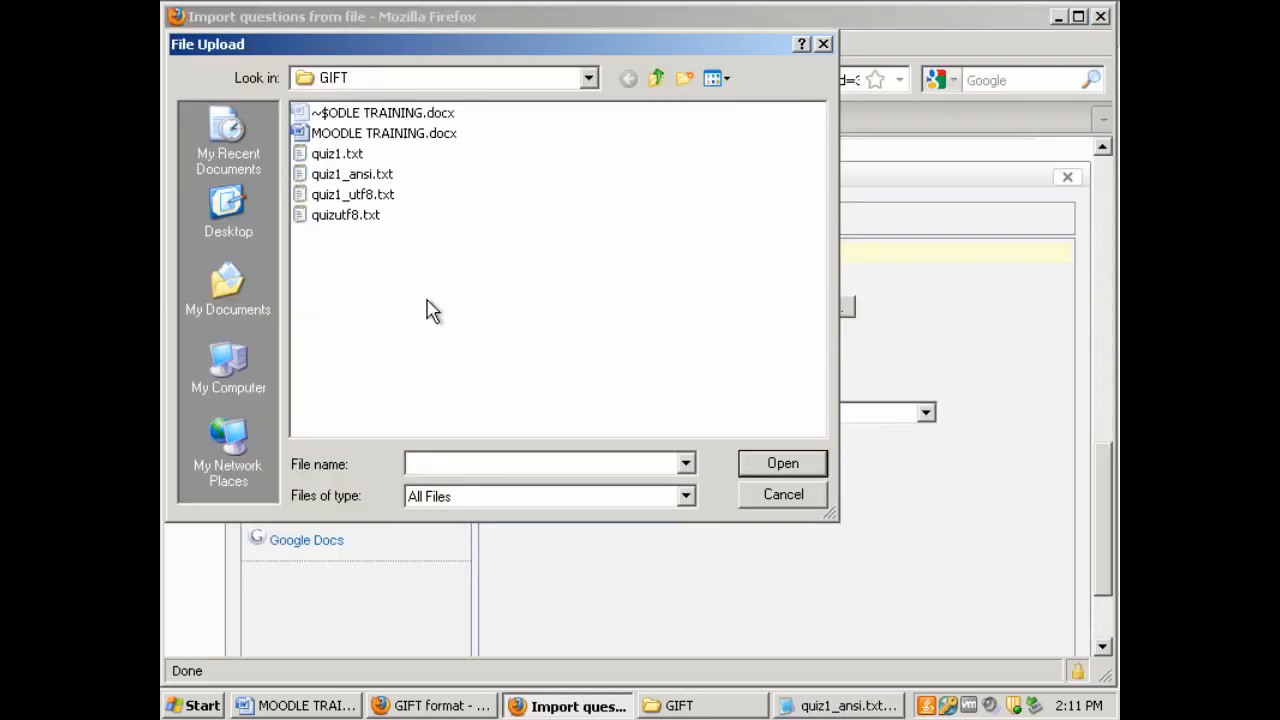
click(352, 173)
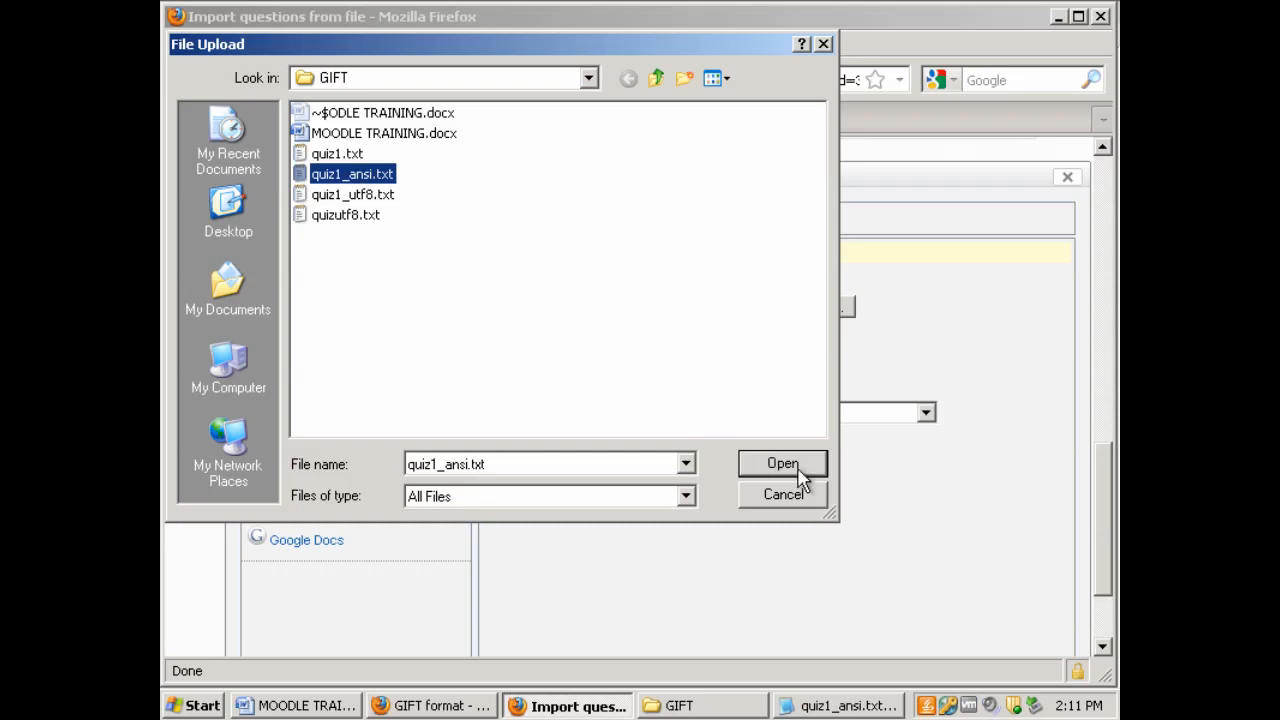
click(783, 463)
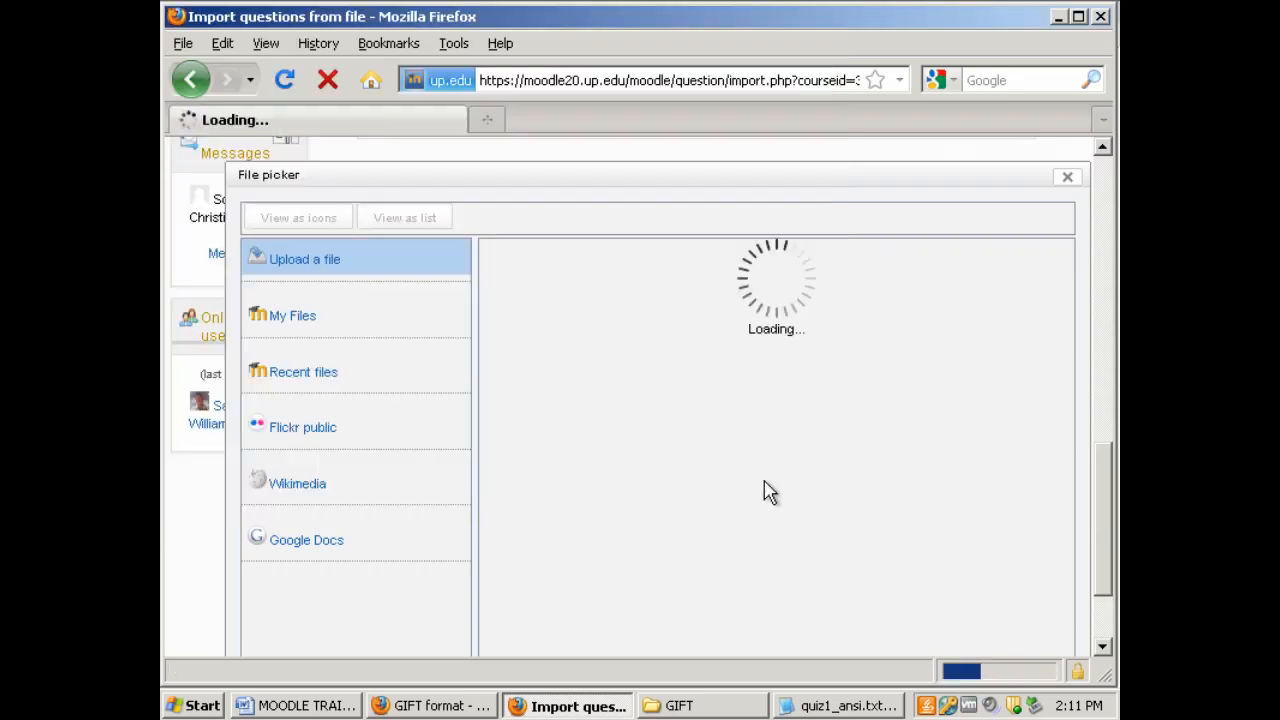
click(1066, 177)
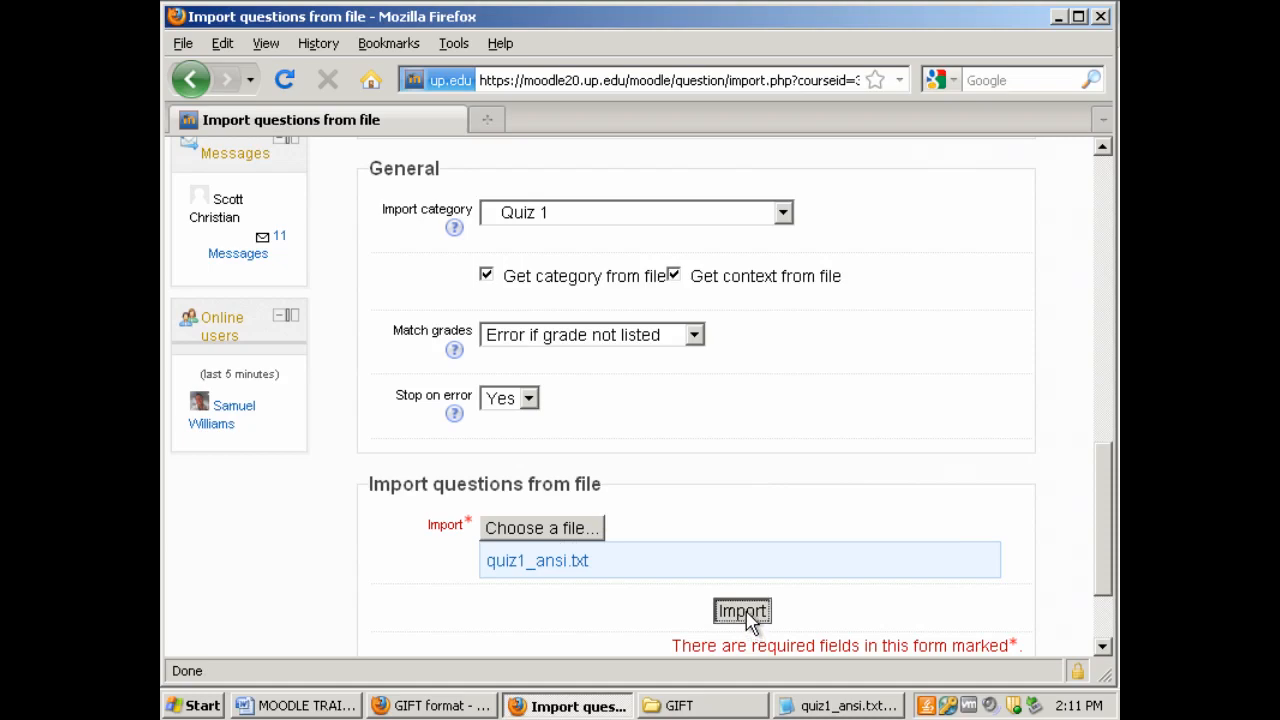
Import the five GIFT questions and continue past the confirmation to the Quiz 1 question bank
click(742, 611)
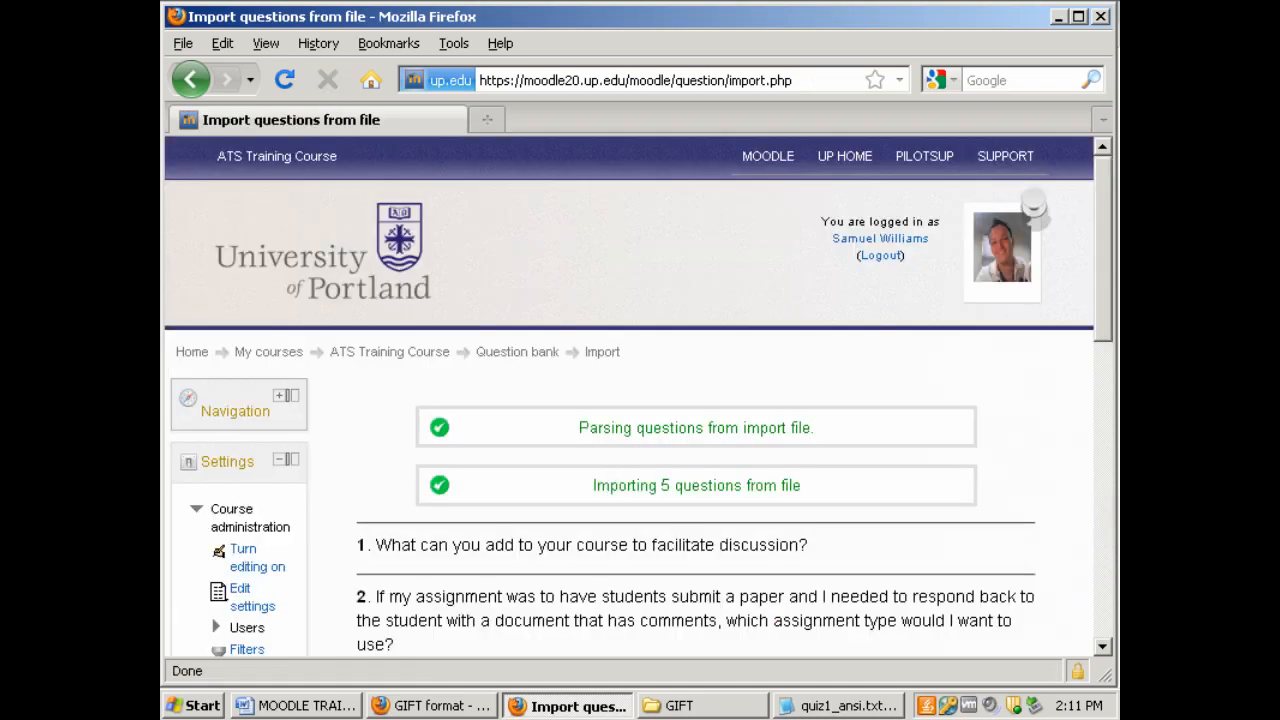
mouse_move(950, 470)
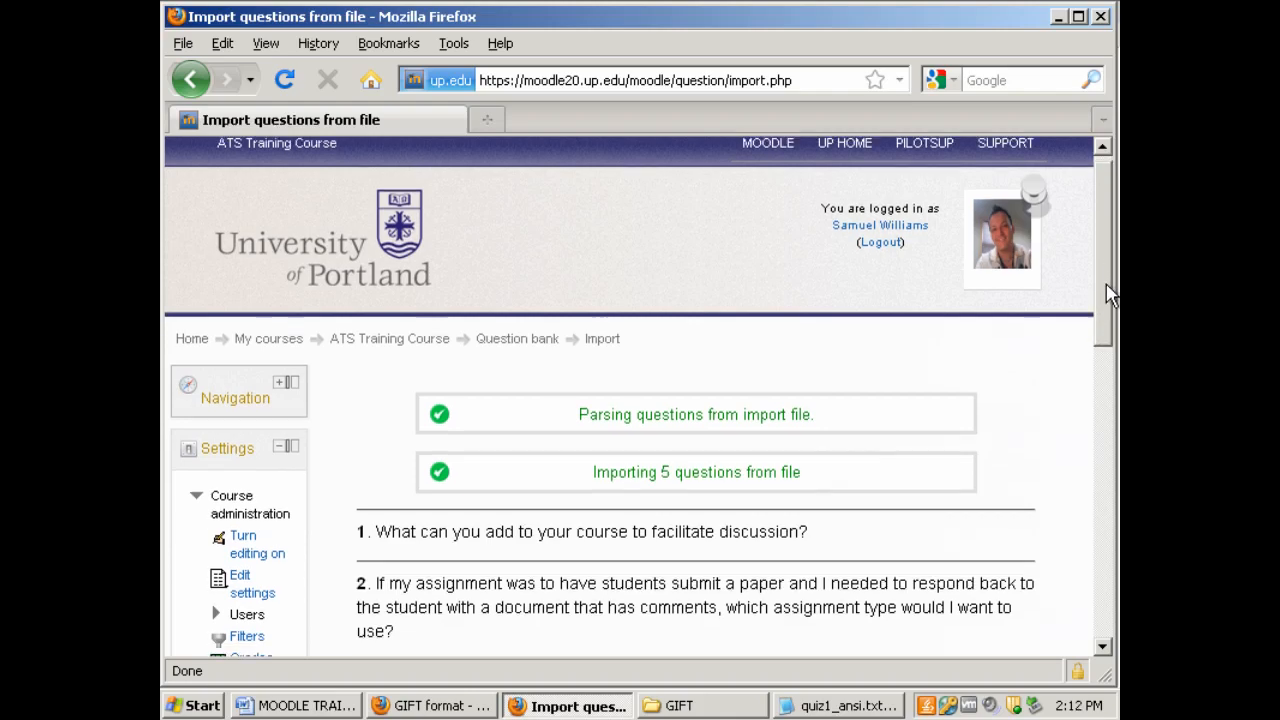
scroll(down, 3)
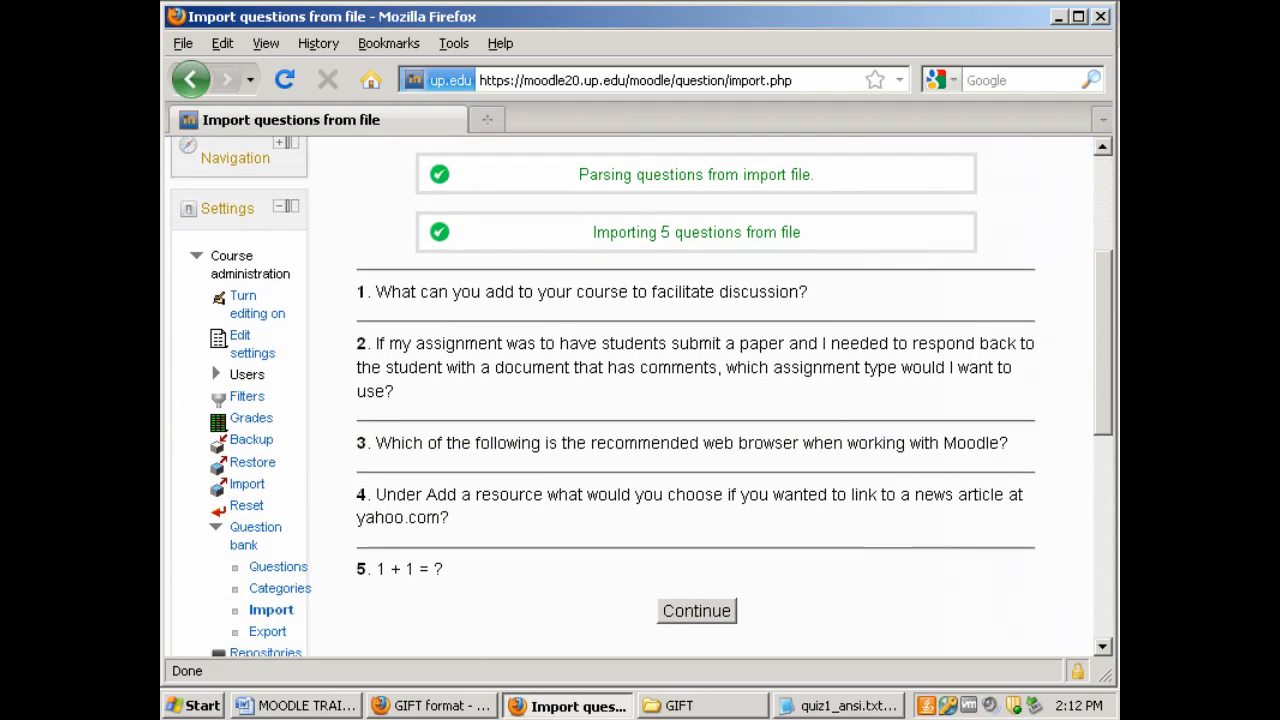
mouse_move(418, 397)
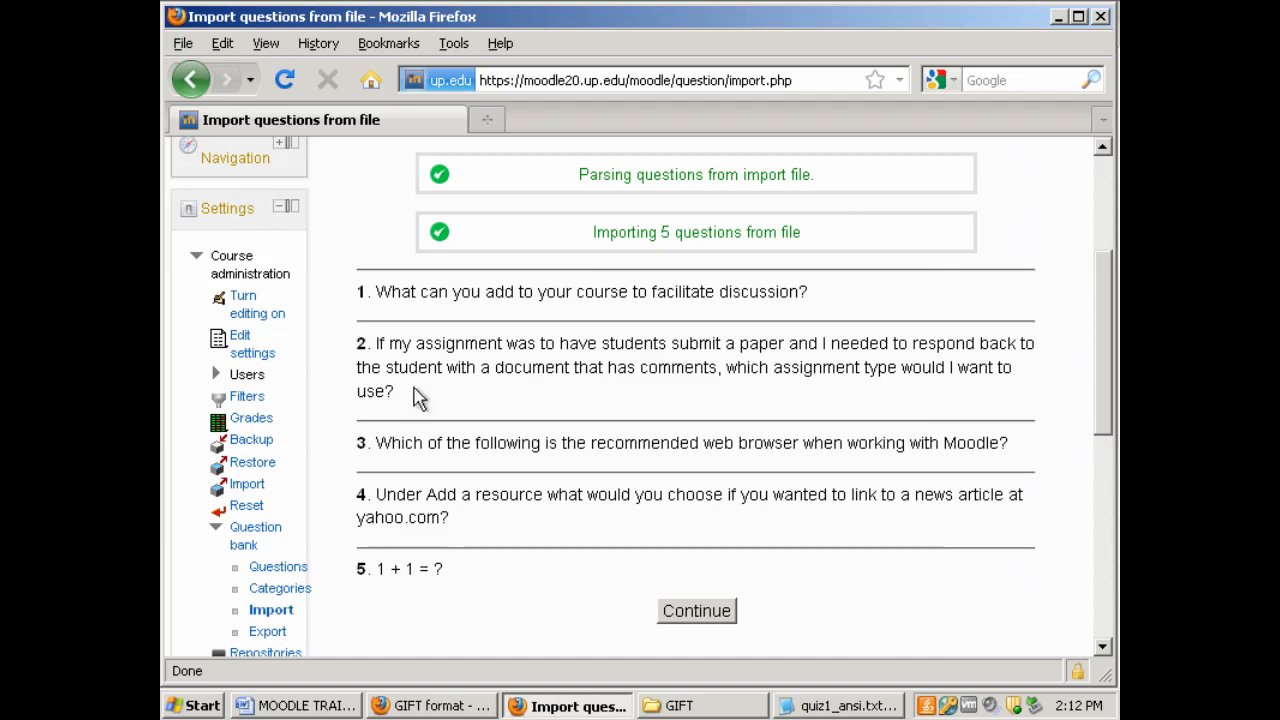
click(696, 610)
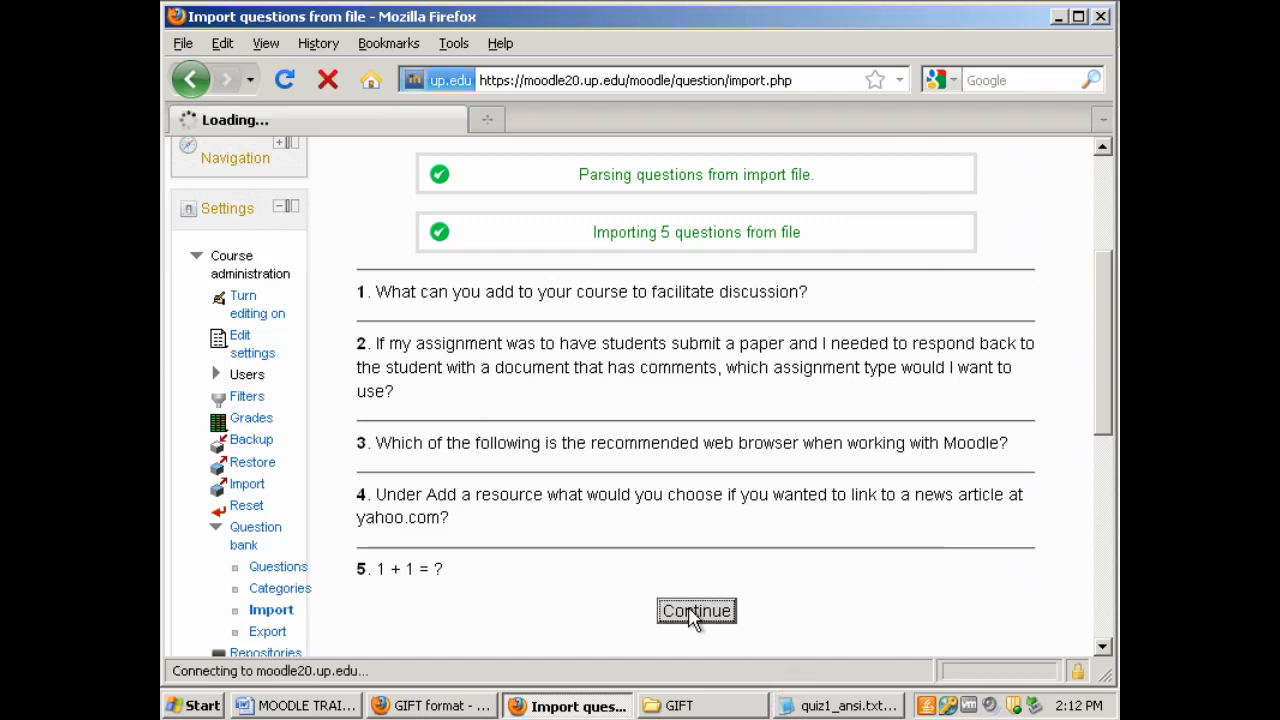
click(696, 611)
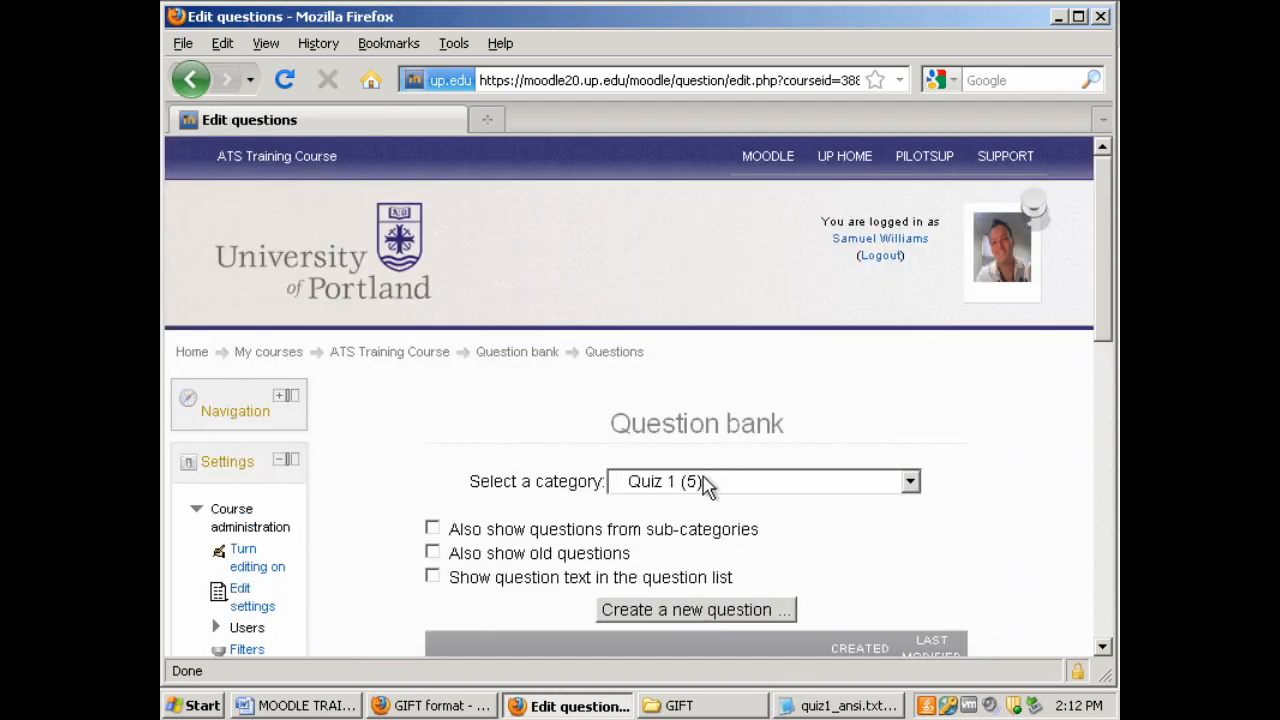
mouse_move(695, 490)
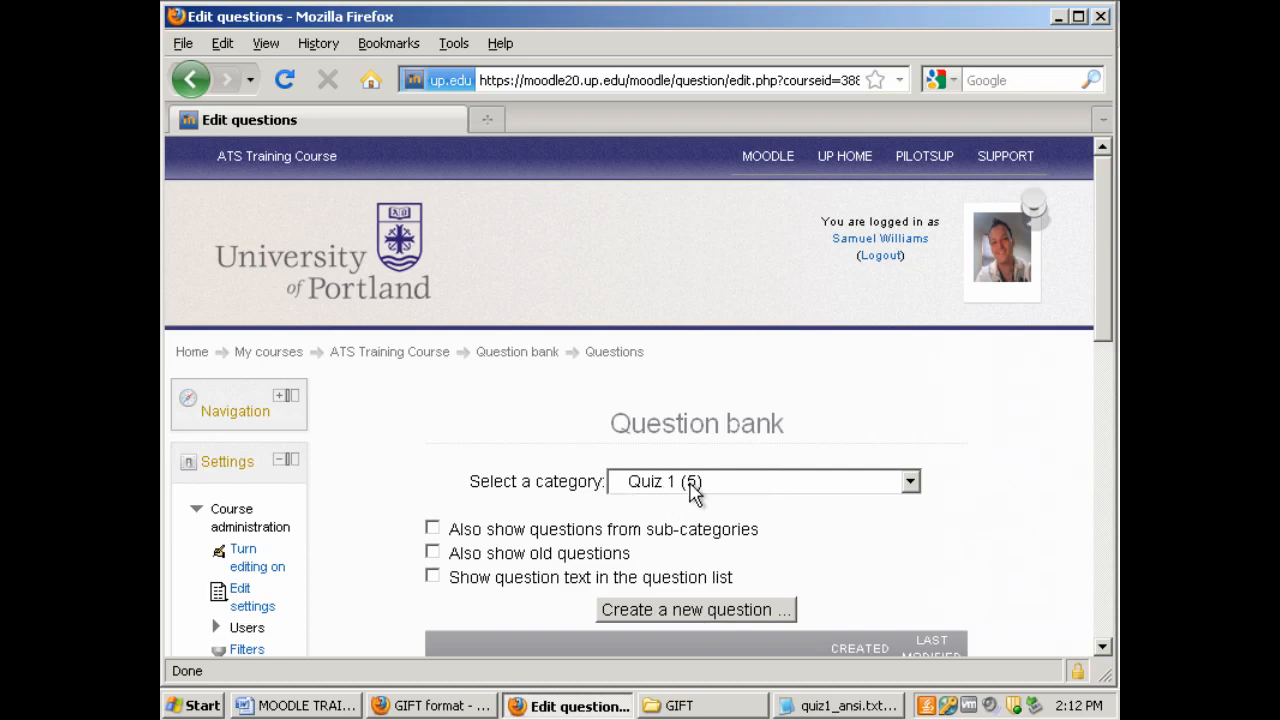
mouse_move(1072, 335)
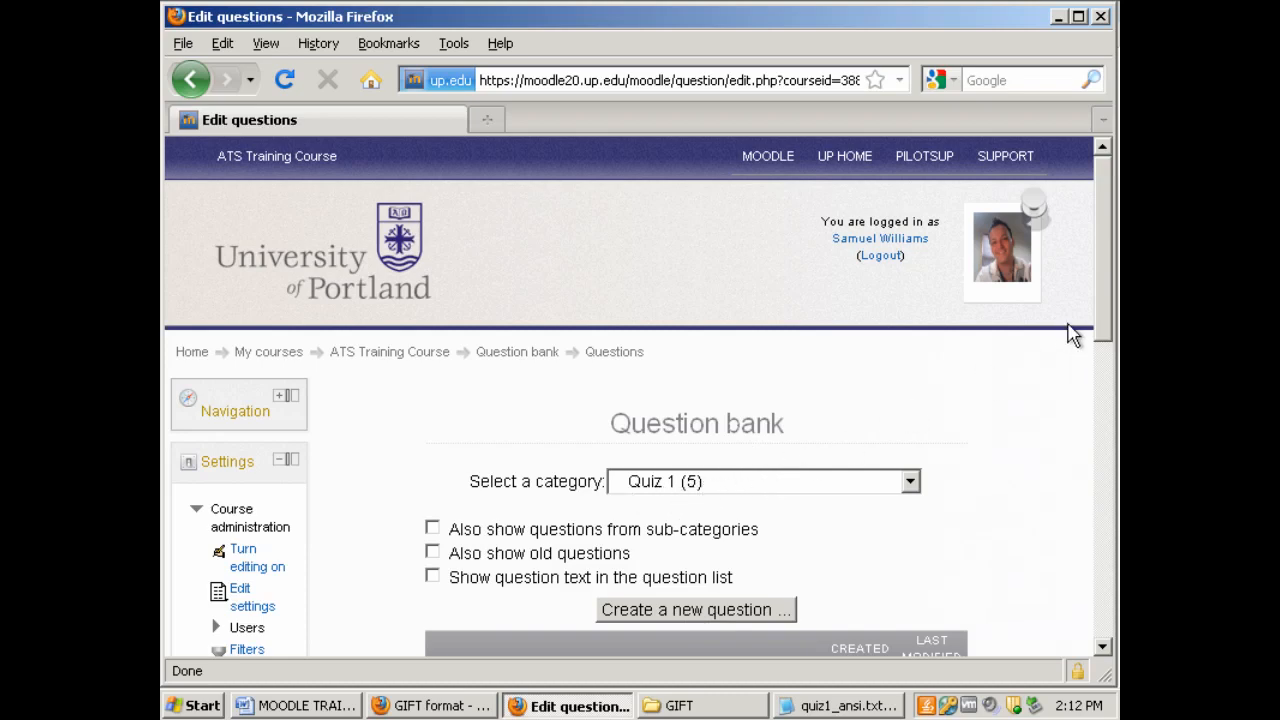
scroll(down, 3)
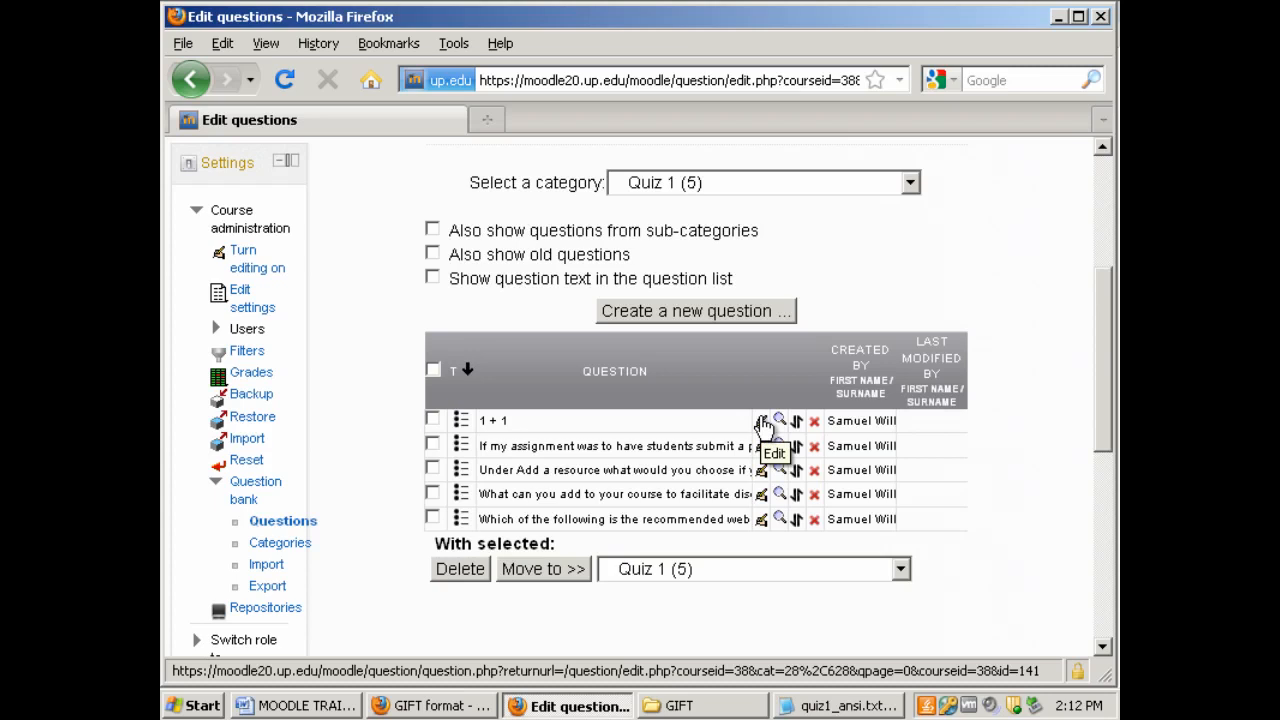
mouse_move(779, 421)
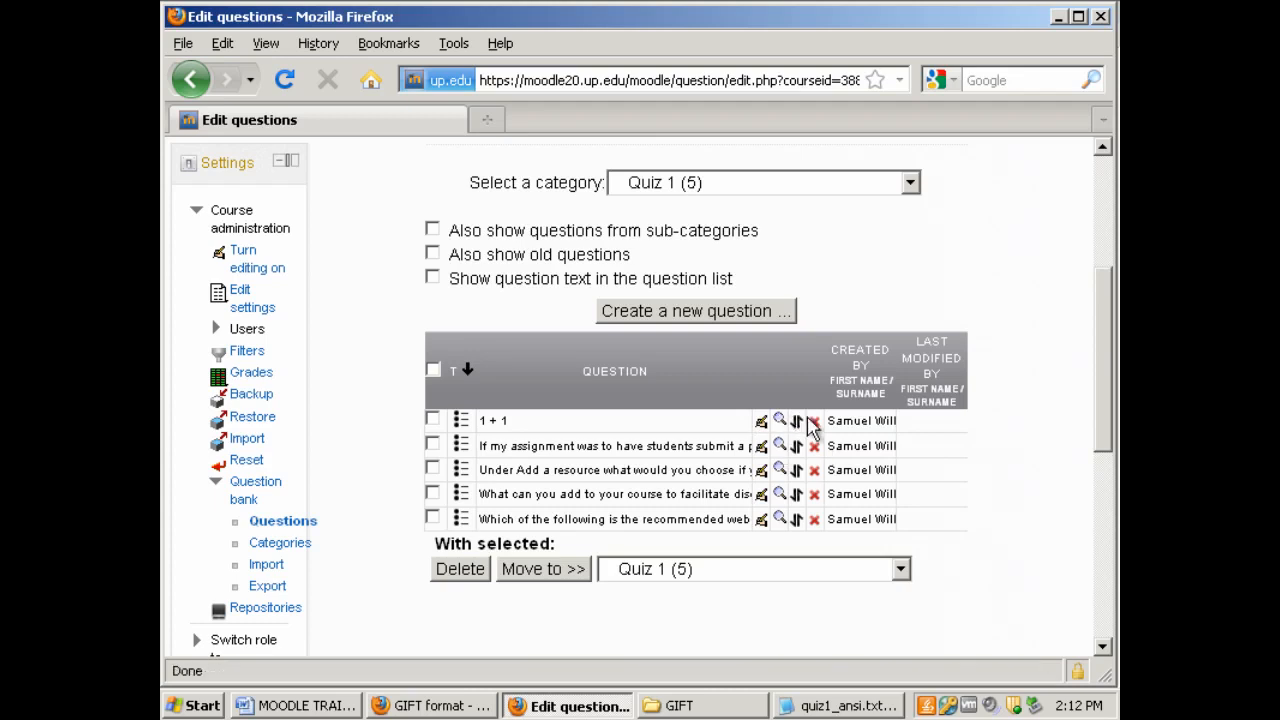
mouse_move(814, 420)
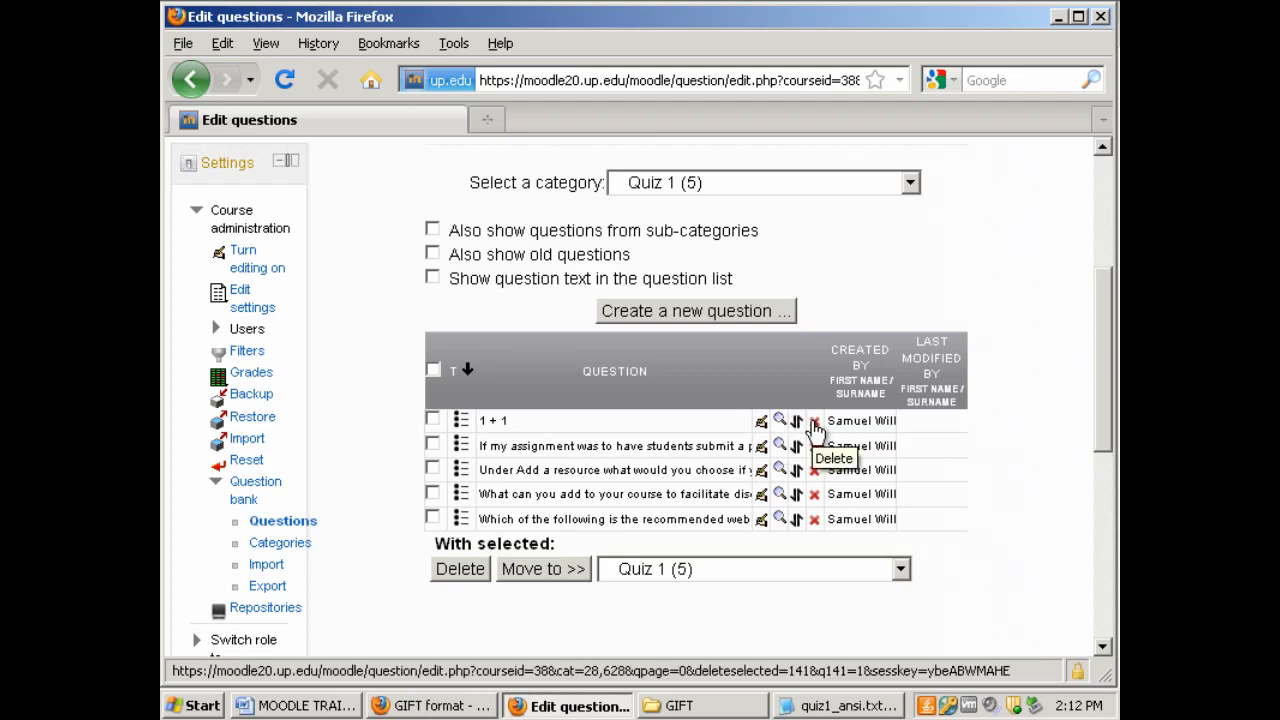
mouse_move(645, 325)
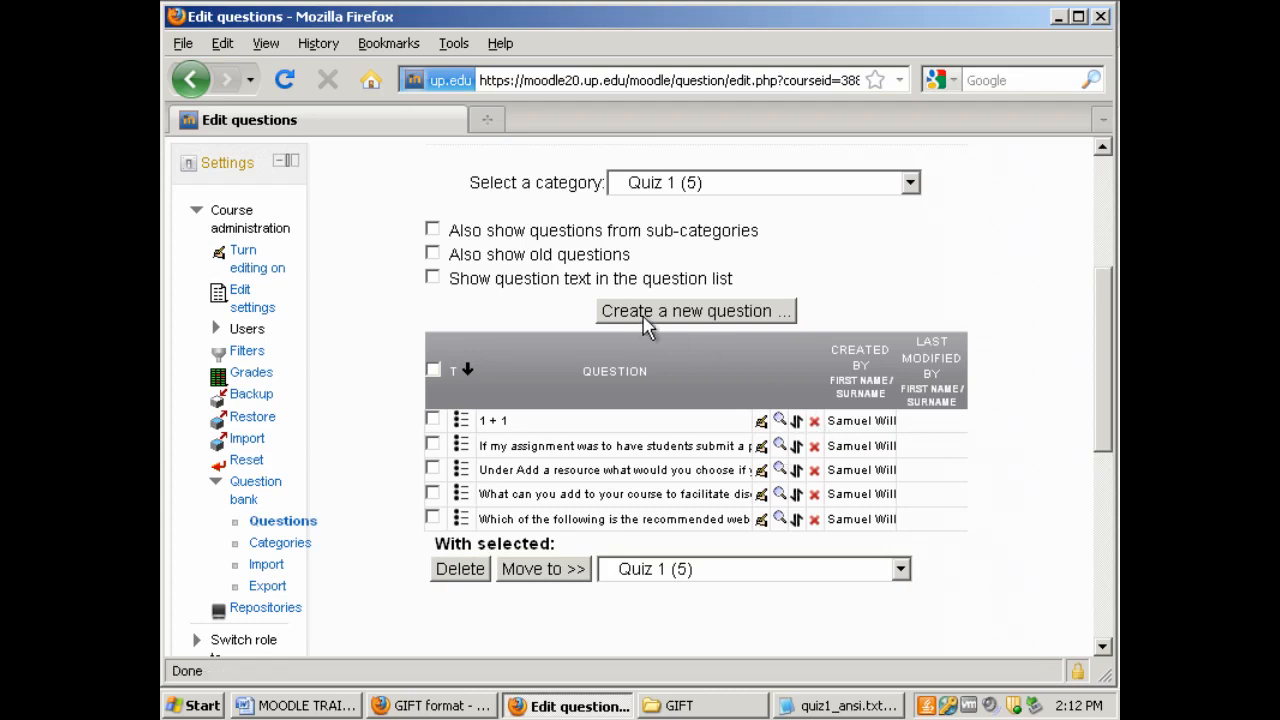
click(694, 311)
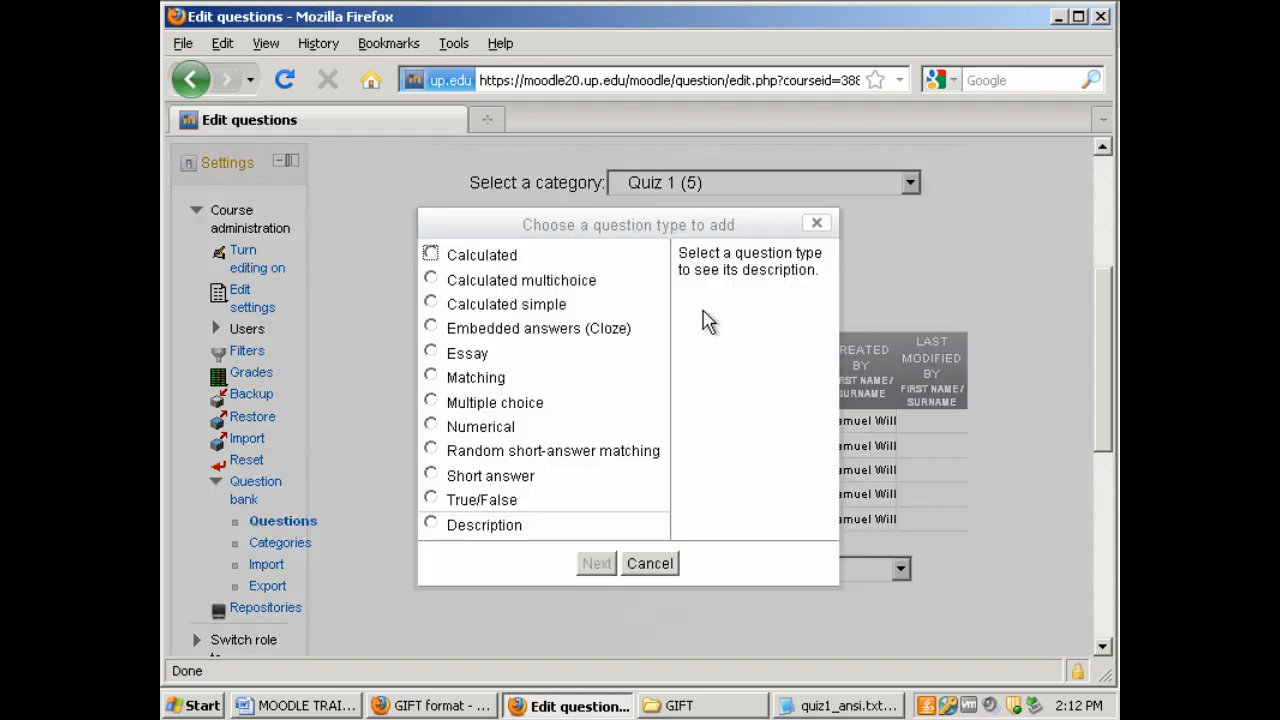
mouse_move(460, 565)
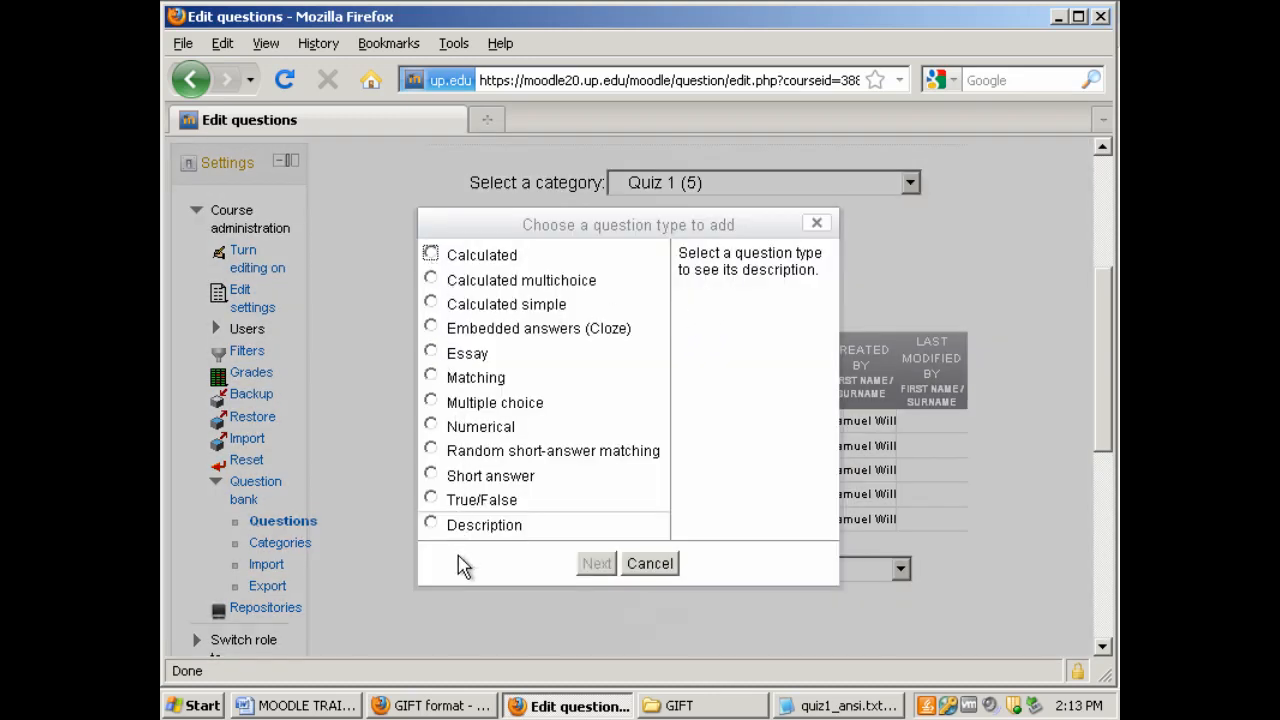
mouse_move(453, 290)
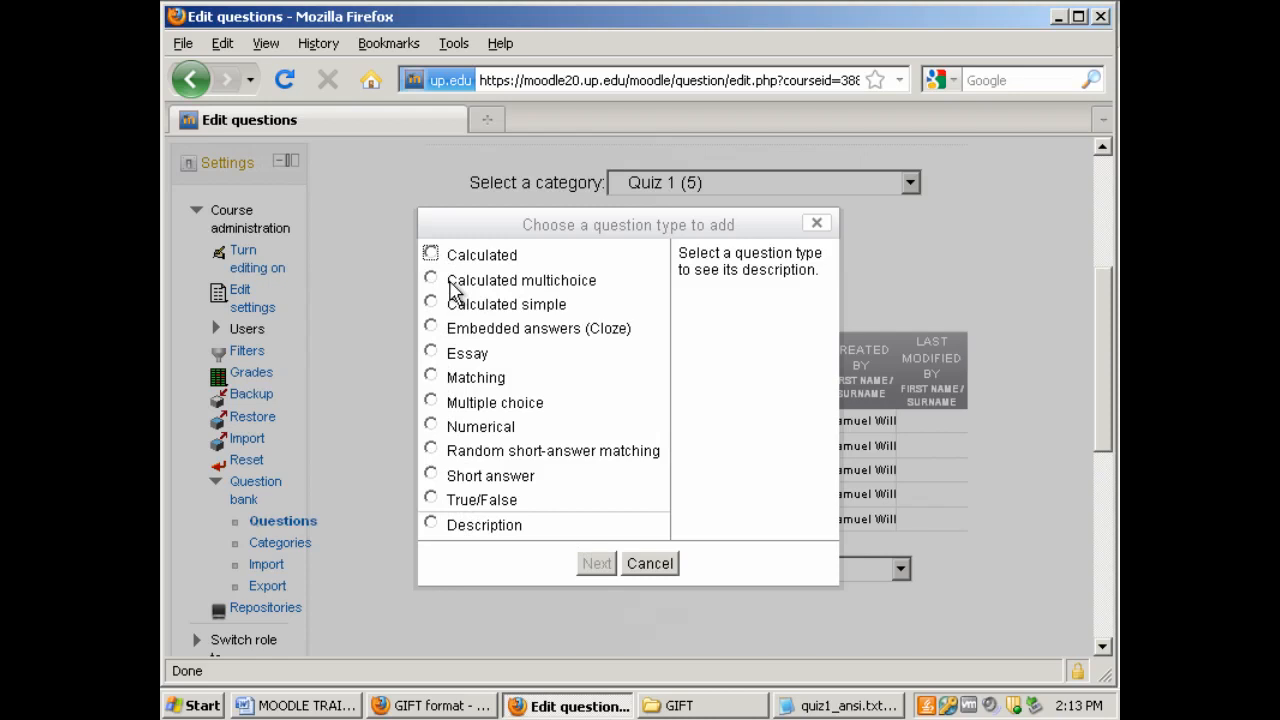
click(649, 563)
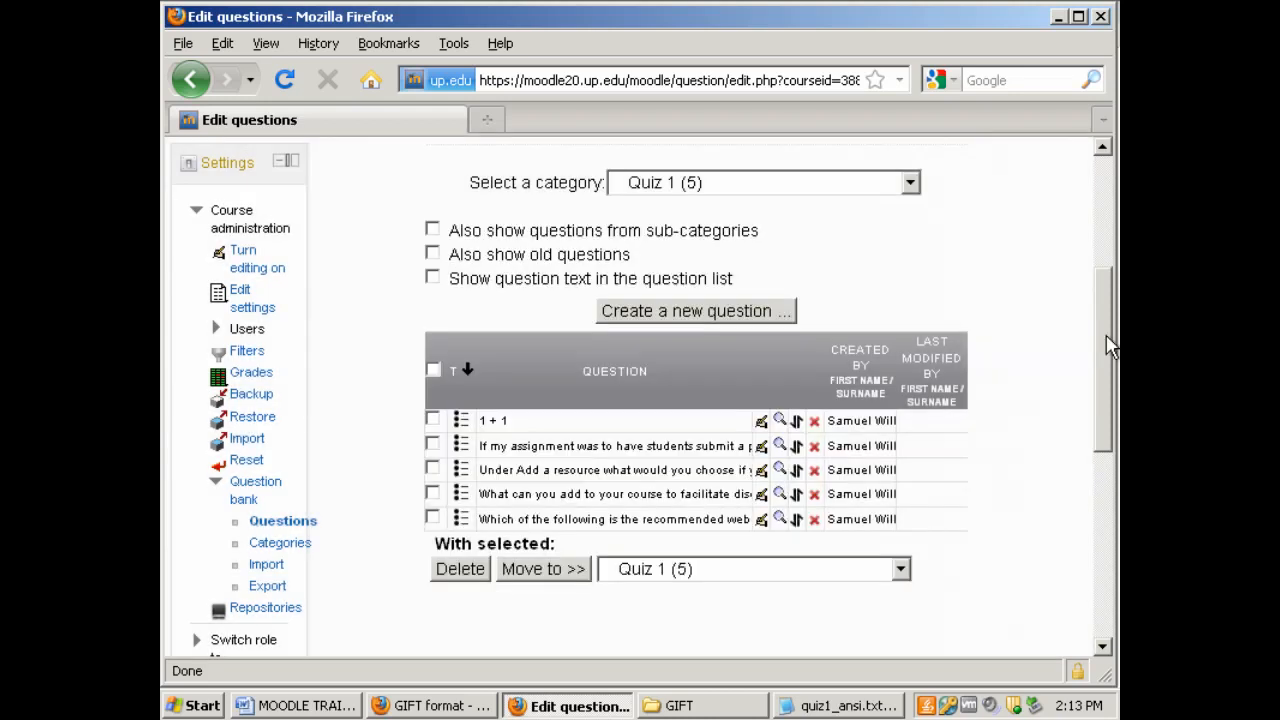